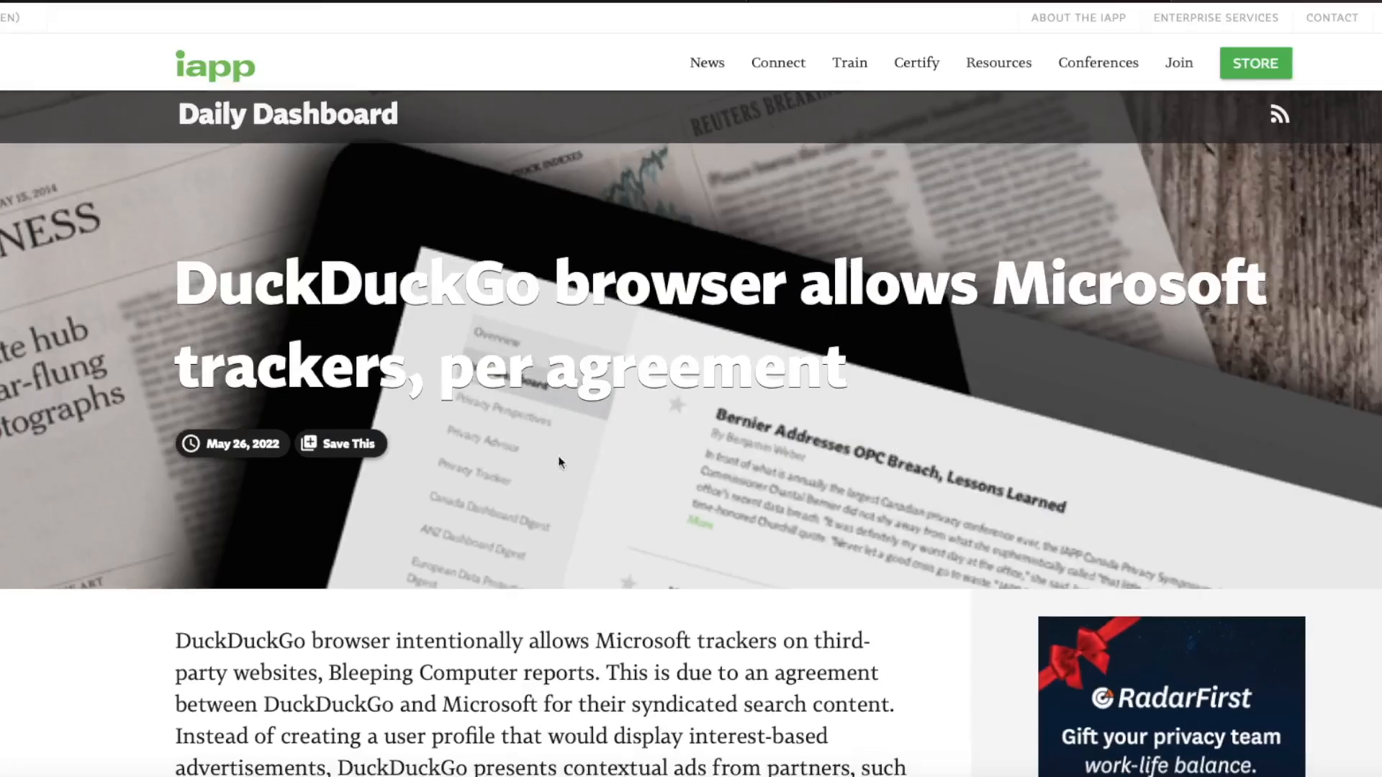
- Review the stored searxng-docker caddy config and data volumes, then return to Containers
scroll(down, 3)
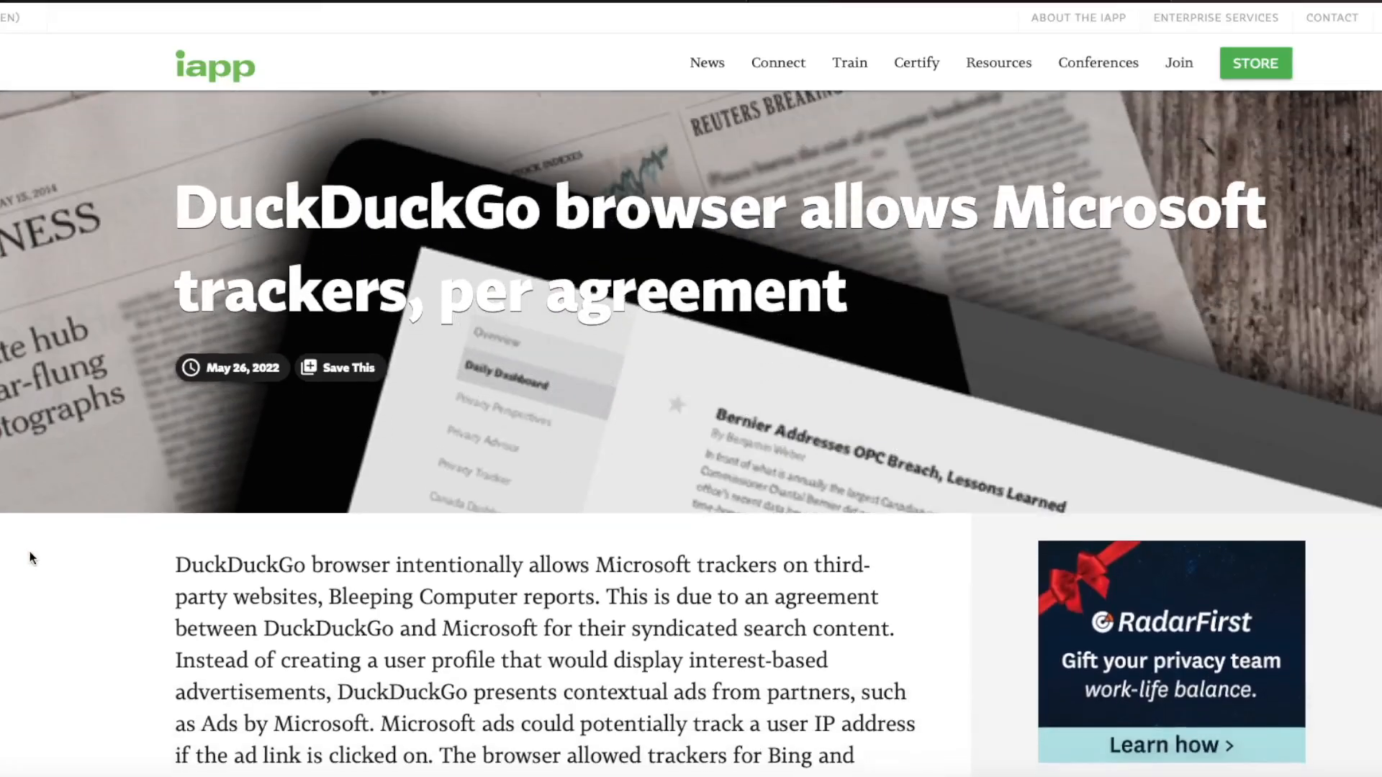
scroll(down, 3)
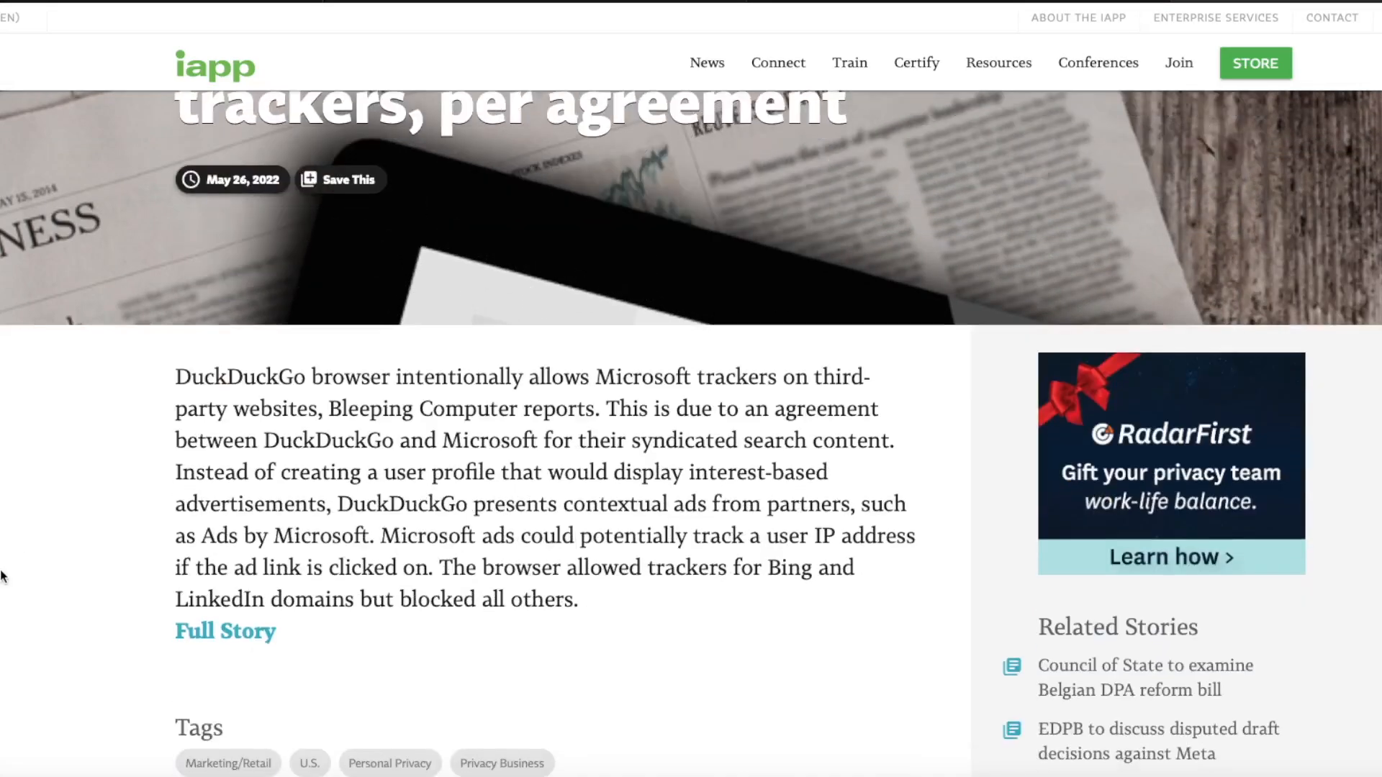
scroll(down, 3)
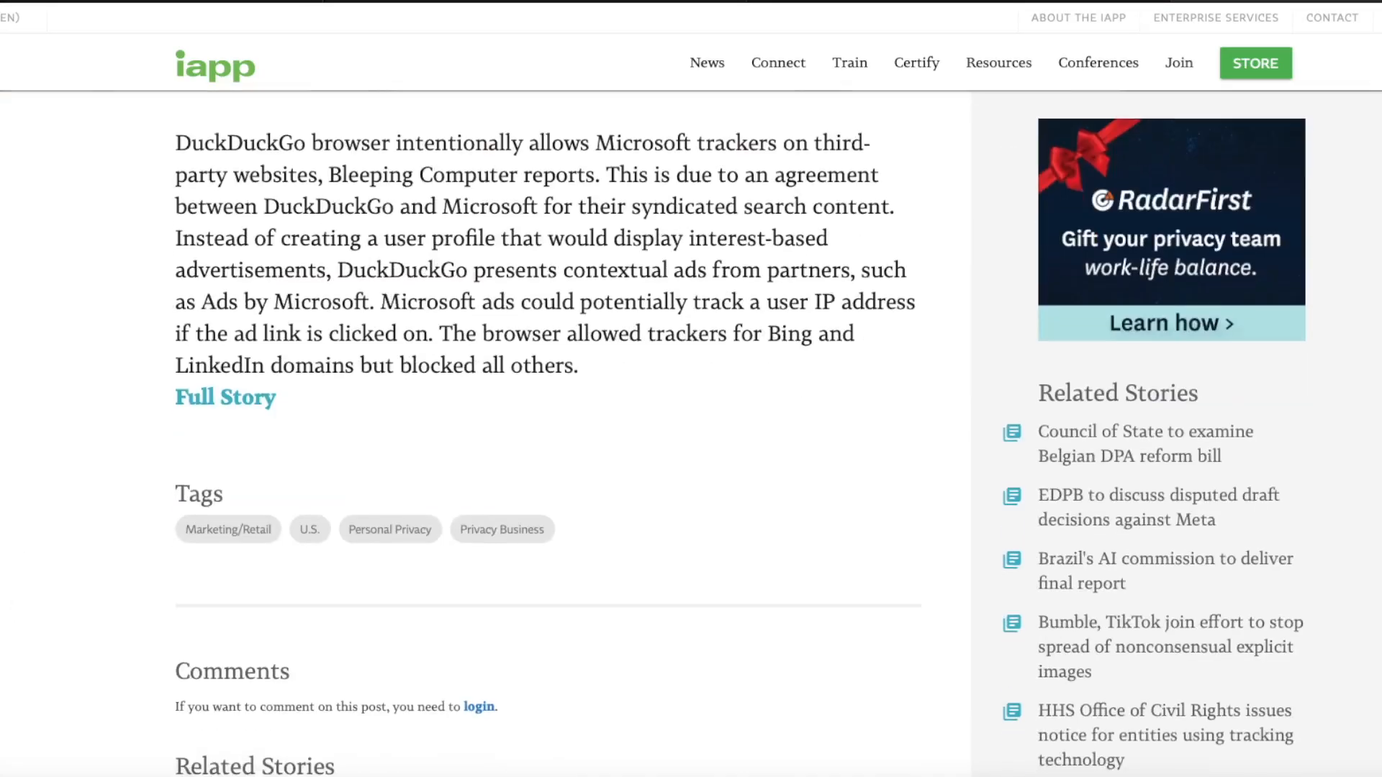
scroll(down, 3)
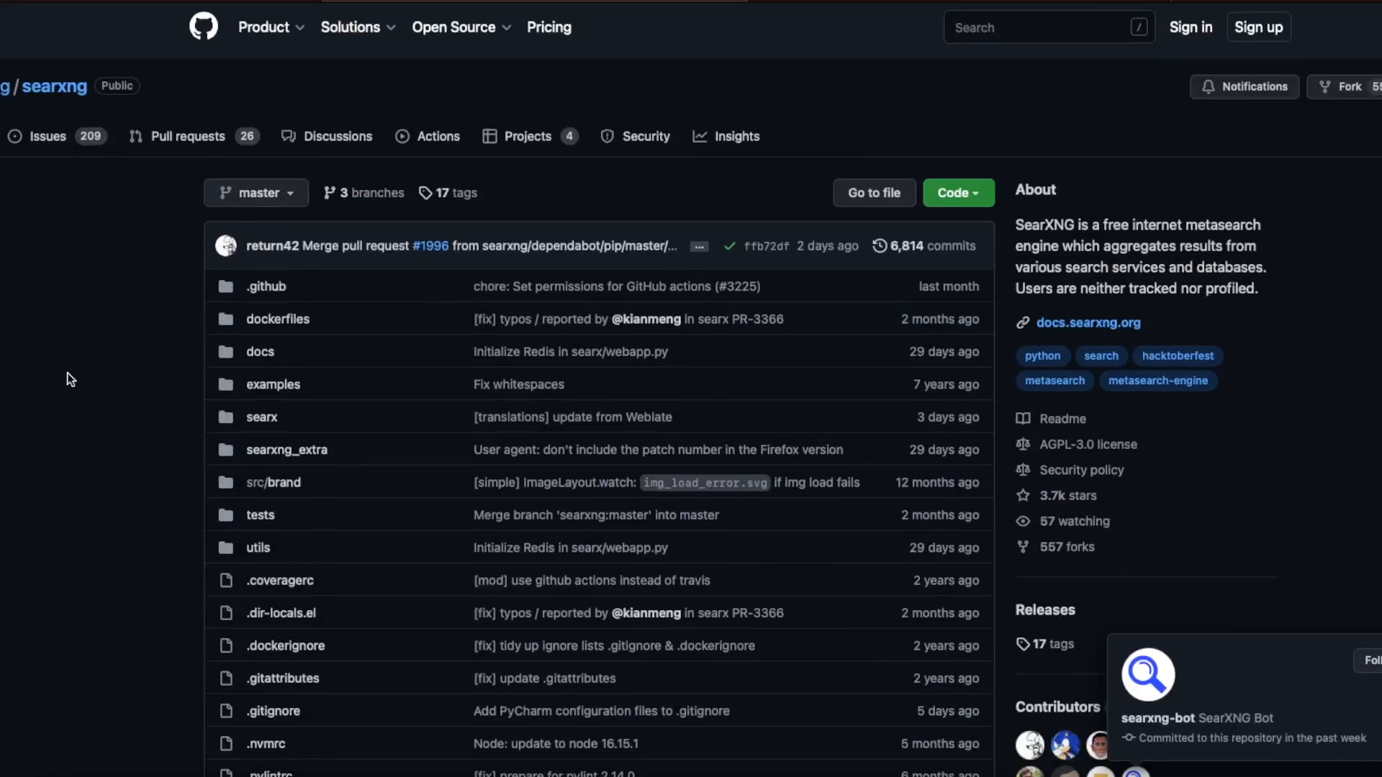
scroll(down, 3)
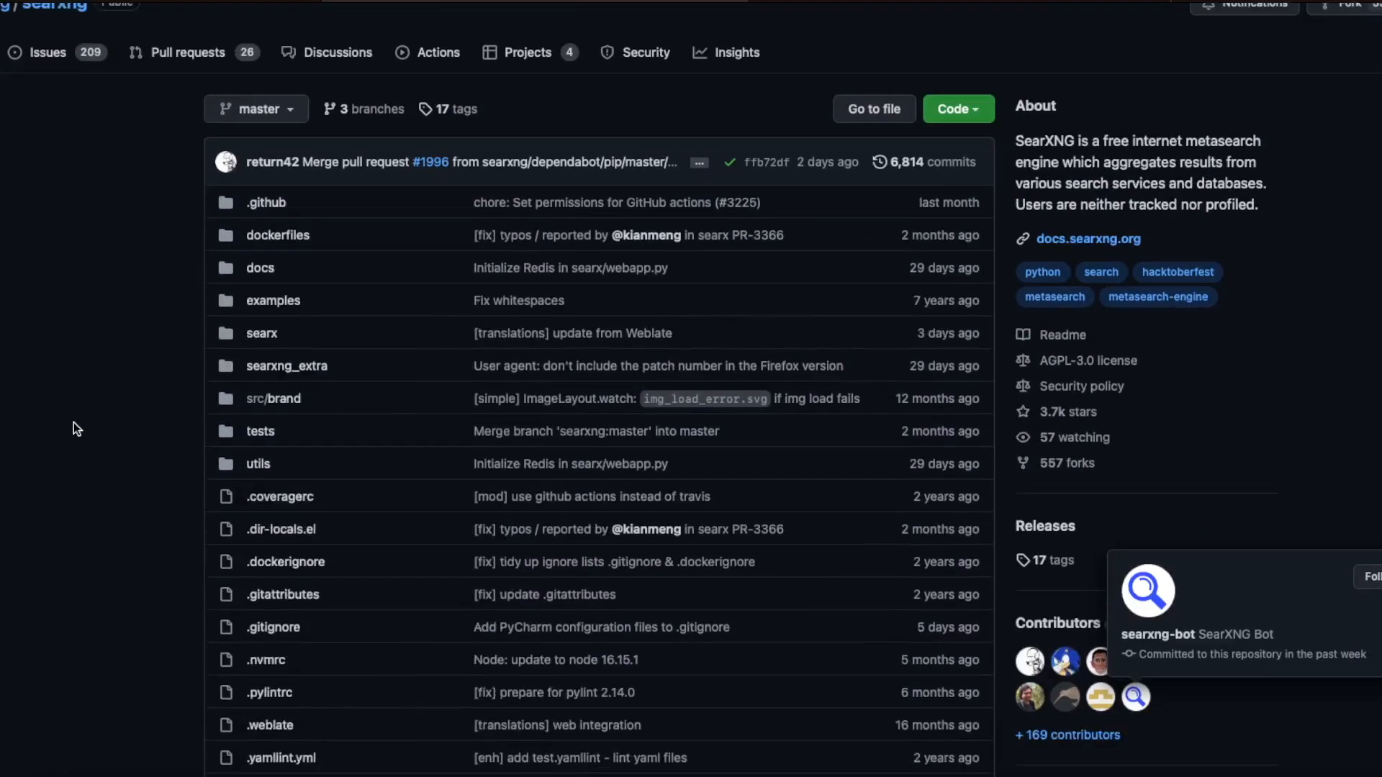
scroll(down, 3)
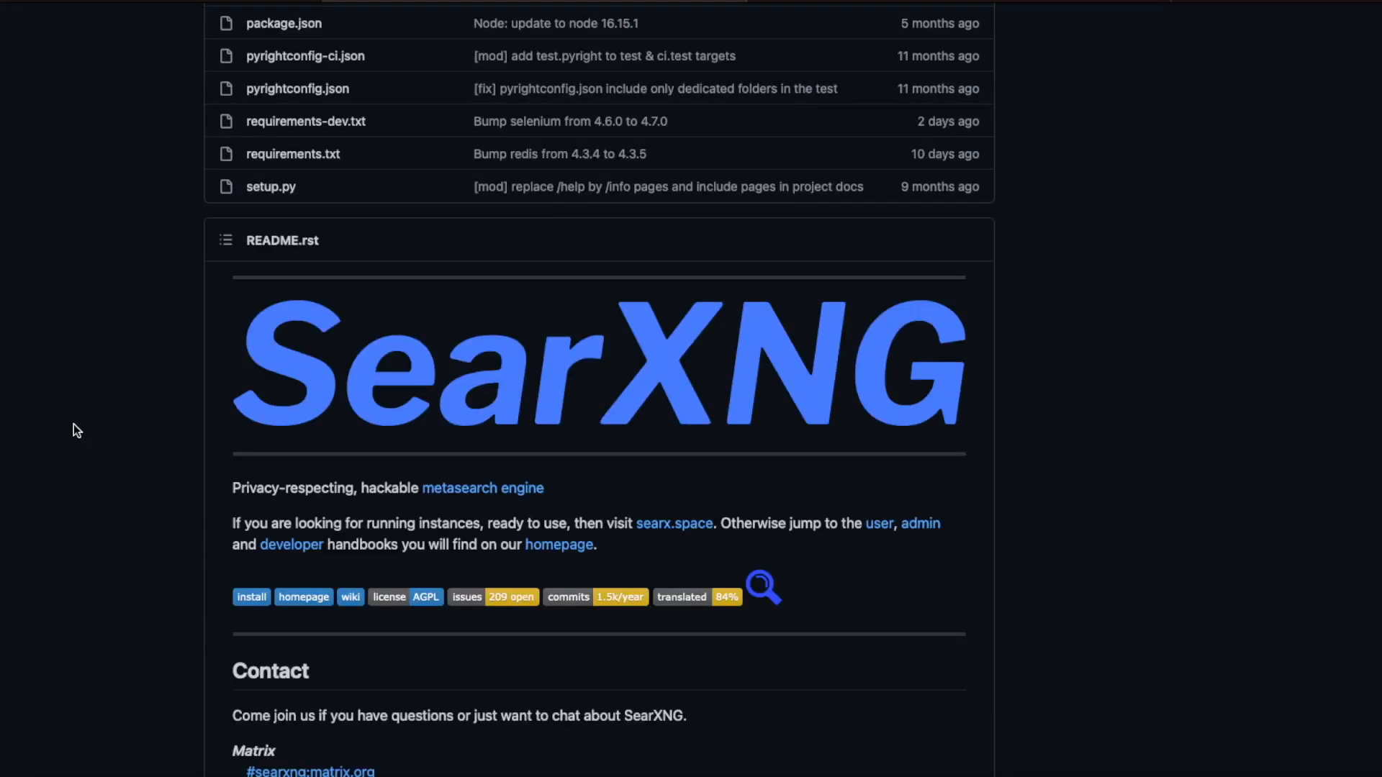
scroll(down, 3)
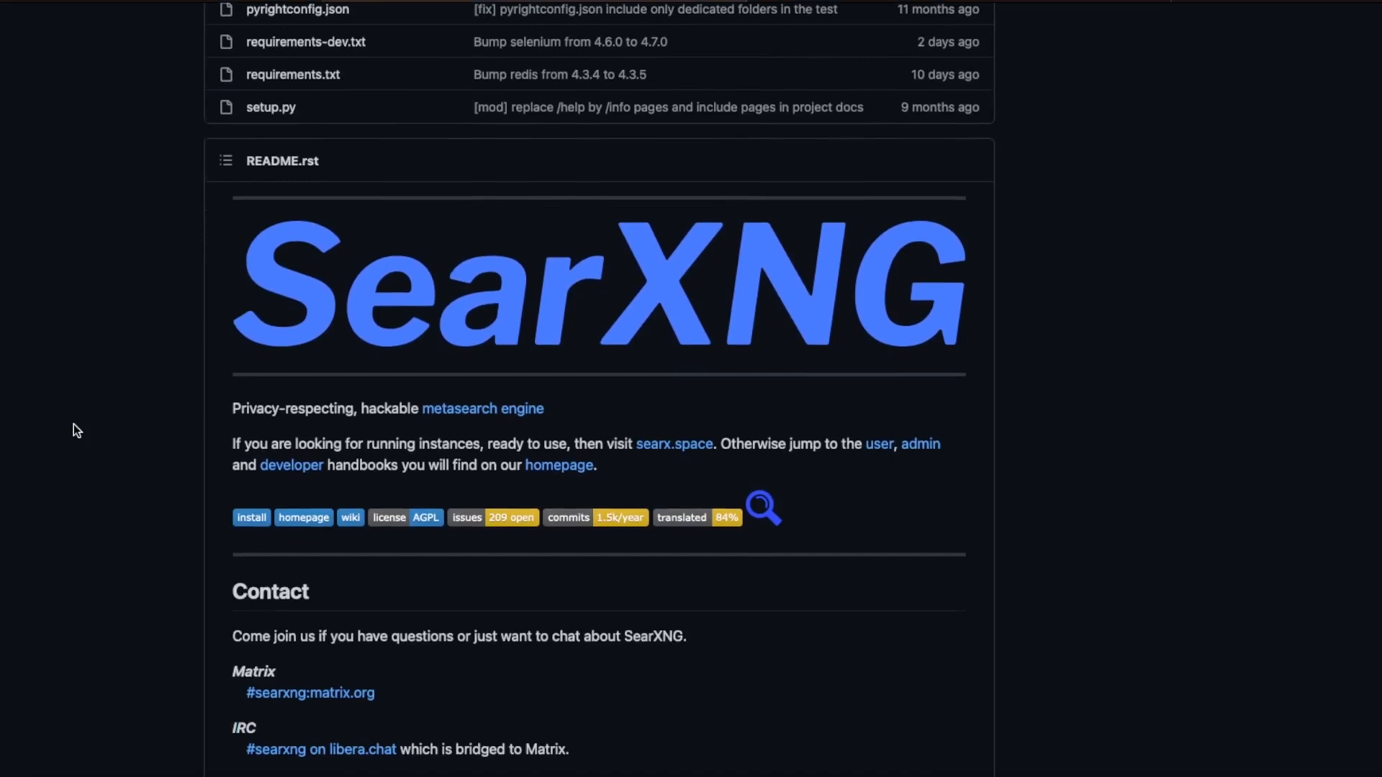
scroll(down, 3)
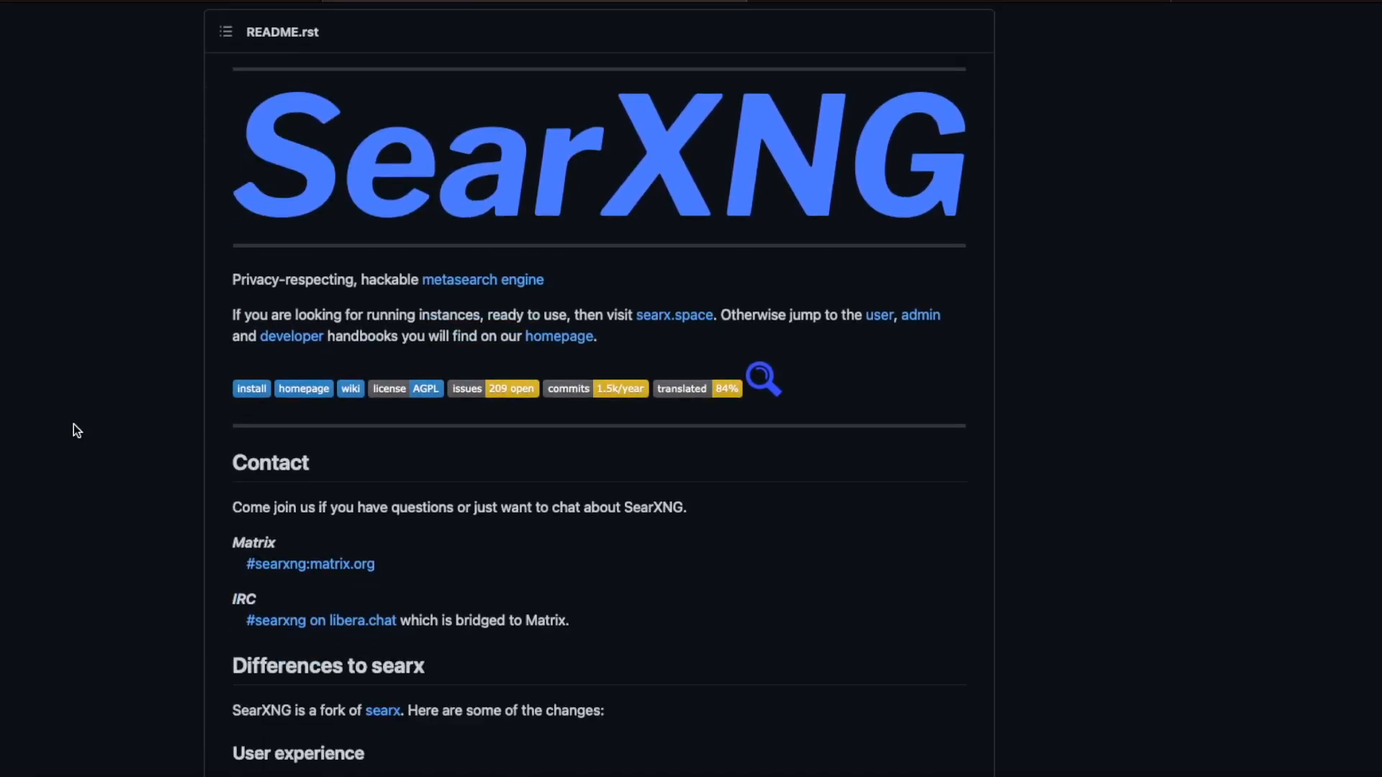
scroll(down, 3)
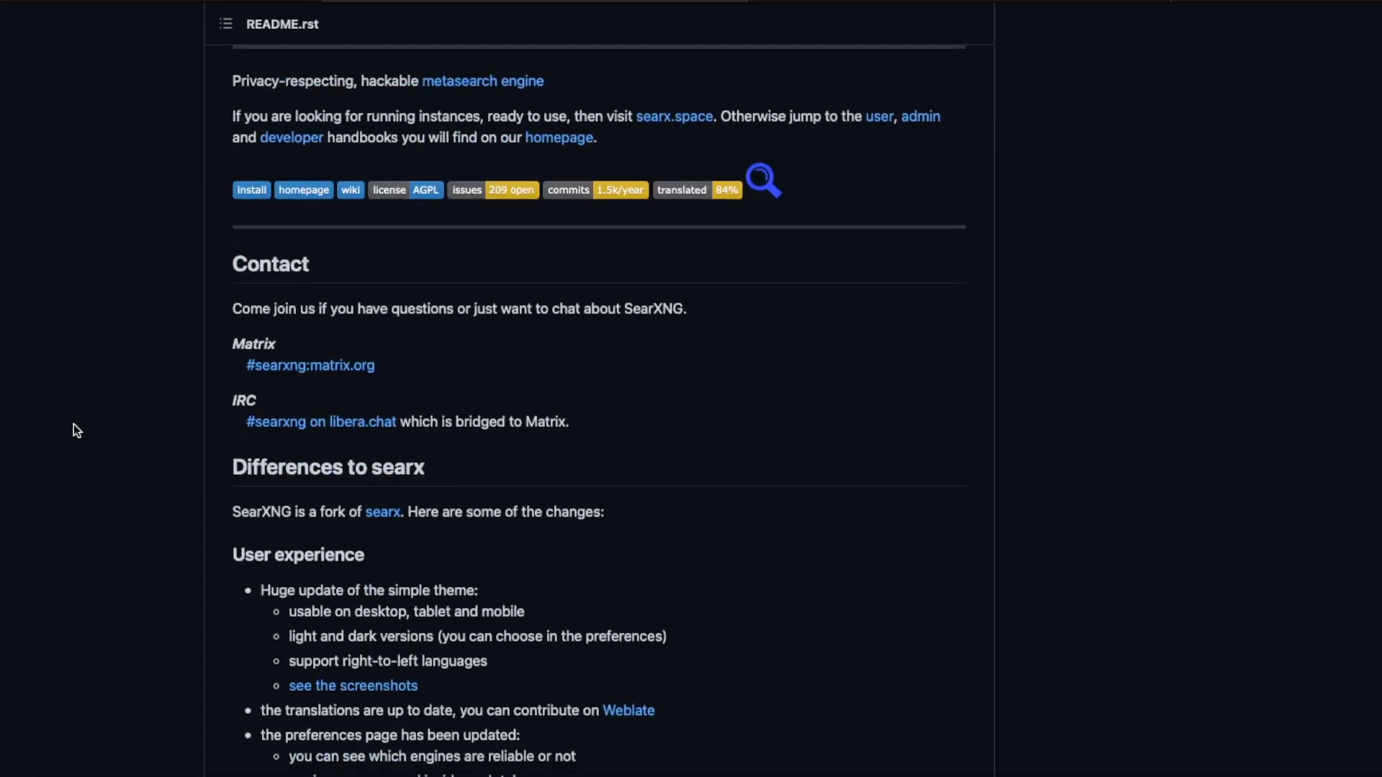
scroll(down, 3)
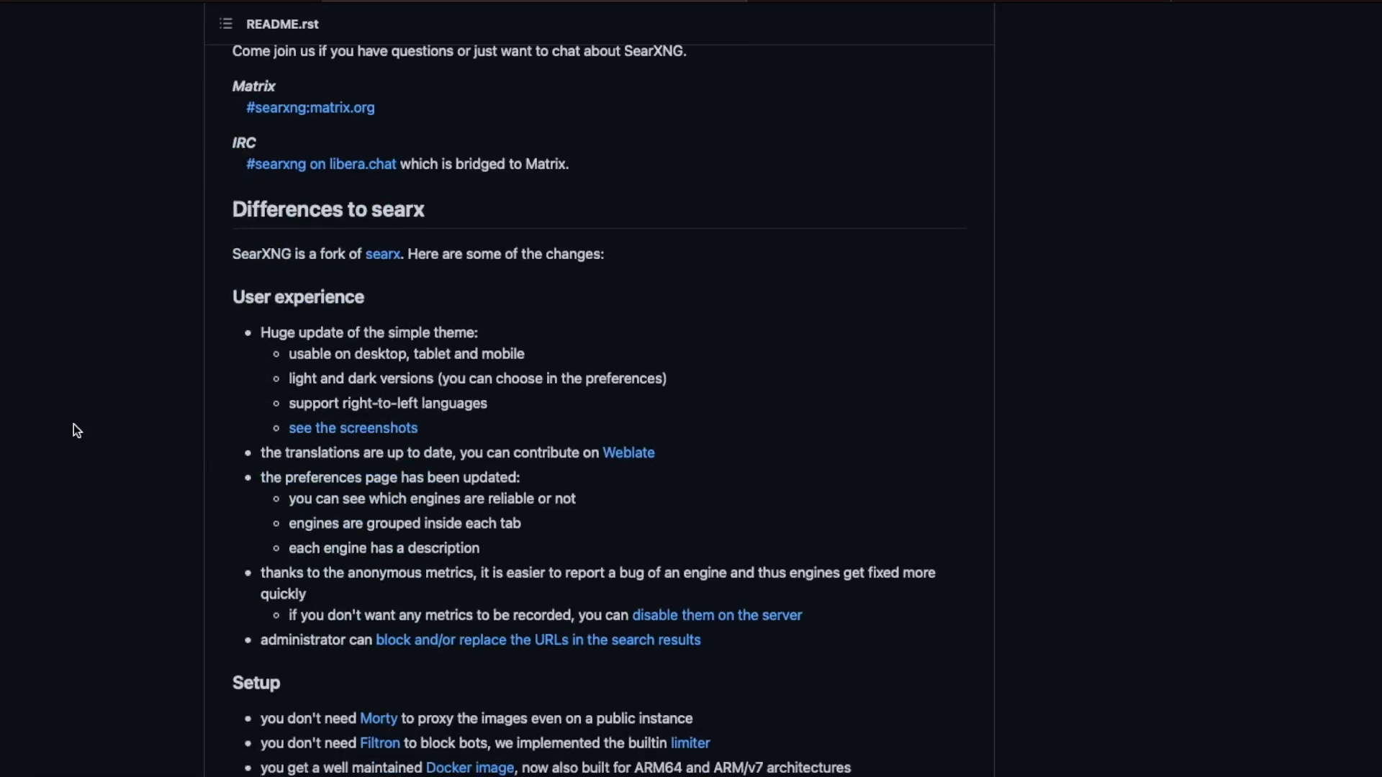
scroll(down, 3)
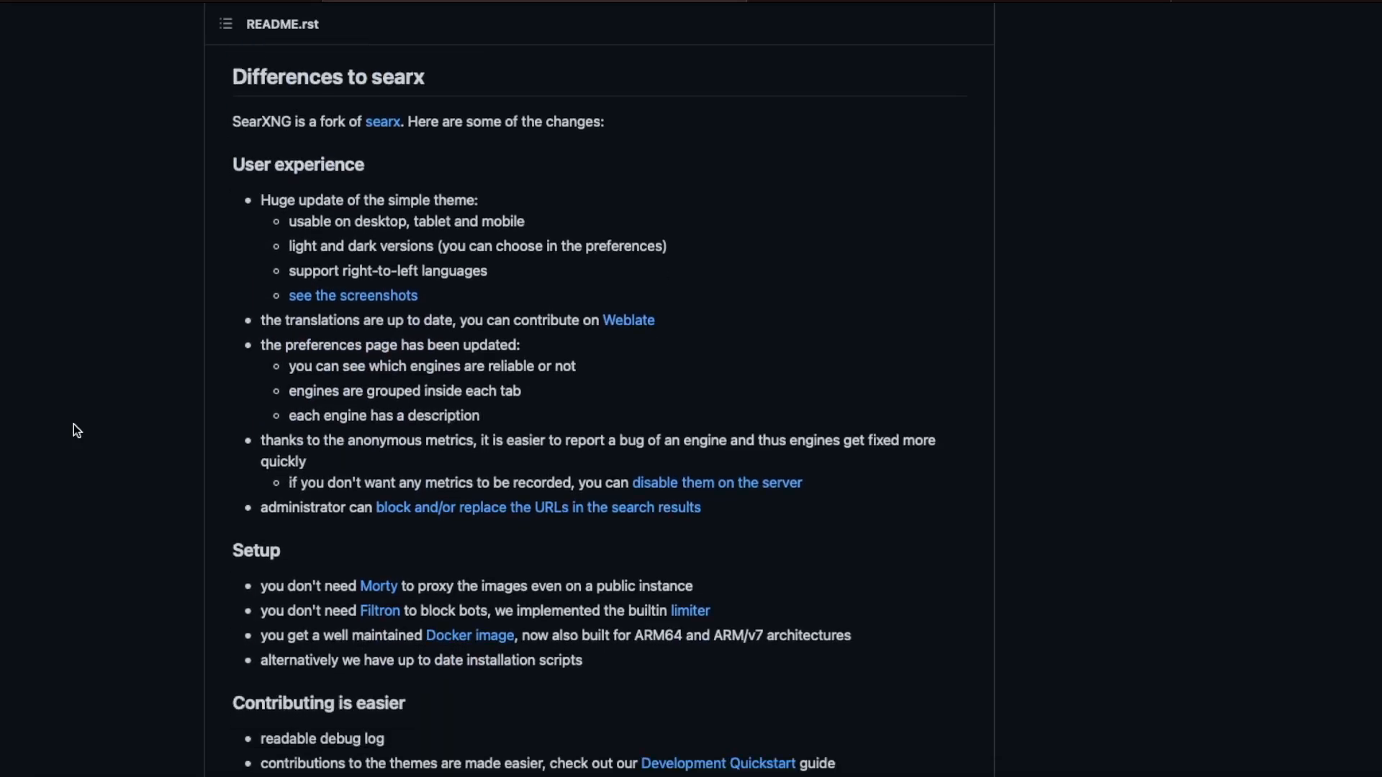
scroll(down, 3)
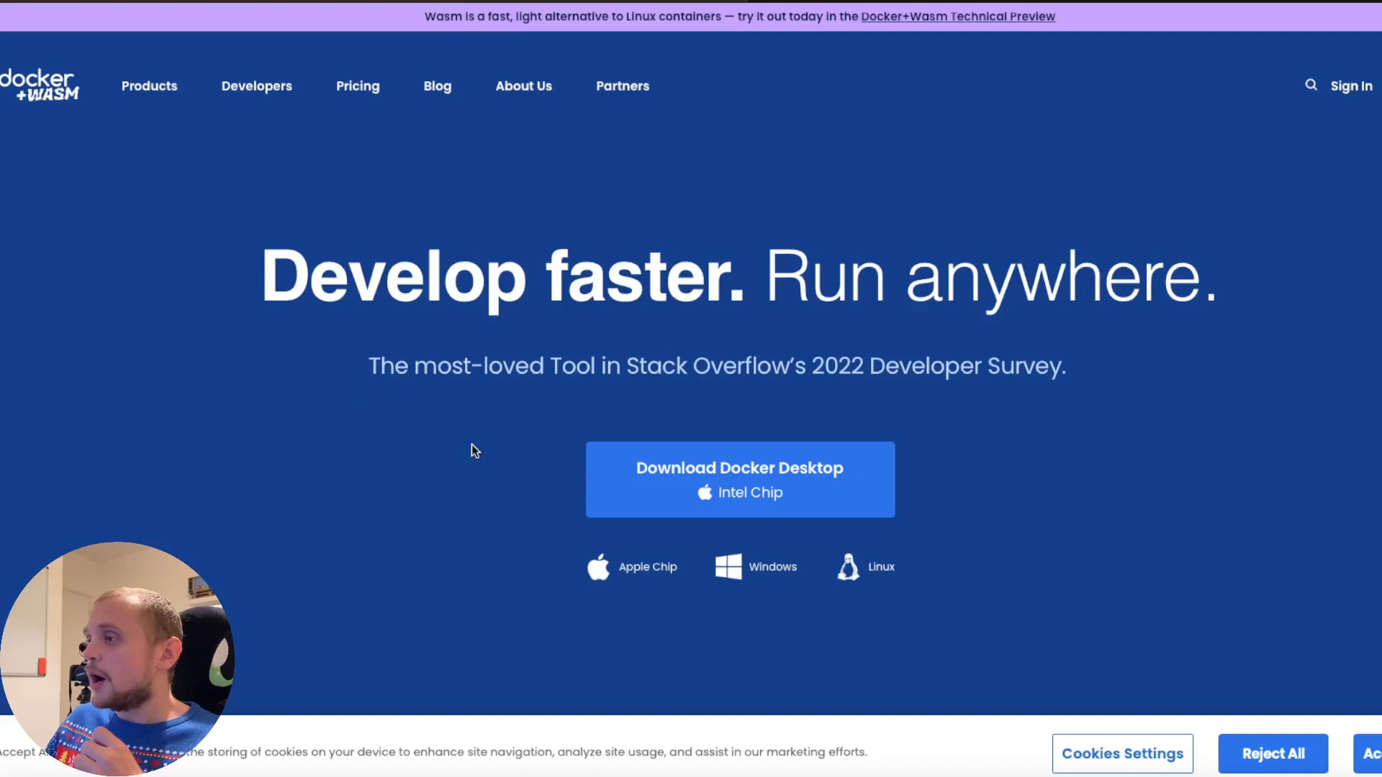
mouse_move(539, 449)
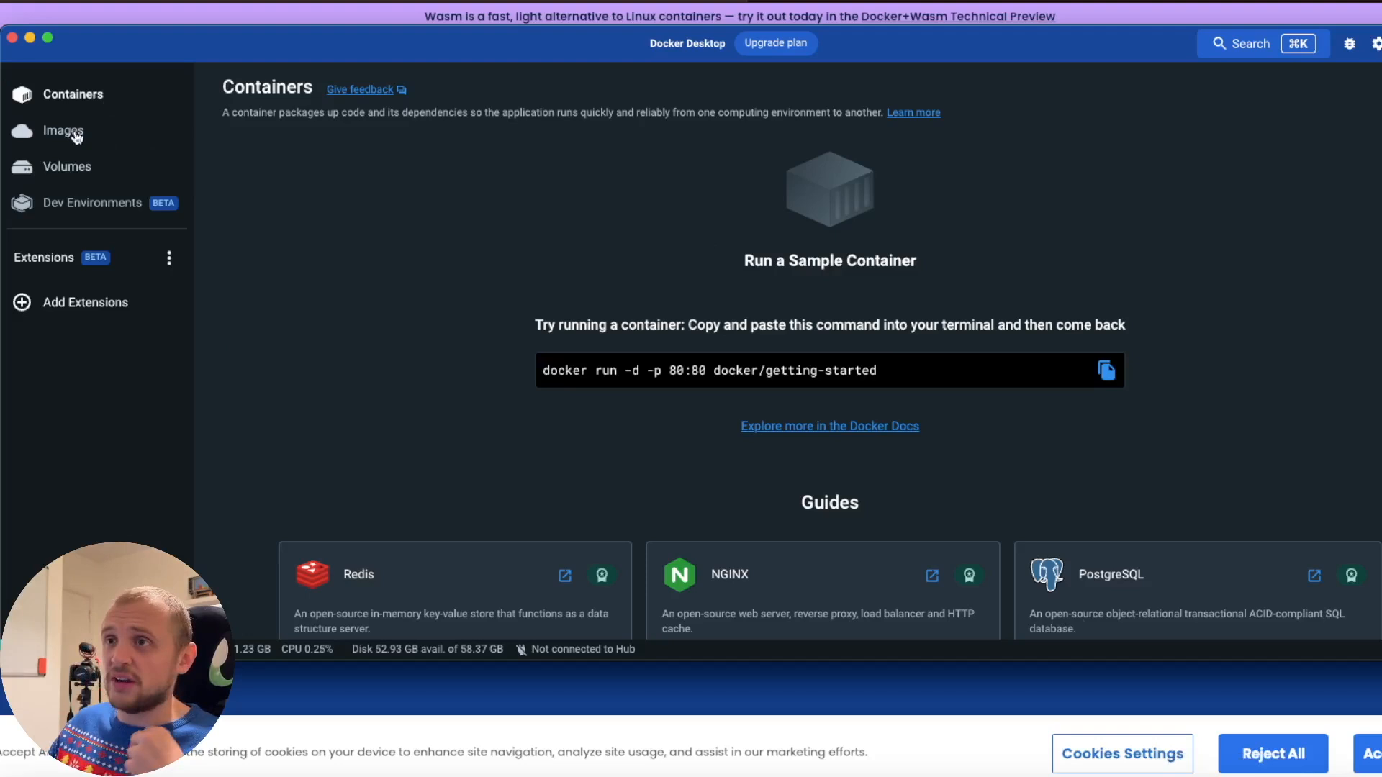
click(66, 167)
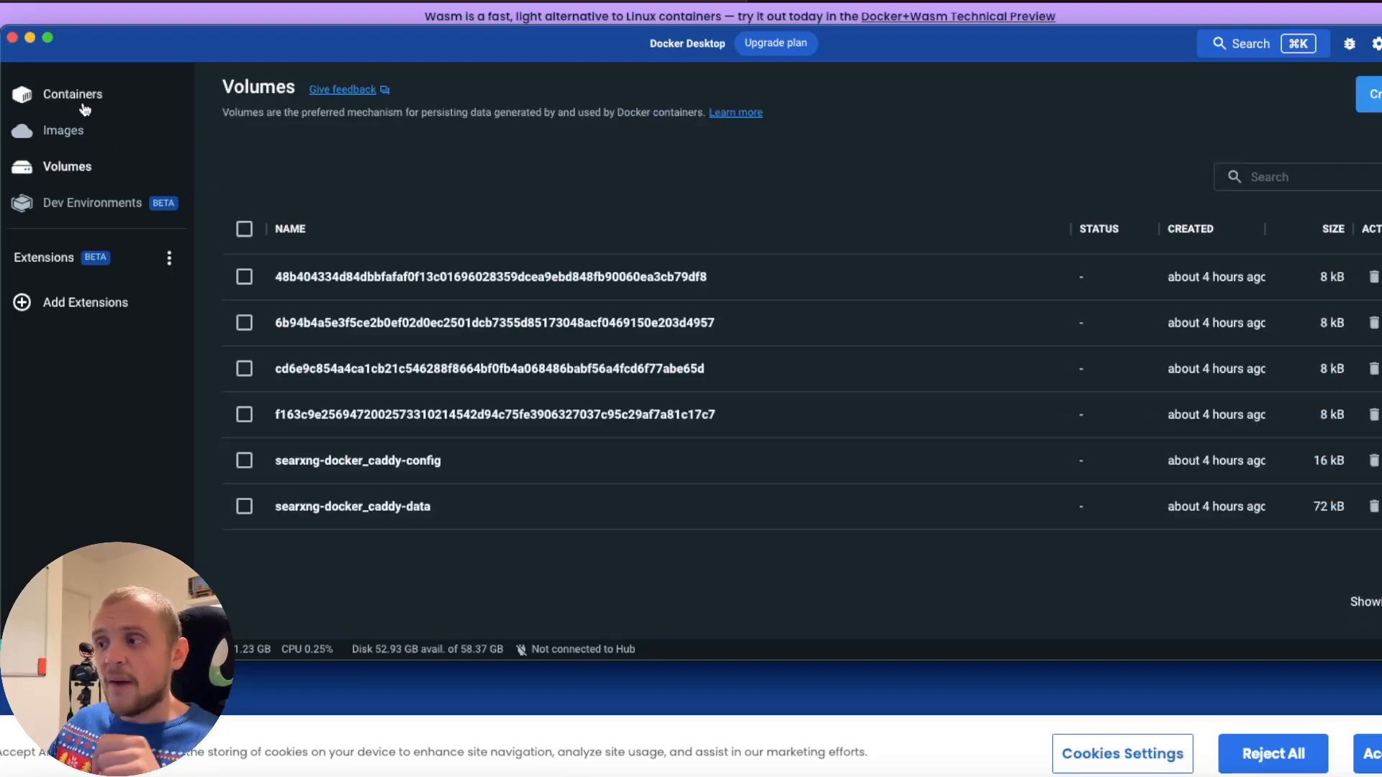
click(74, 95)
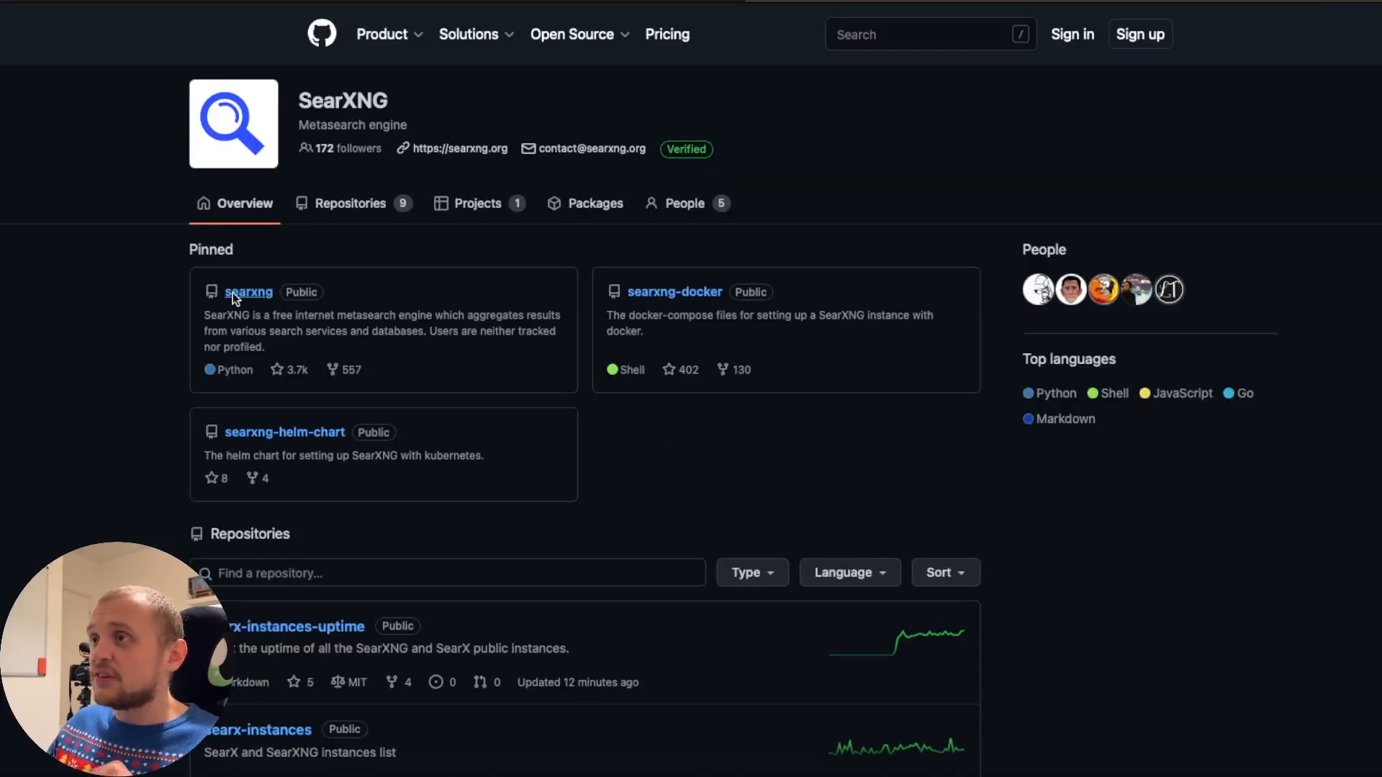
- Browse the searxng repository README, then go to the searxng-docker repository
click(249, 292)
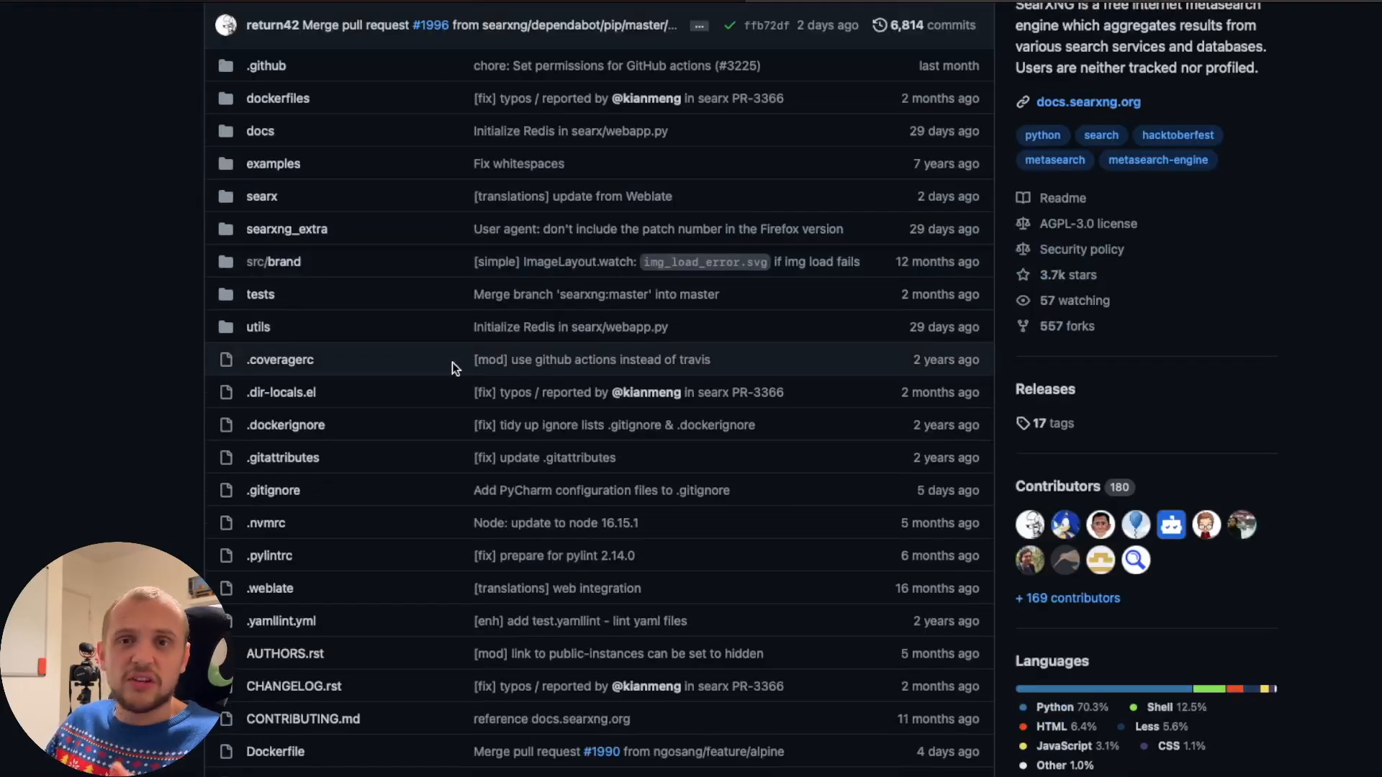
scroll(down, 3)
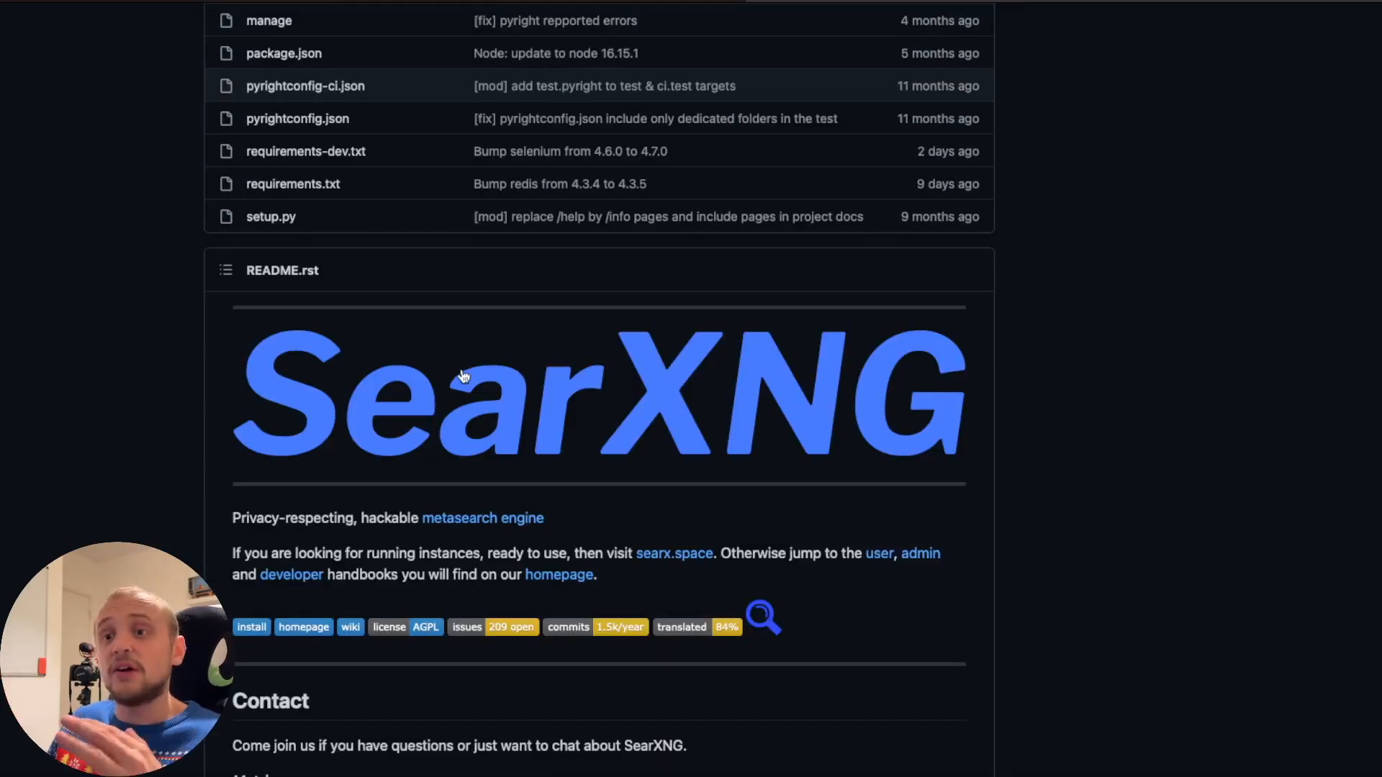
scroll(up, 3)
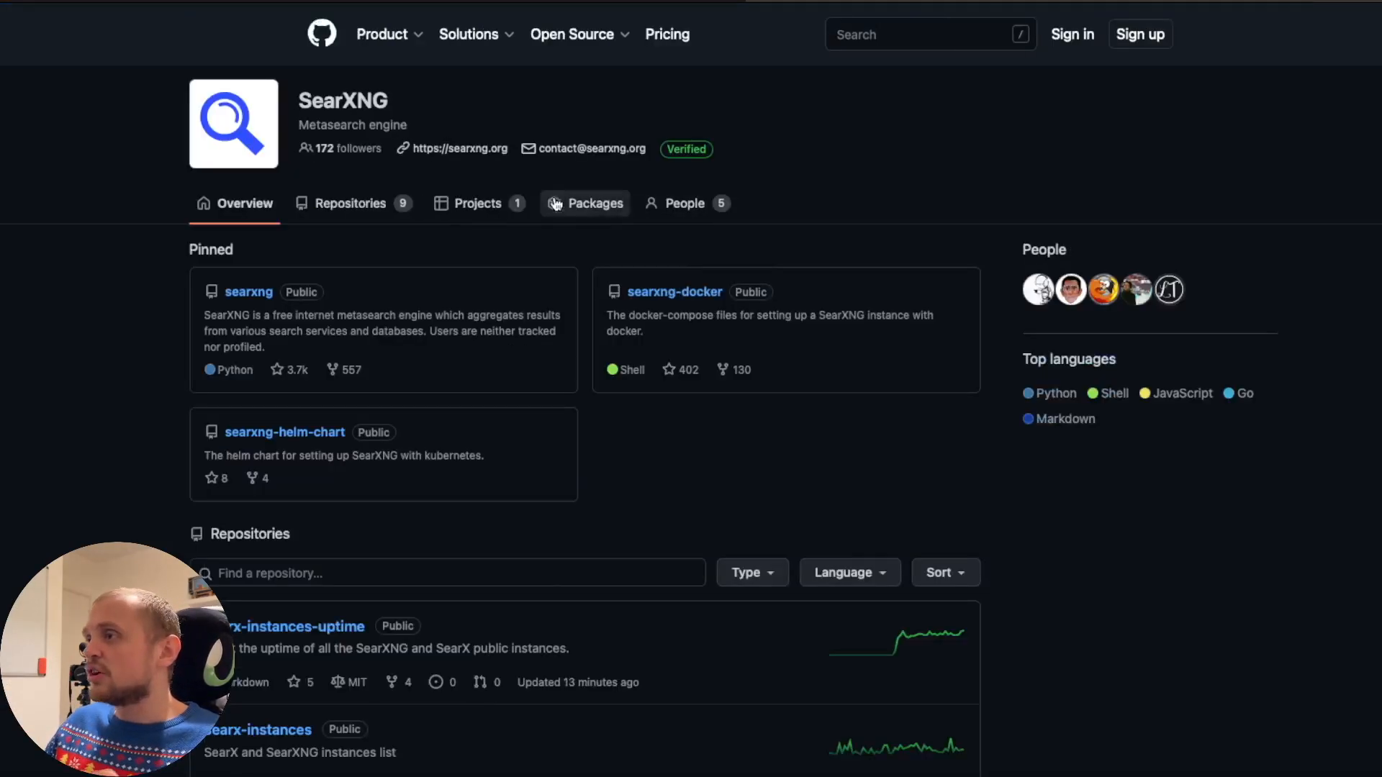
click(673, 292)
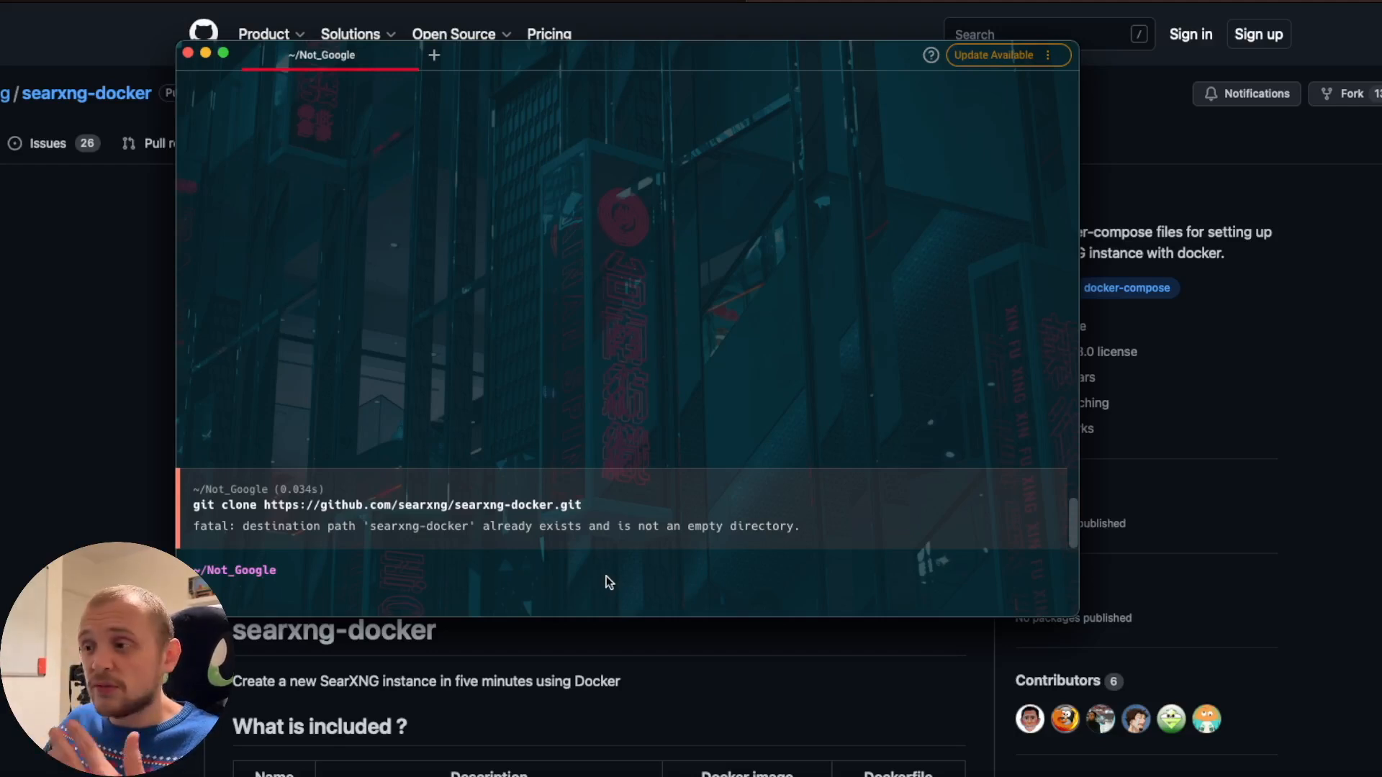
mouse_move(518, 582)
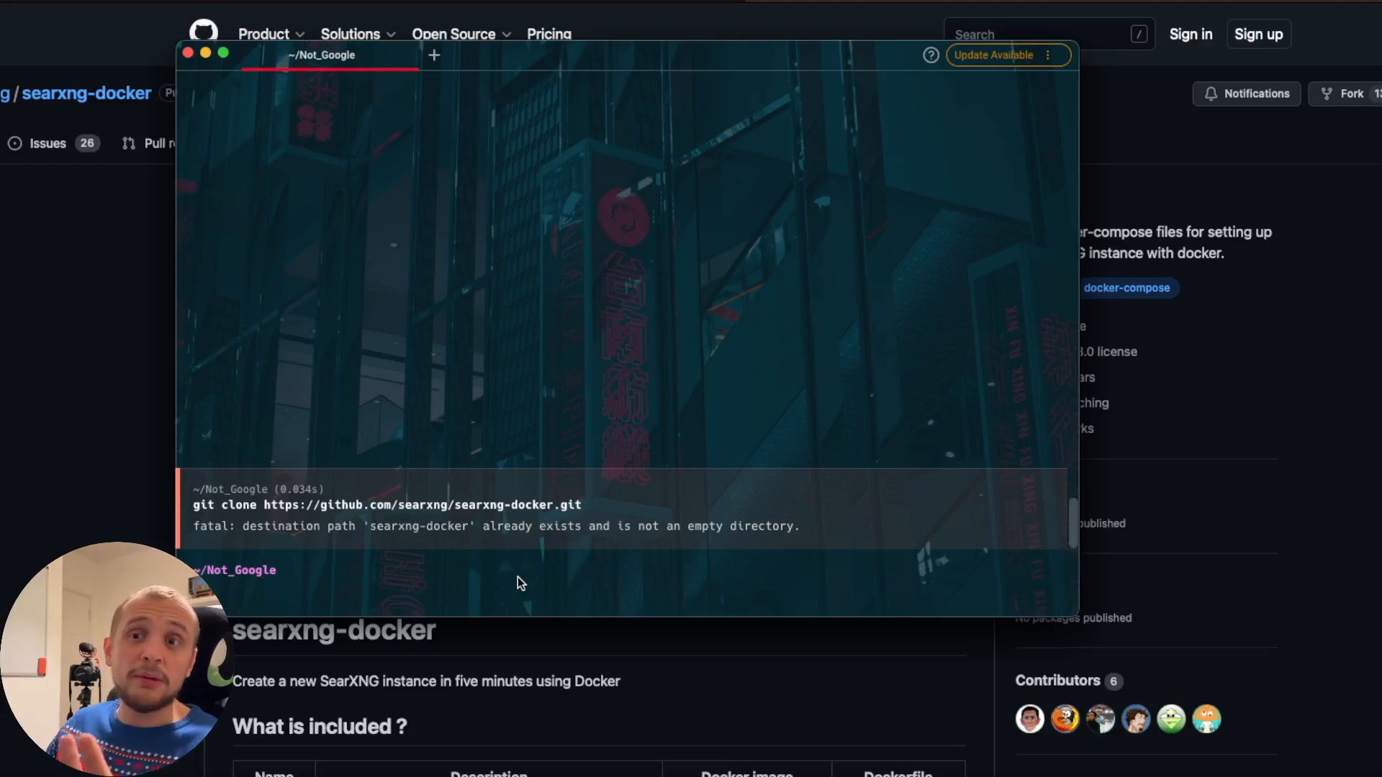
text(git clone https://github.com/searxng/searxng-docker.git)
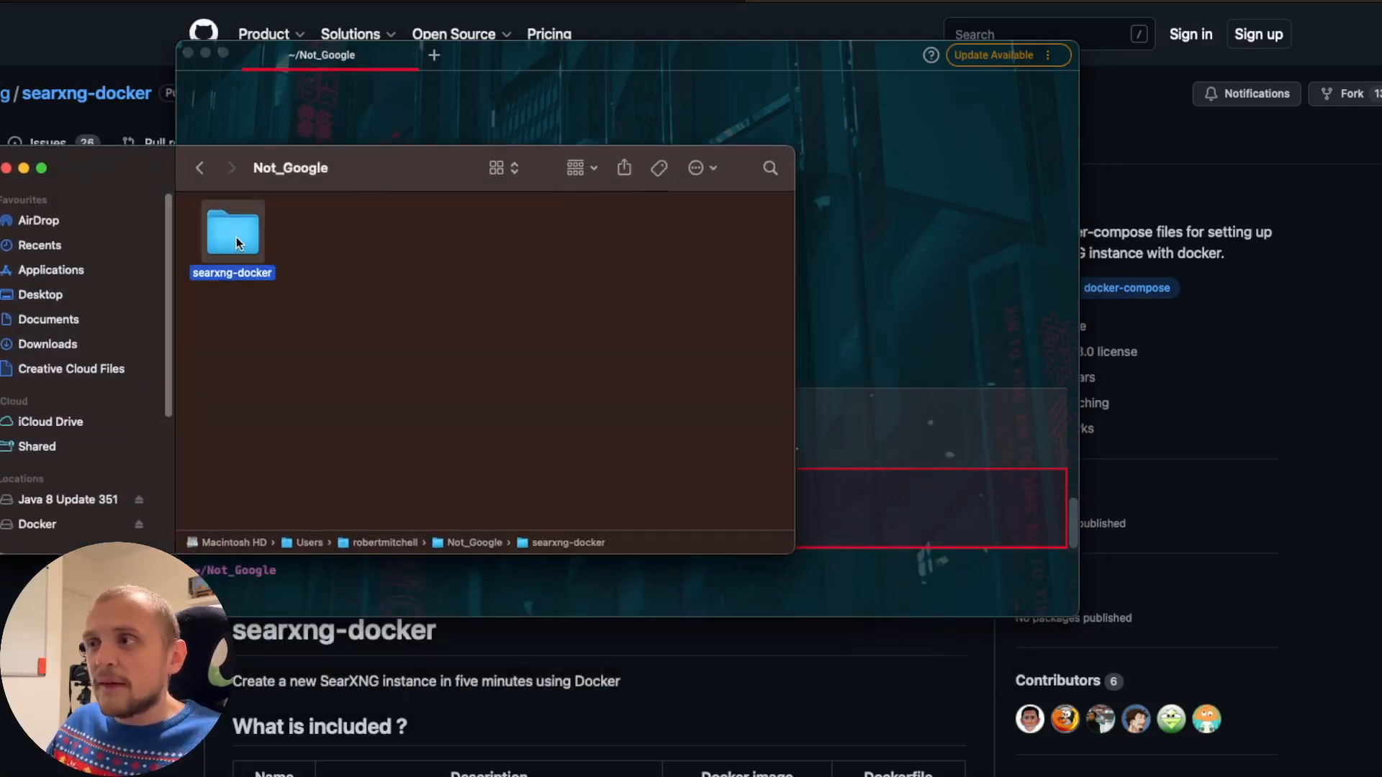
- Navigate into searxng-docker/searxng and bring up the context menu for settings.yml
double_click(233, 231)
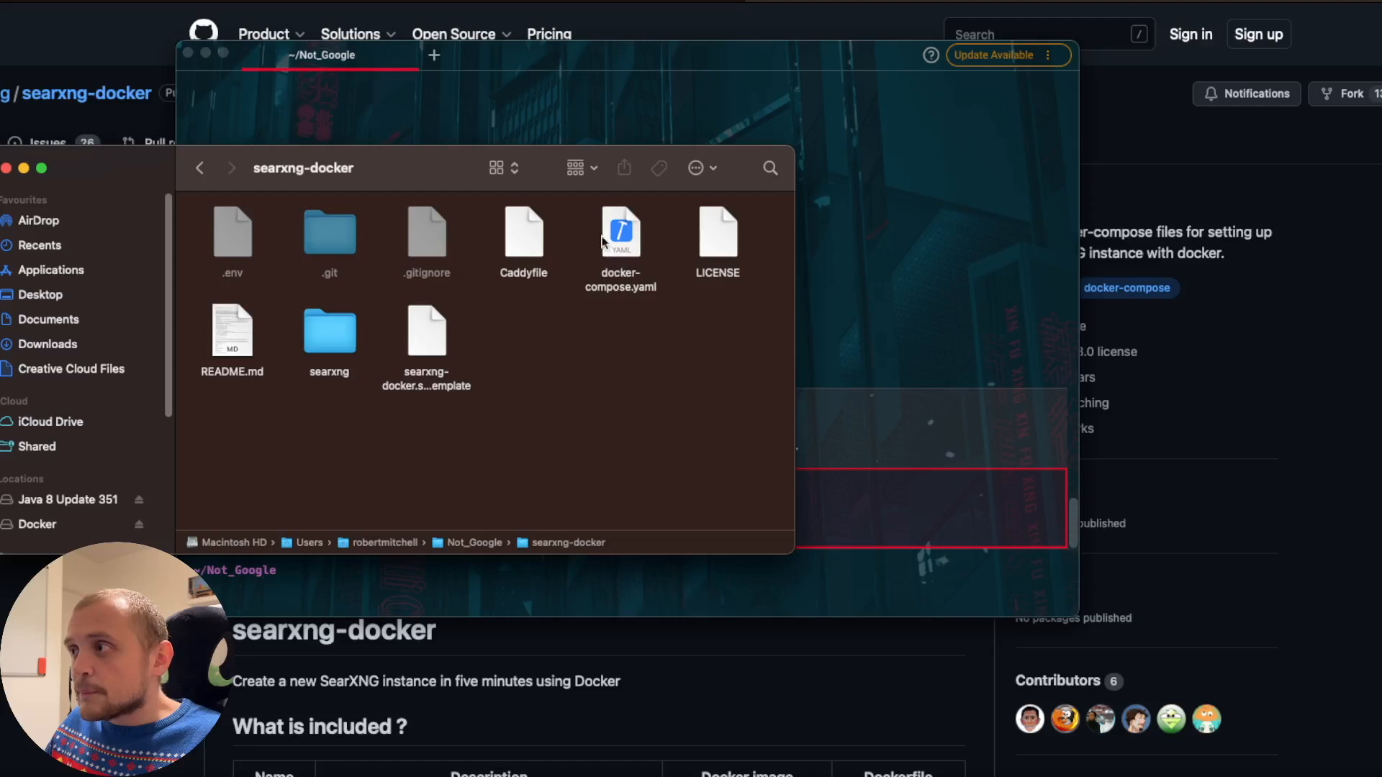
double_click(329, 328)
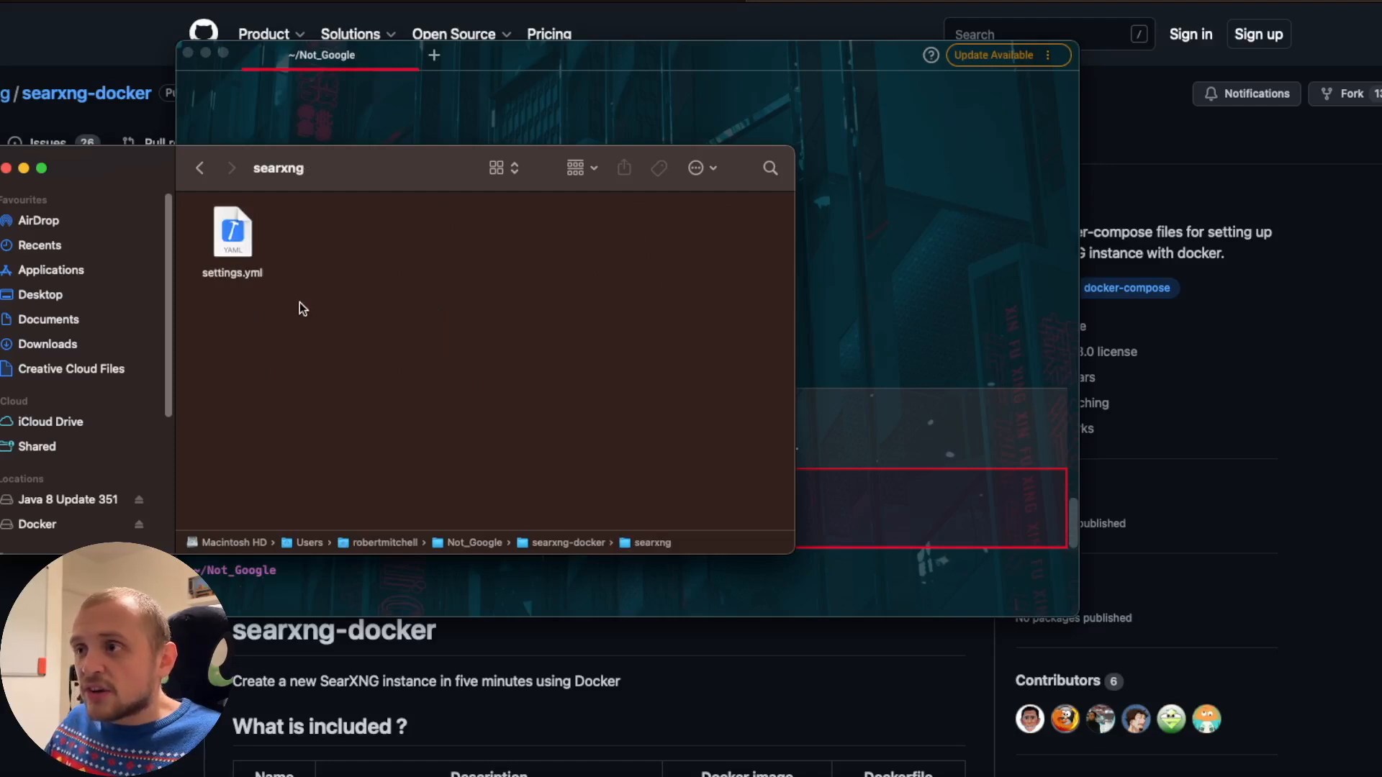
right_click(232, 231)
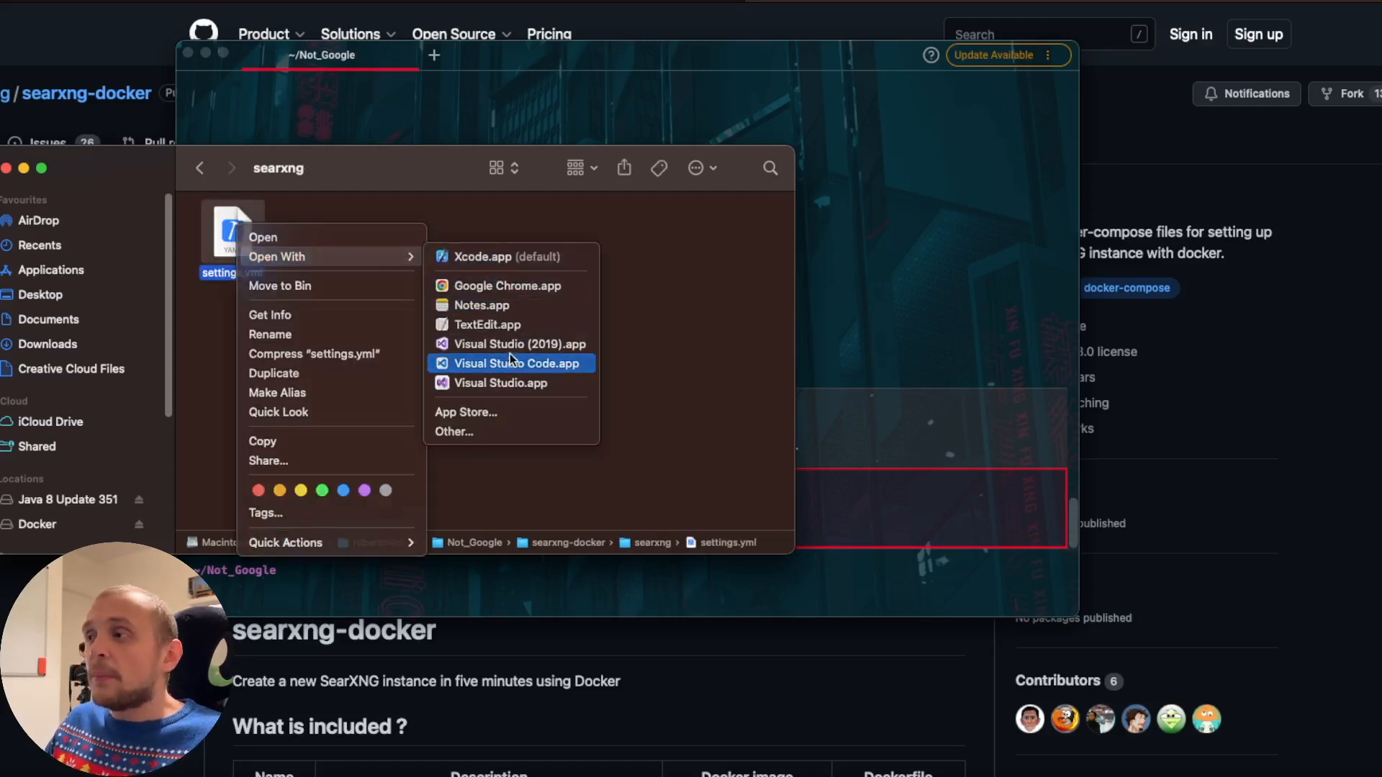
click(513, 363)
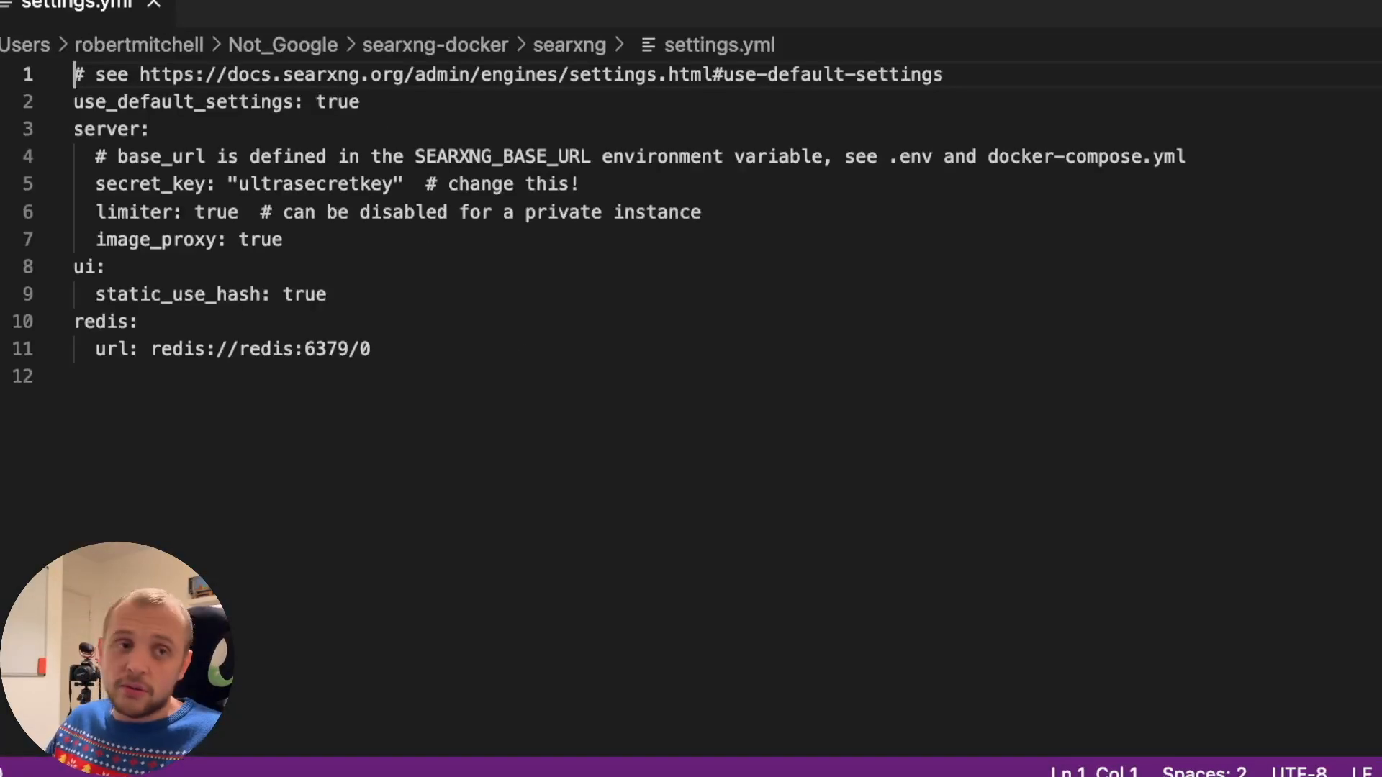
double_click(312, 183)
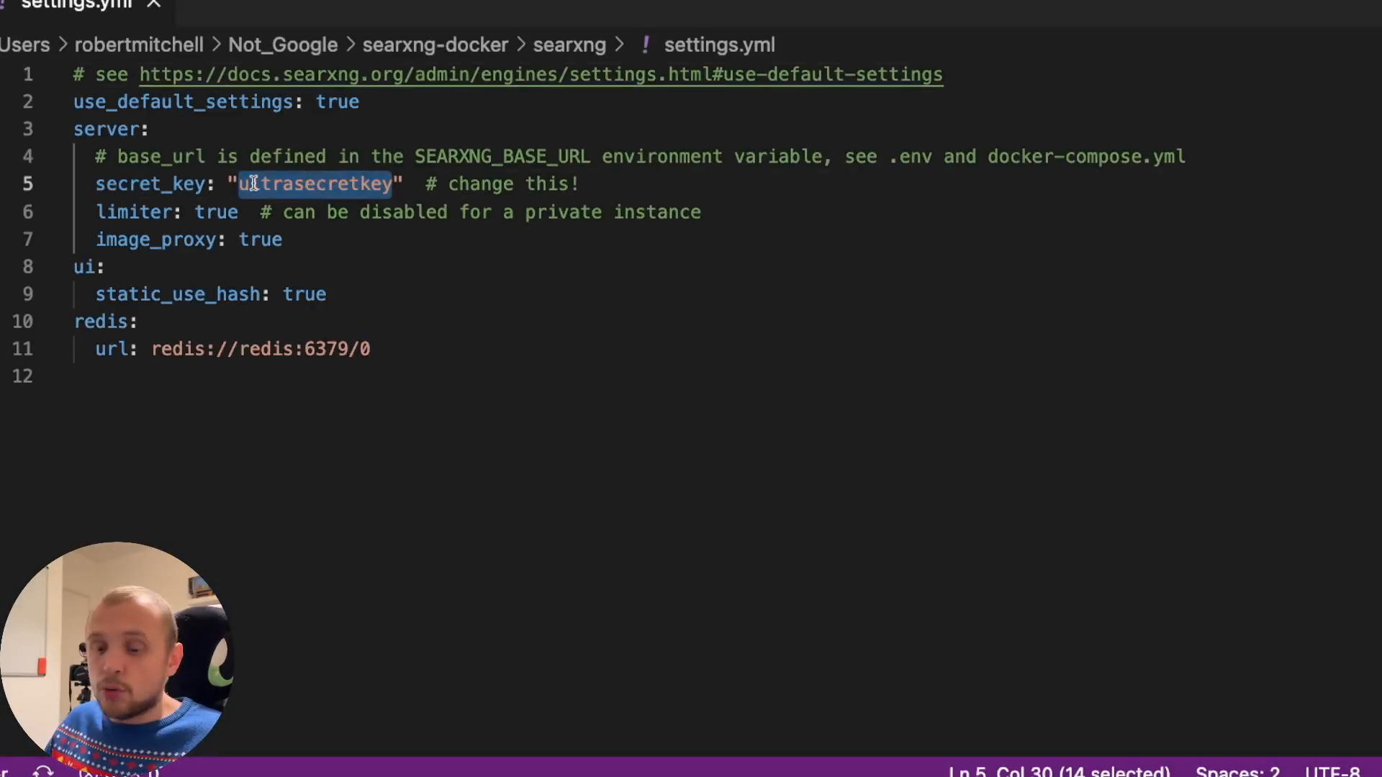
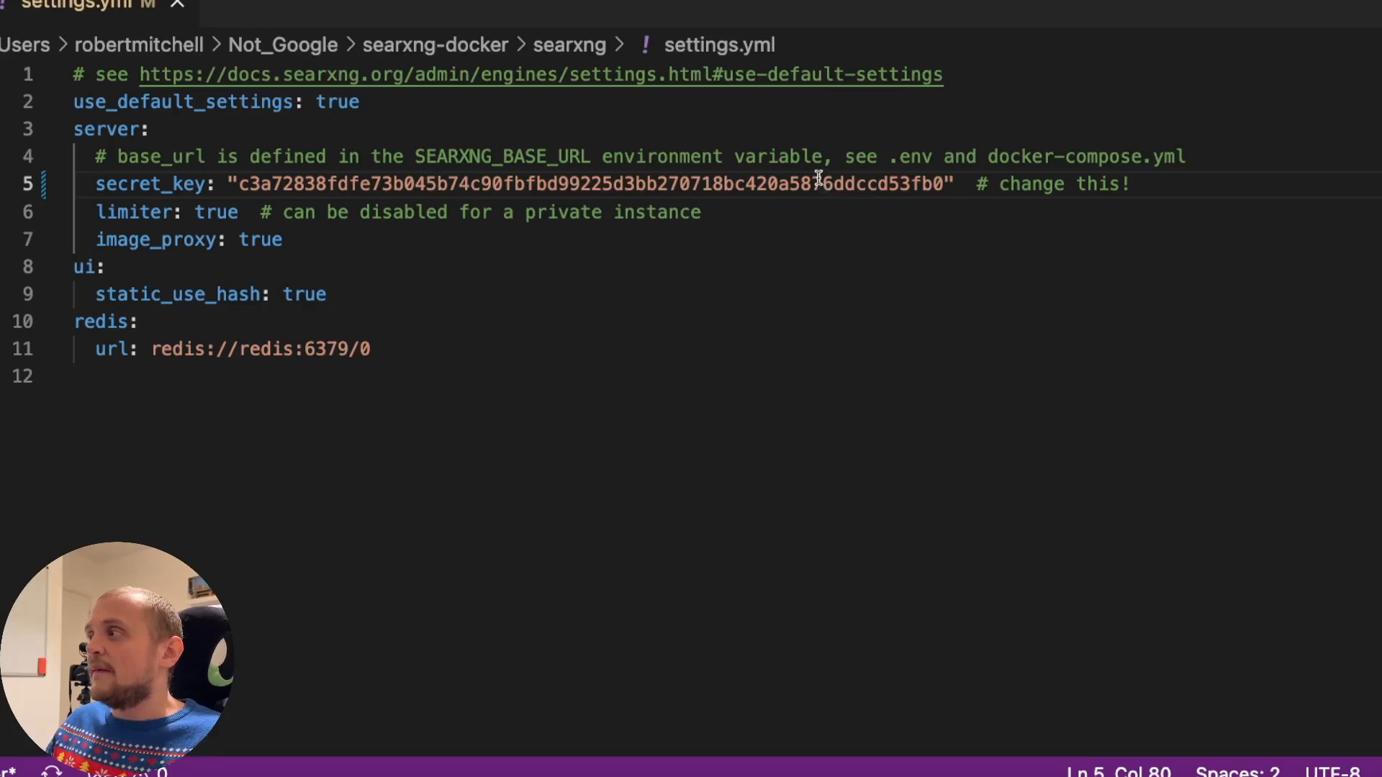
drag(238, 183, 941, 182)
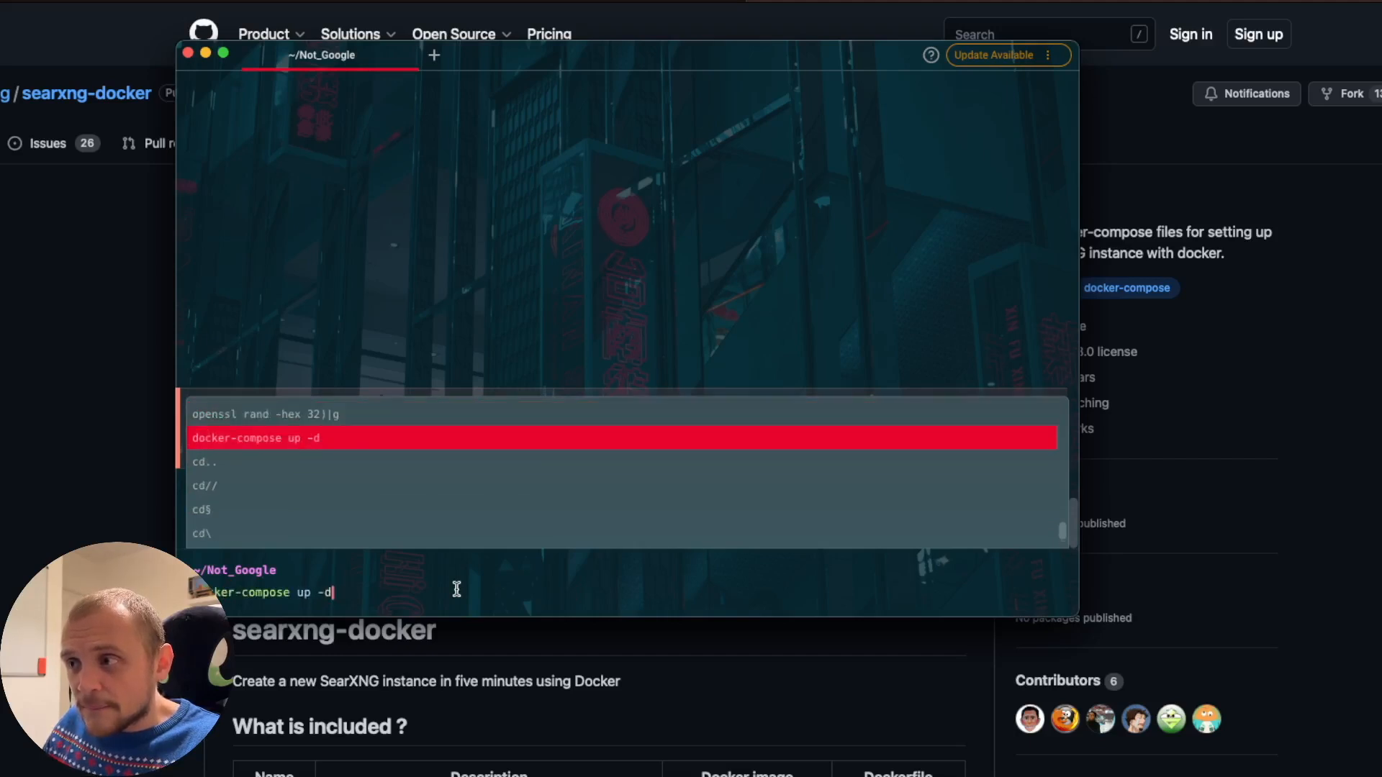
mouse_move(524, 606)
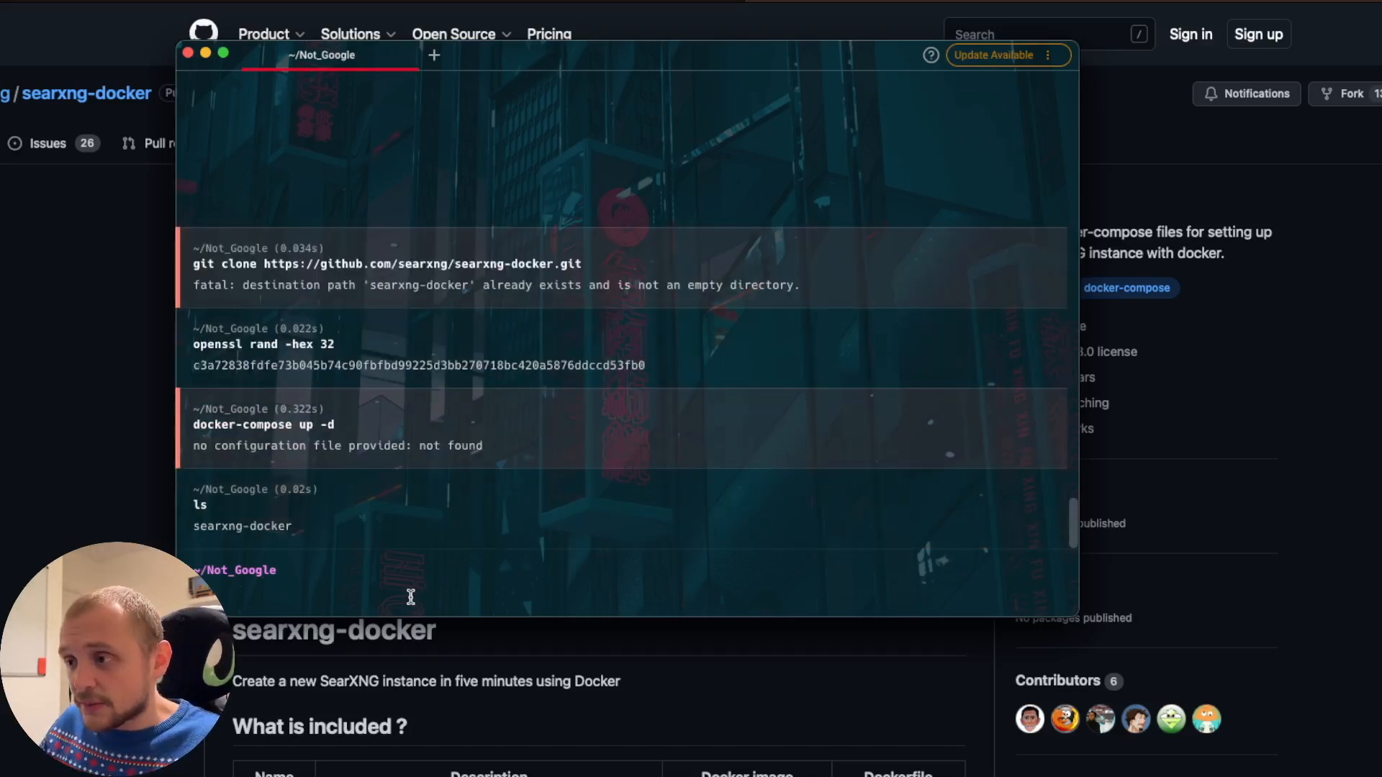
- Change into searxng-docker/ and start the stack with docker-compose up -d
text(searxng-docker/)
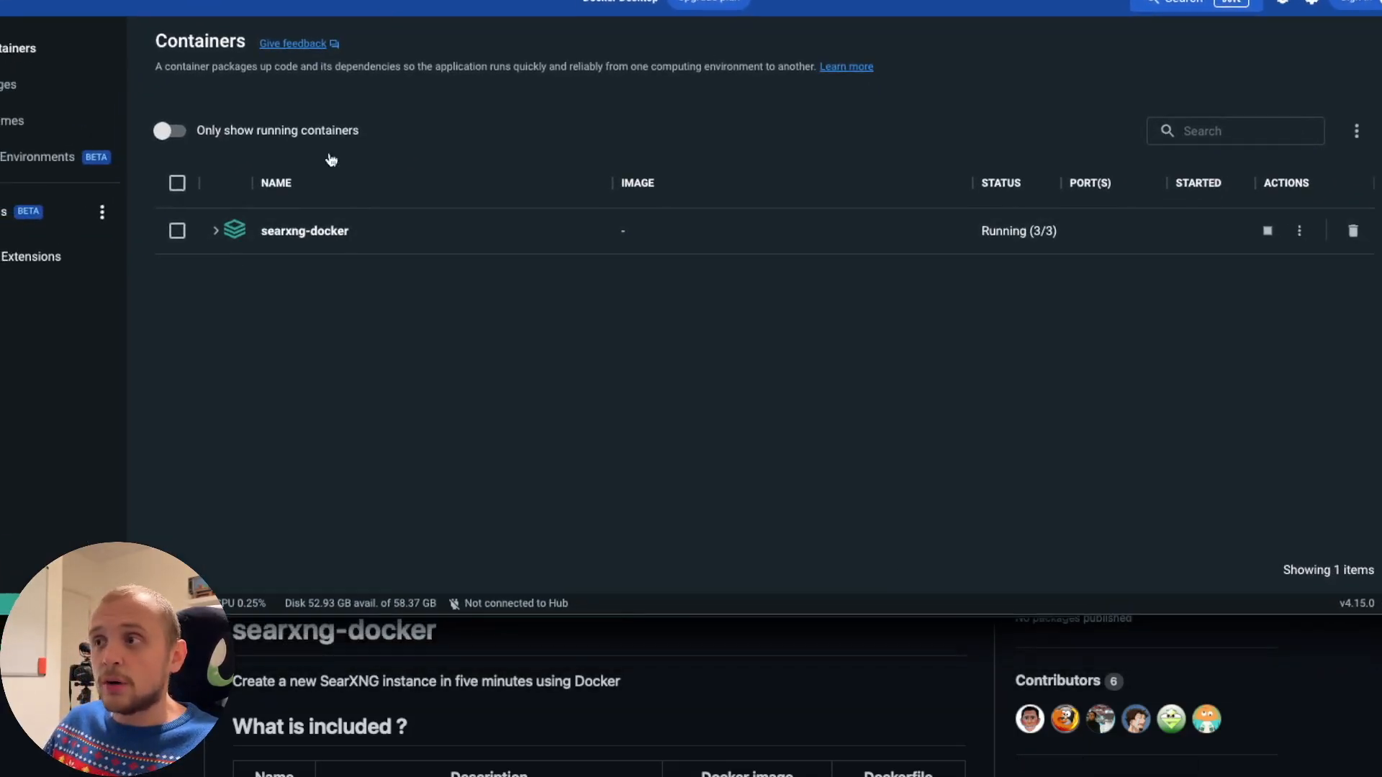
- Expand the searxng-docker stack and launch the searxng container's 8080 port in the browser
click(215, 230)
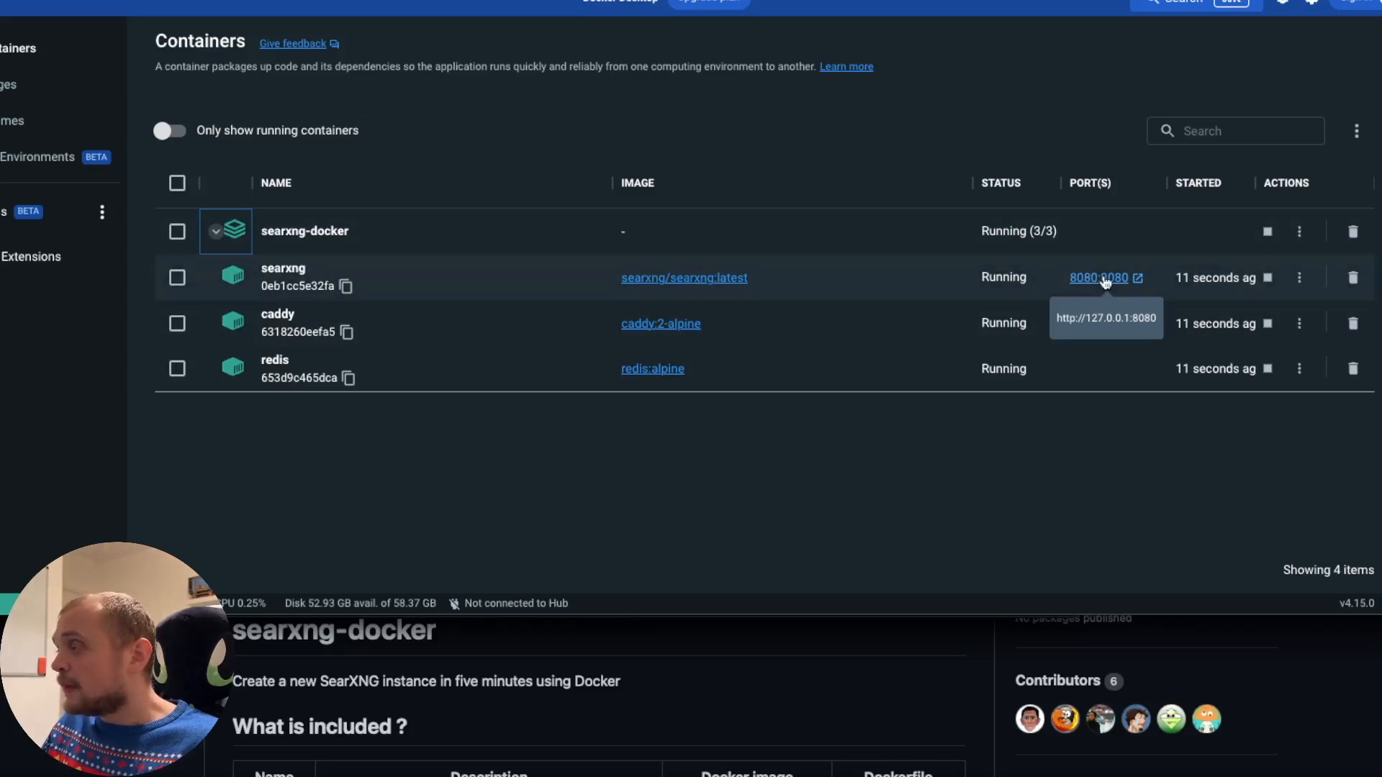
click(1098, 278)
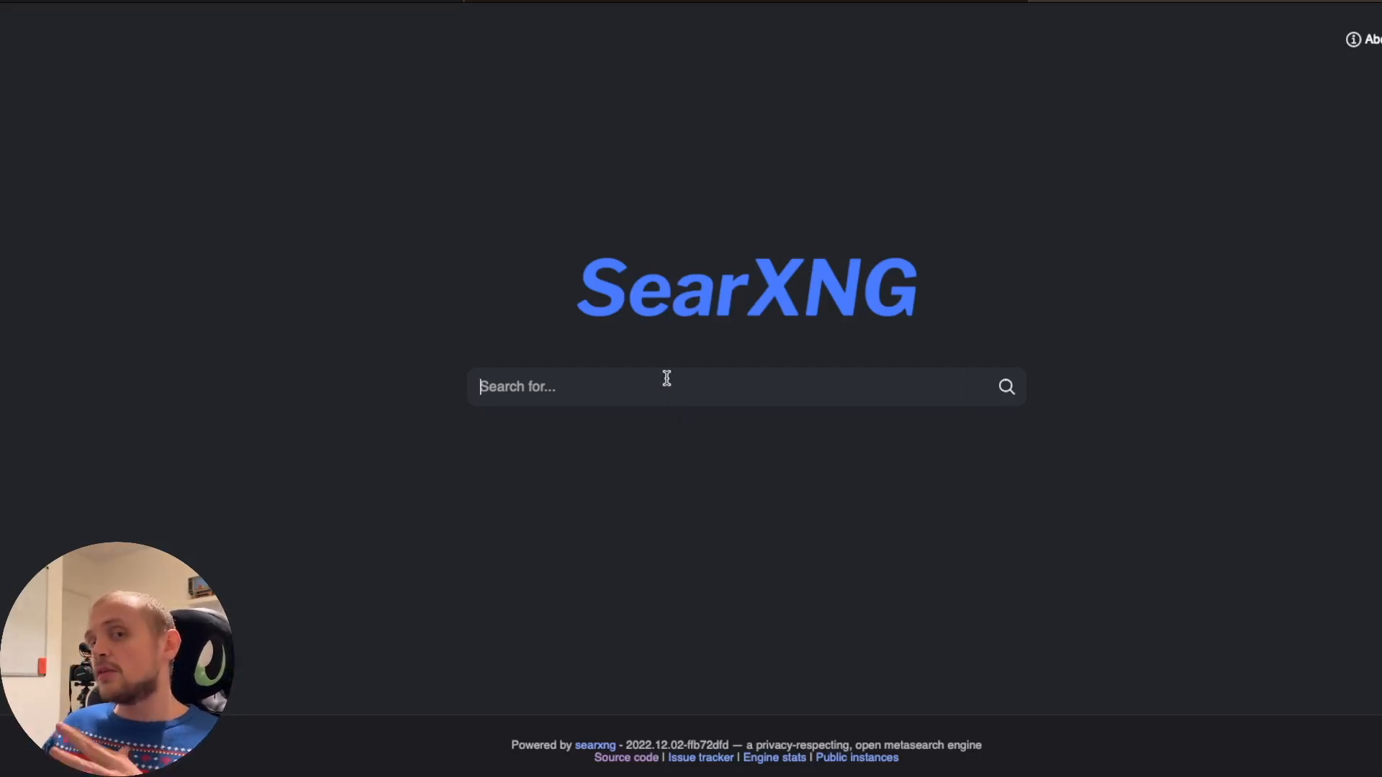
- Search for Coffee and review the General, Images, Videos and News results
text(Coffee)
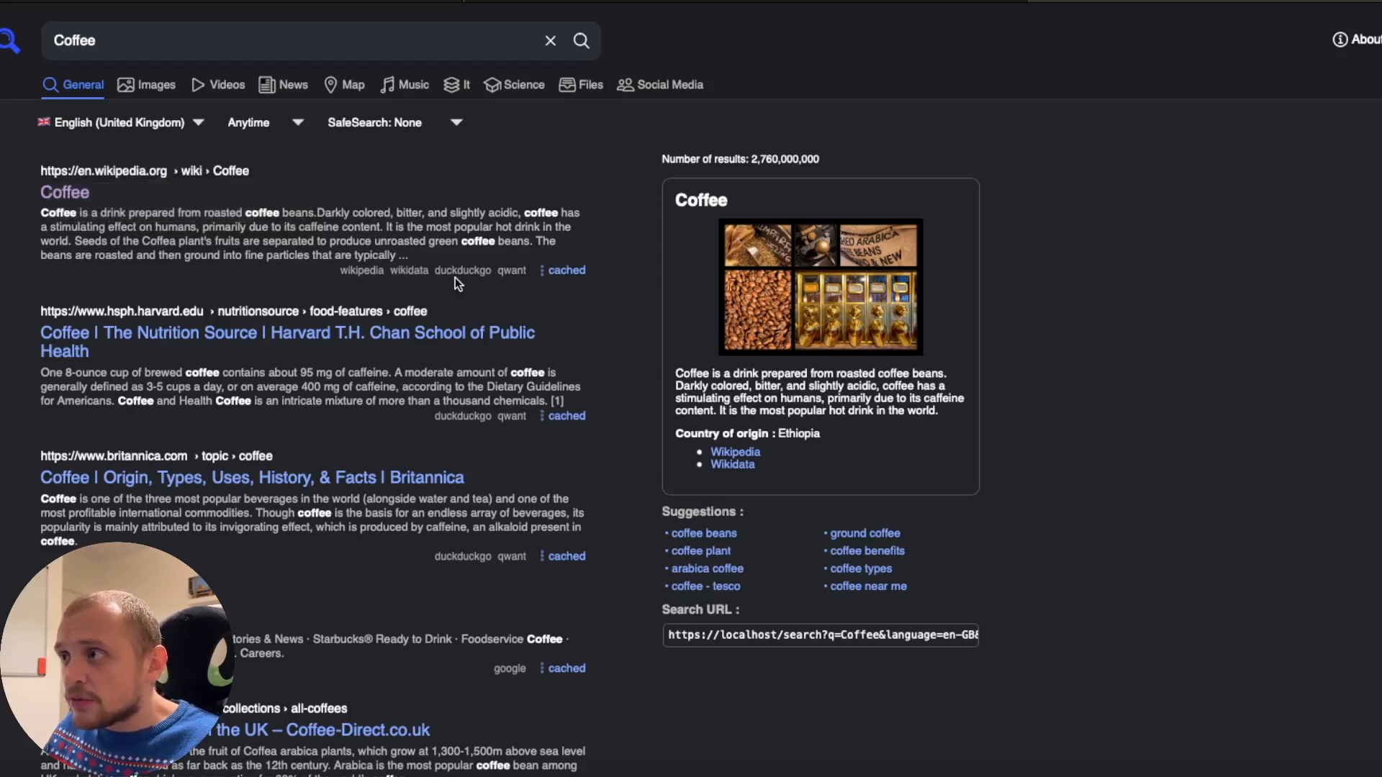
scroll(down, 3)
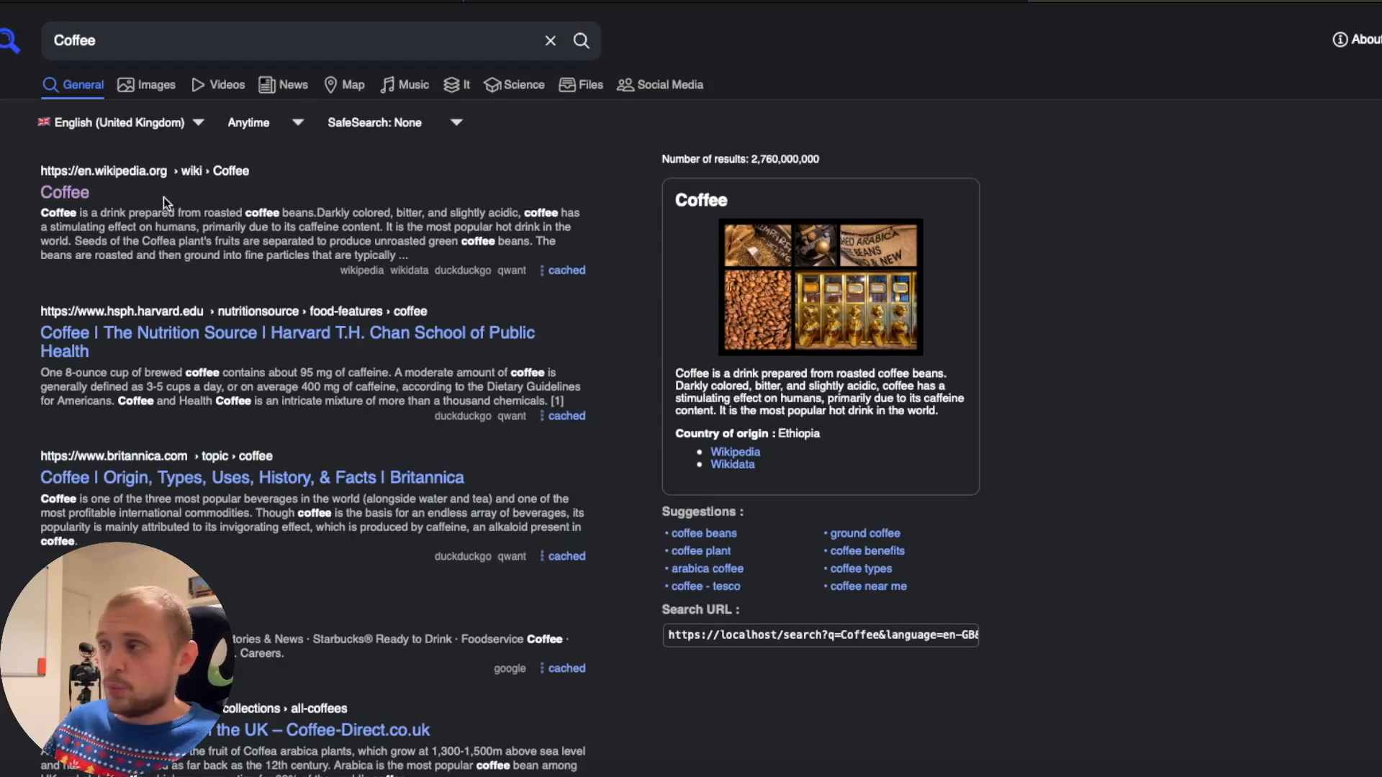
scroll(down, 3)
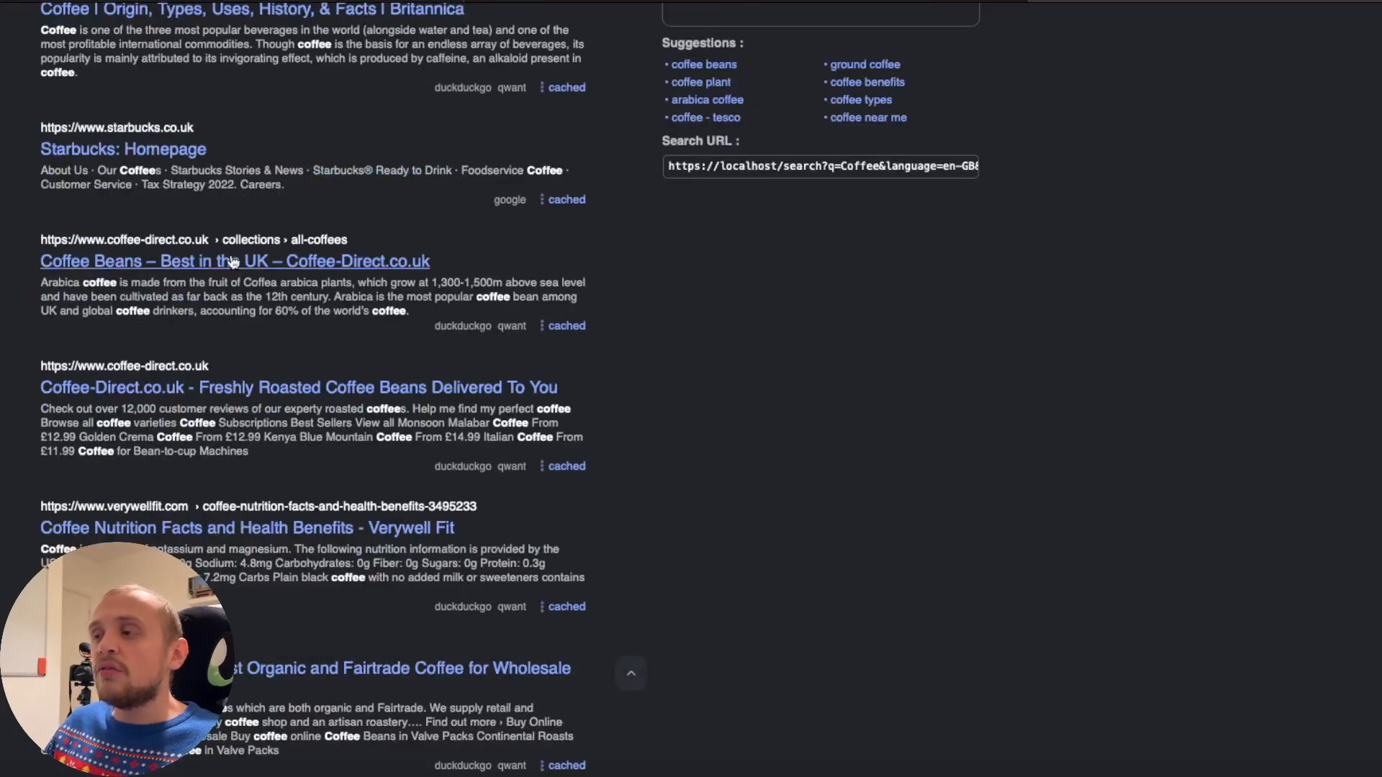
scroll(down, 3)
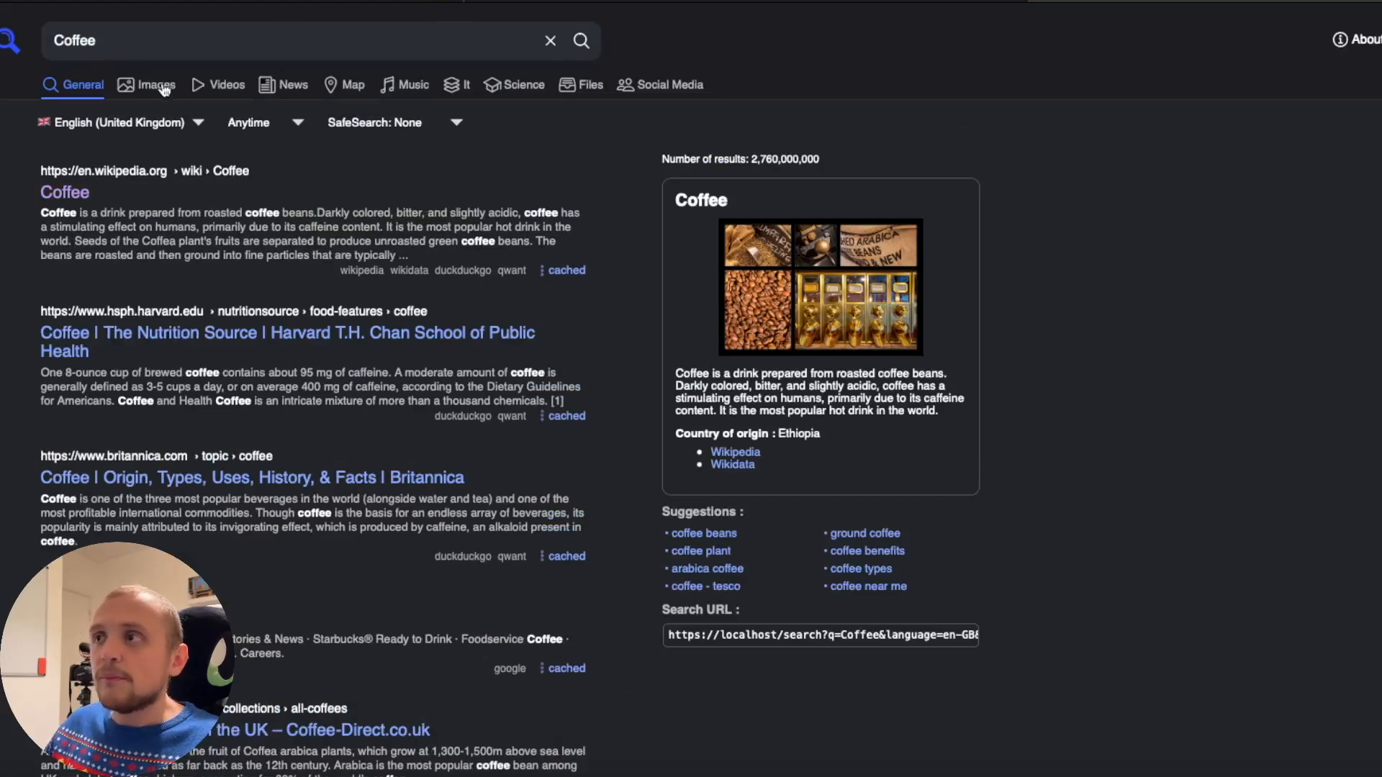
click(149, 84)
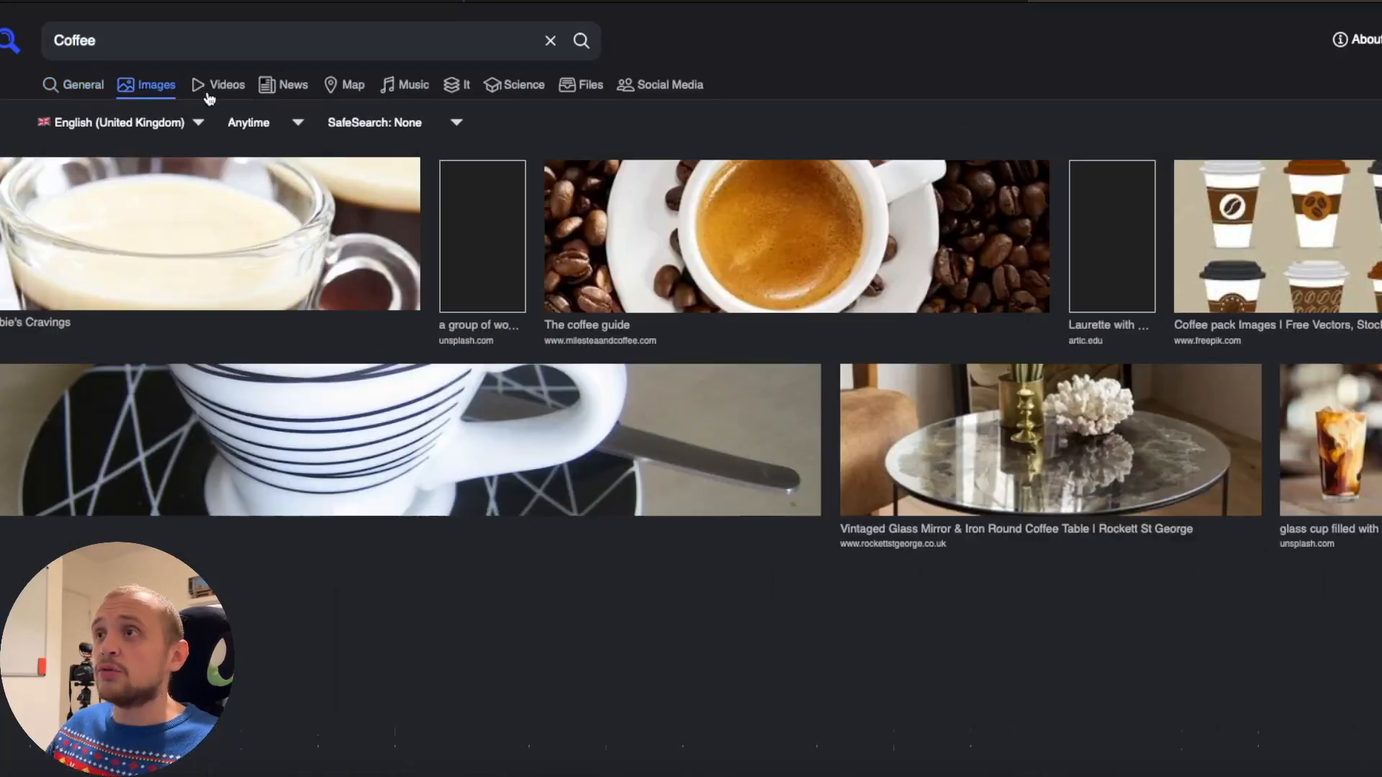
click(226, 85)
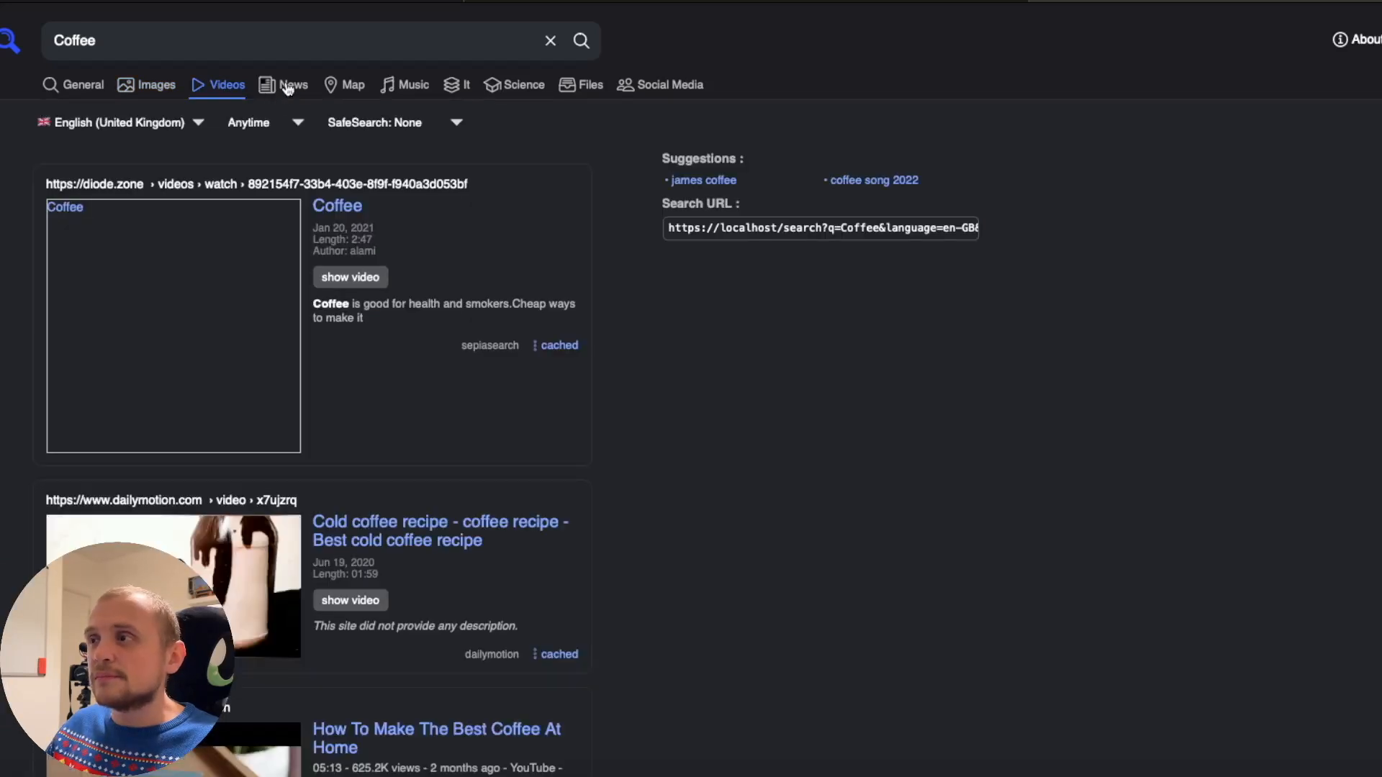
click(282, 85)
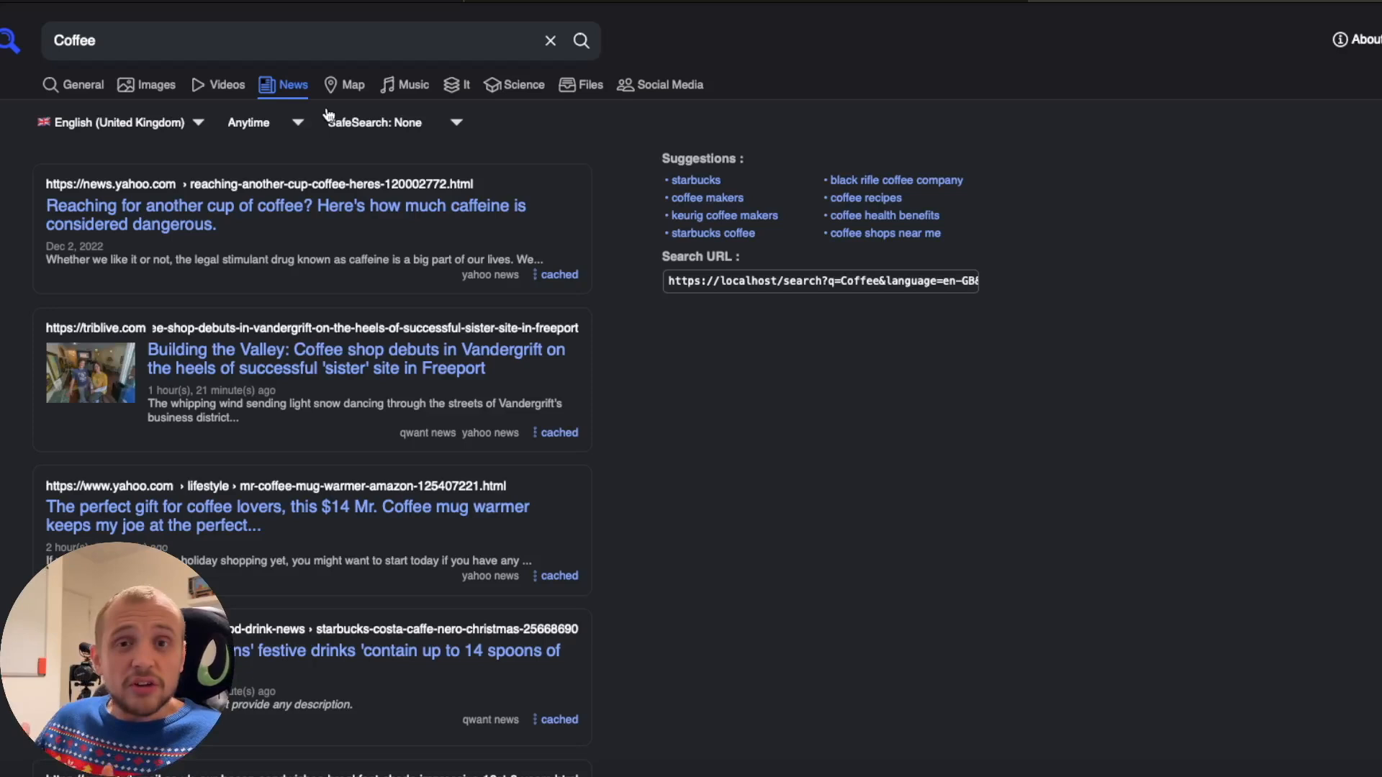
mouse_move(179, 22)
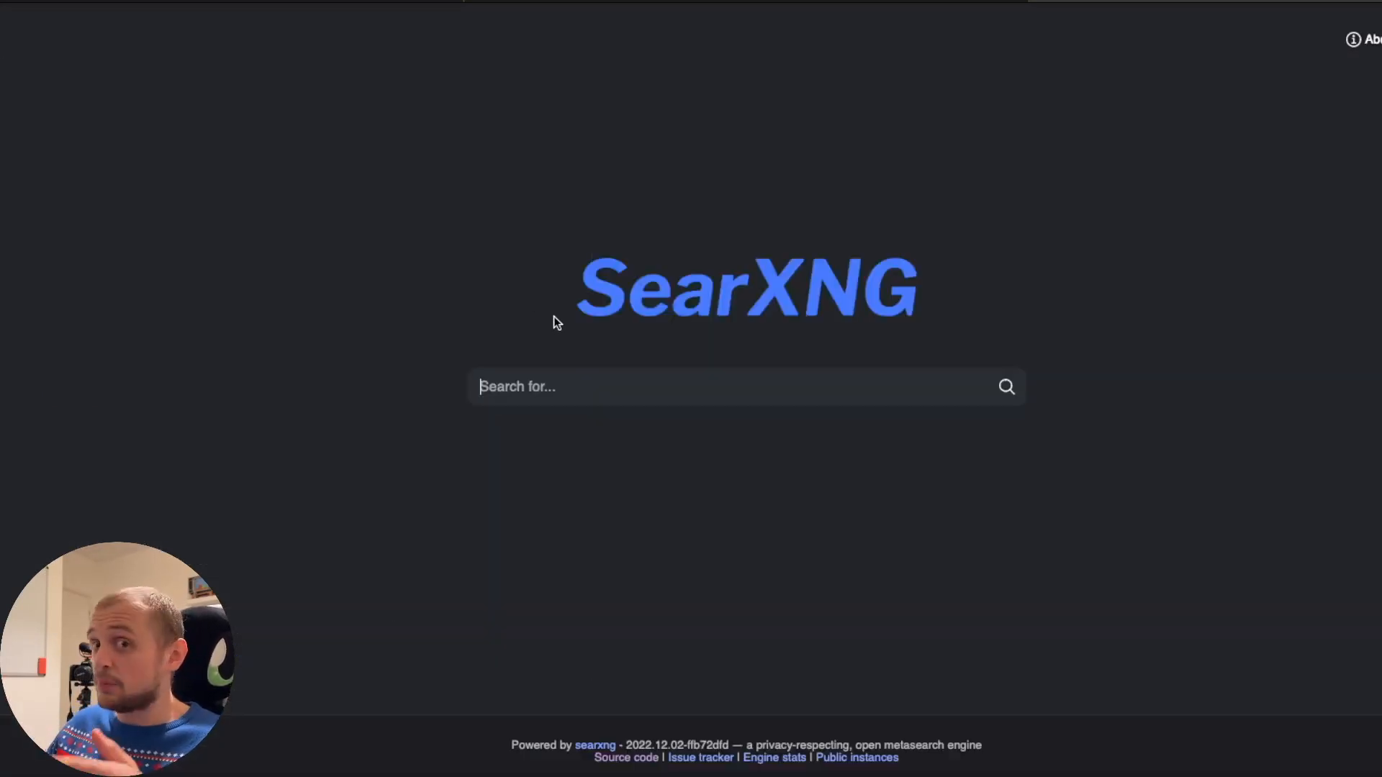
mouse_move(632, 378)
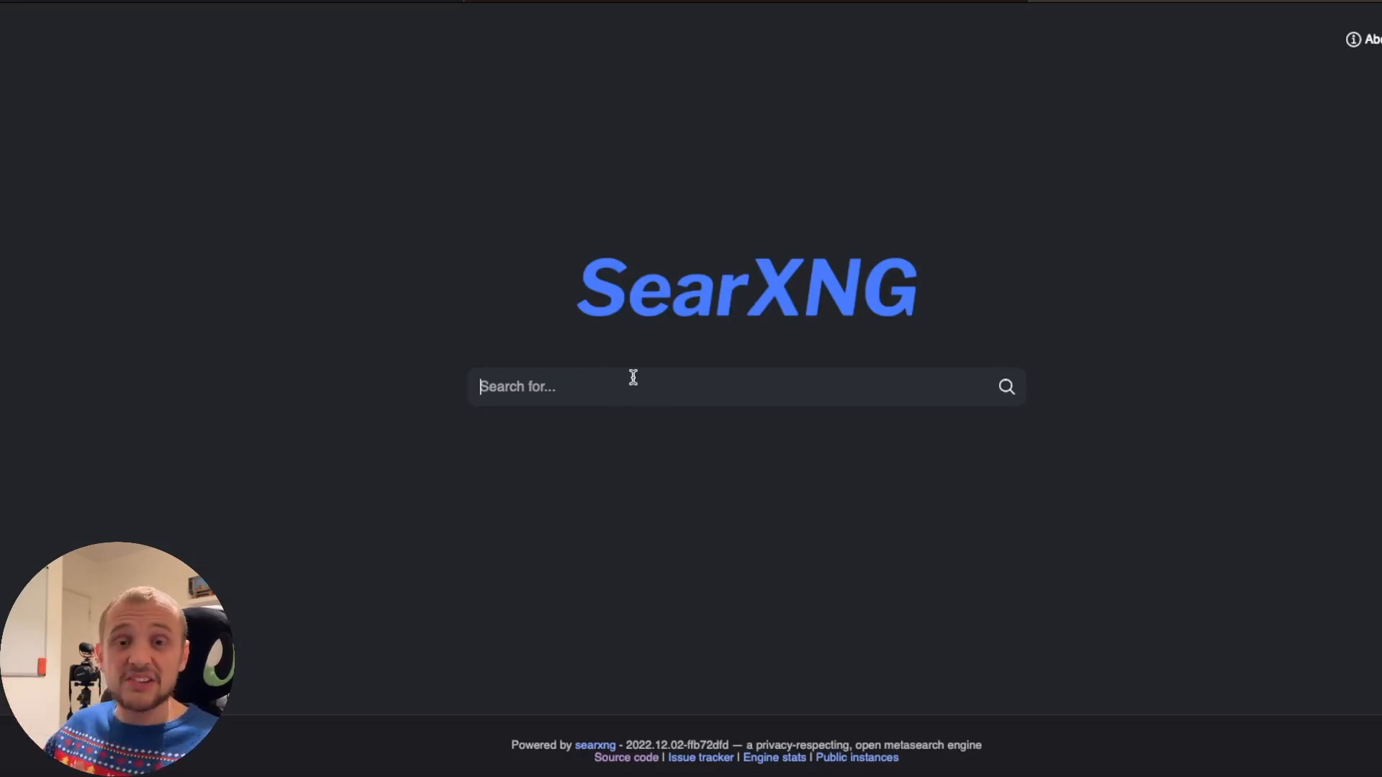
mouse_move(854, 192)
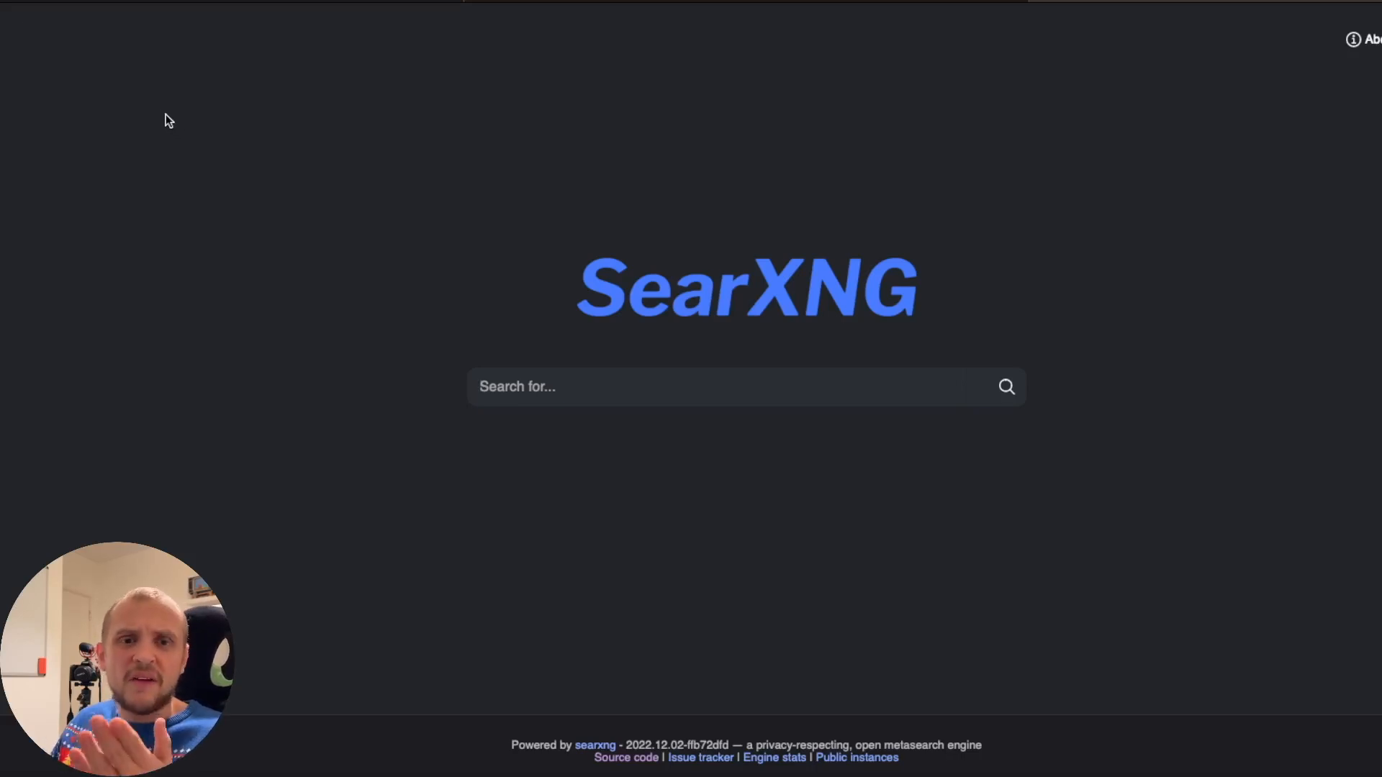
mouse_move(239, 192)
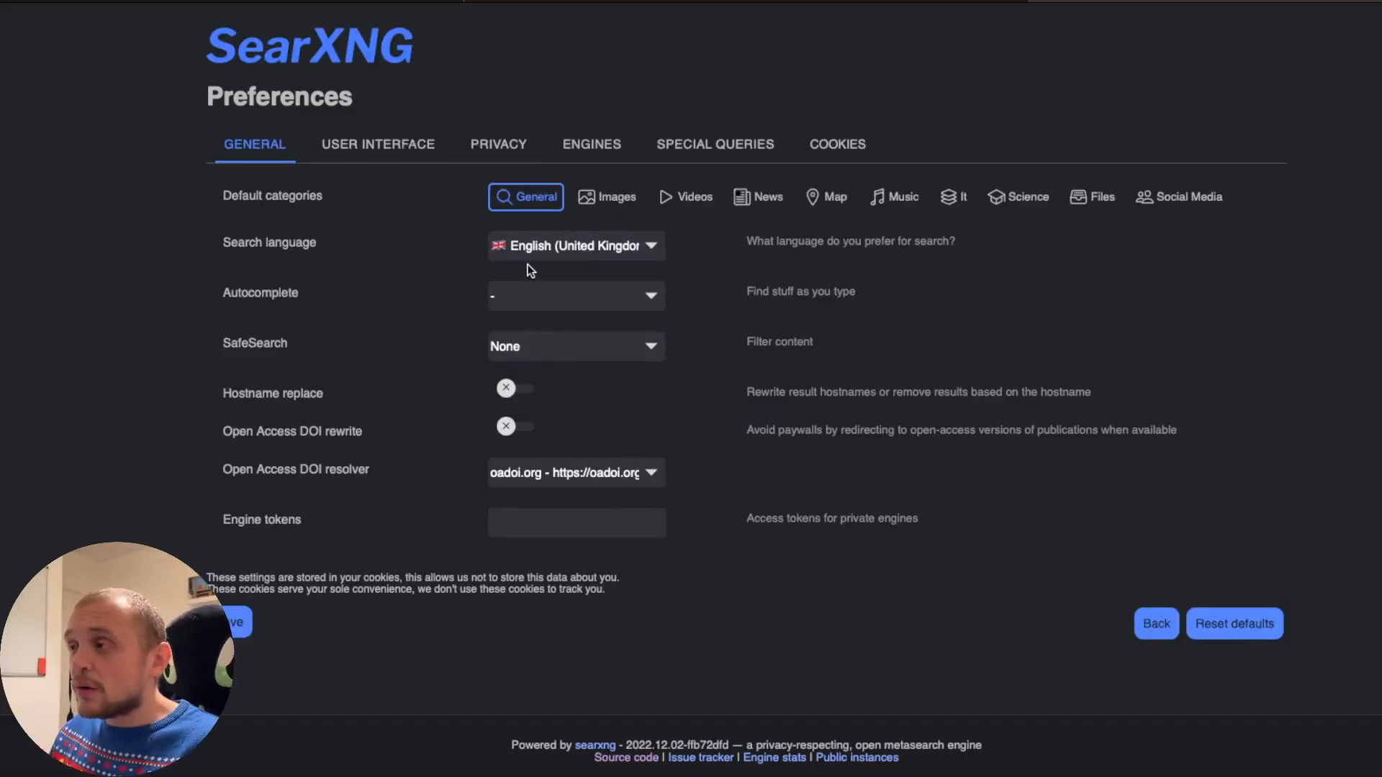
- Set the autocomplete provider to google in the General preferences
click(574, 297)
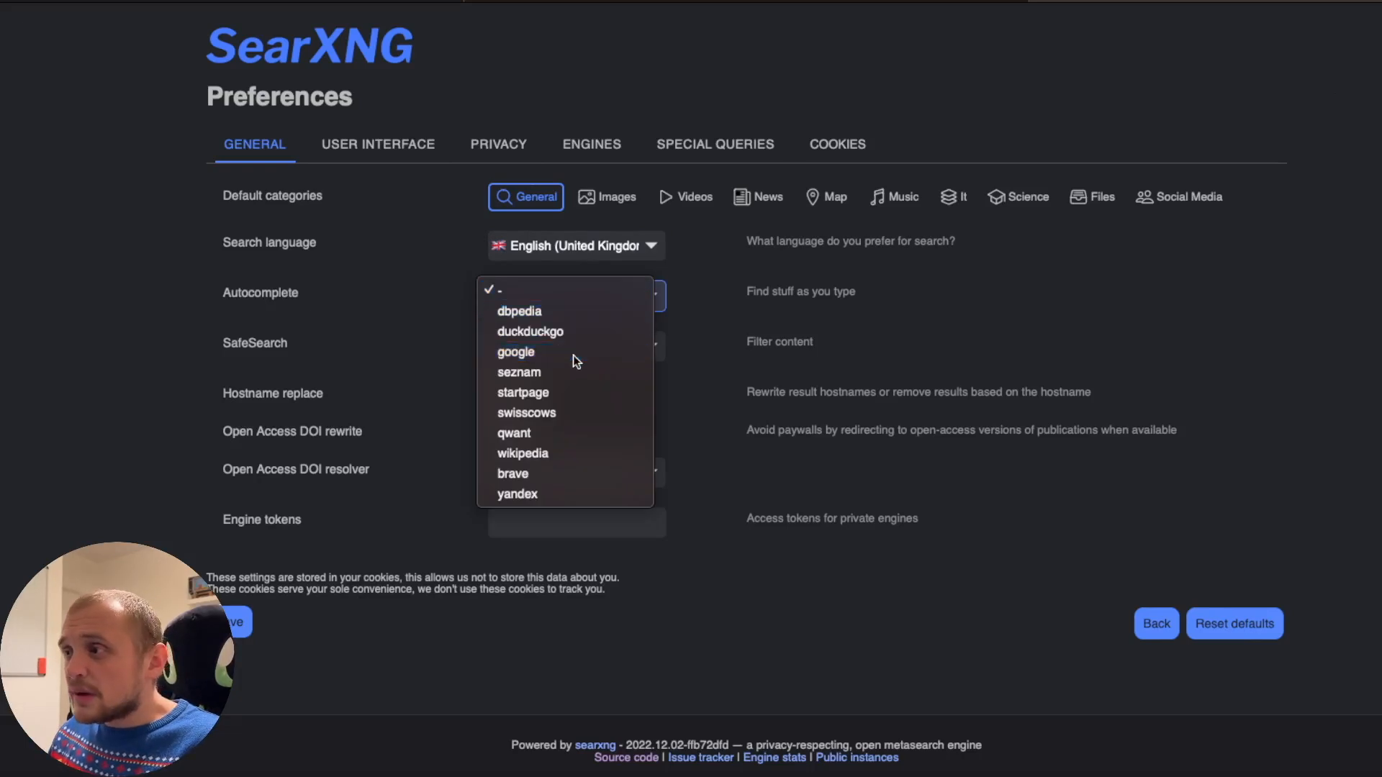
click(515, 351)
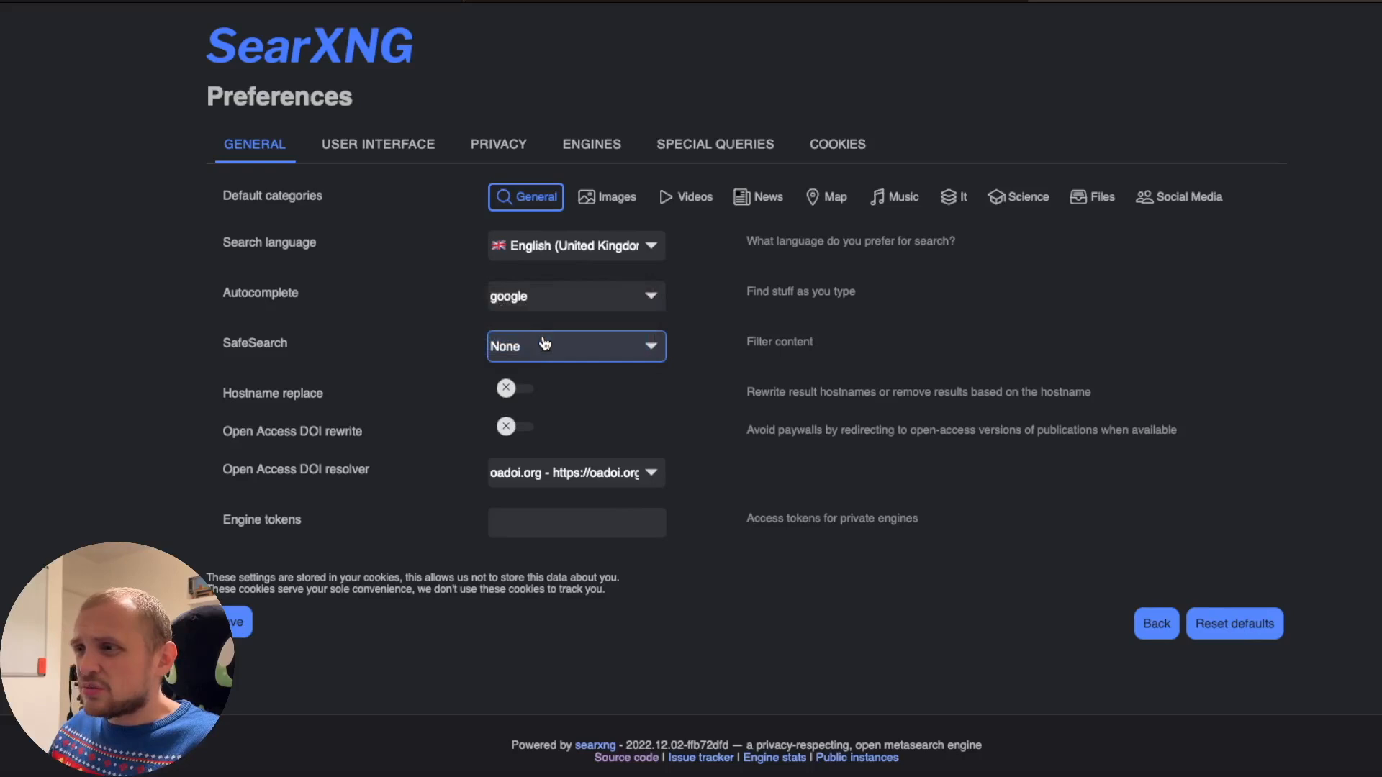
mouse_move(466, 404)
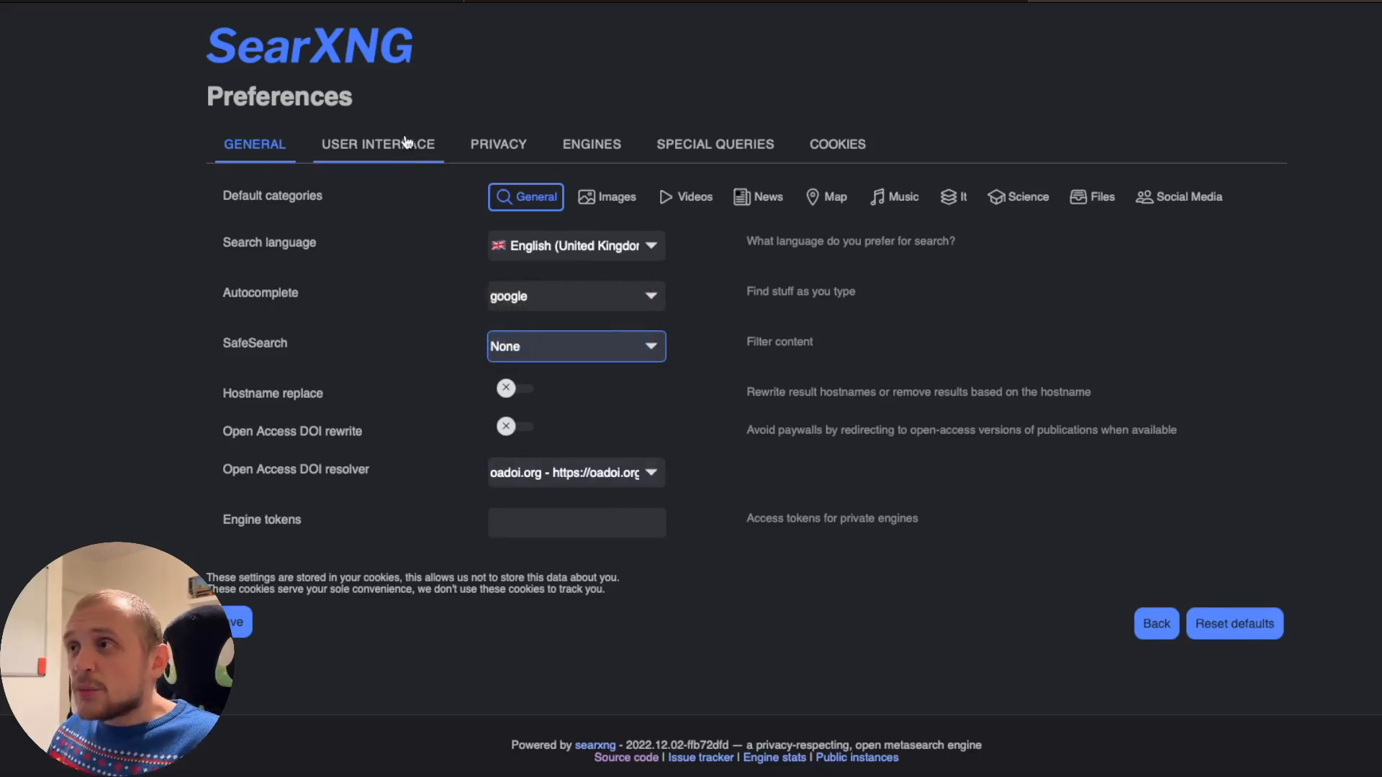
- In User Interface preferences, set the simple theme's style to dark
click(377, 144)
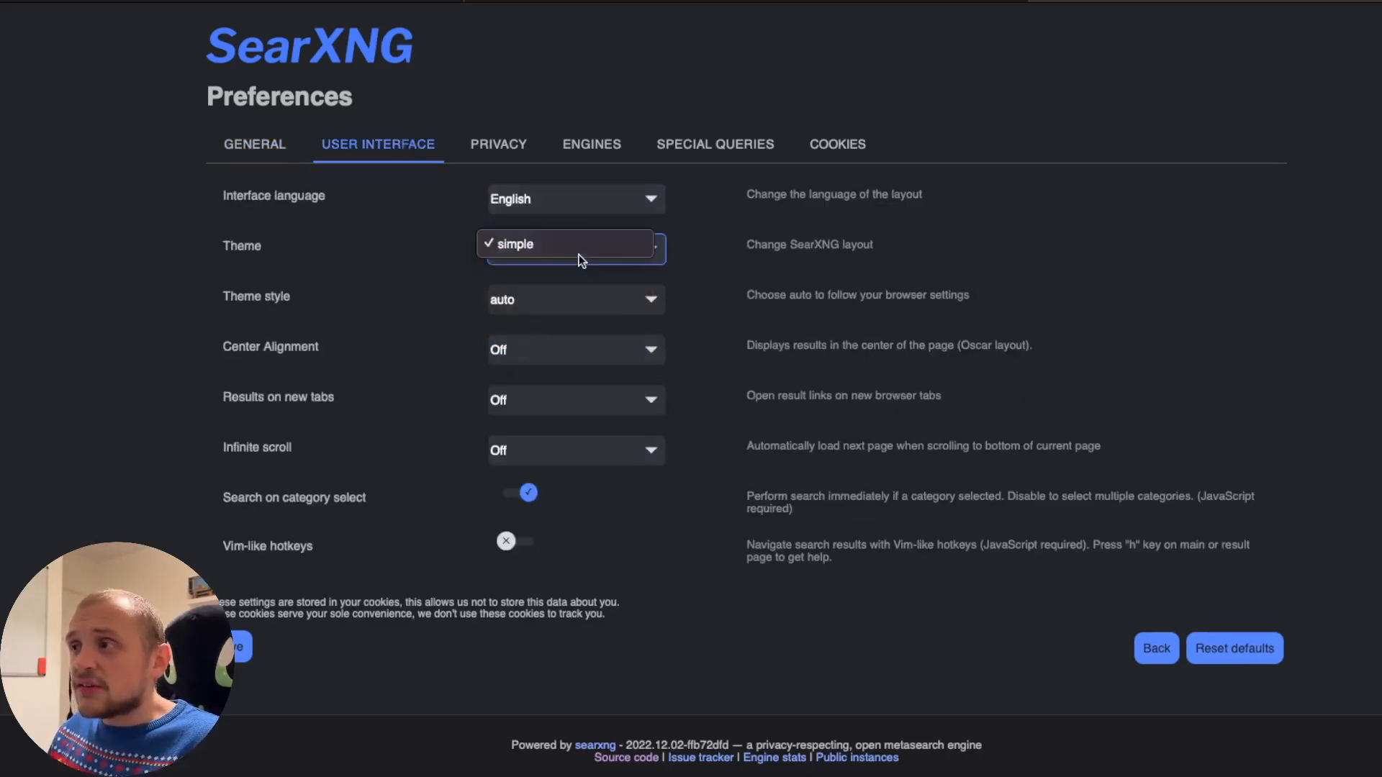
click(575, 299)
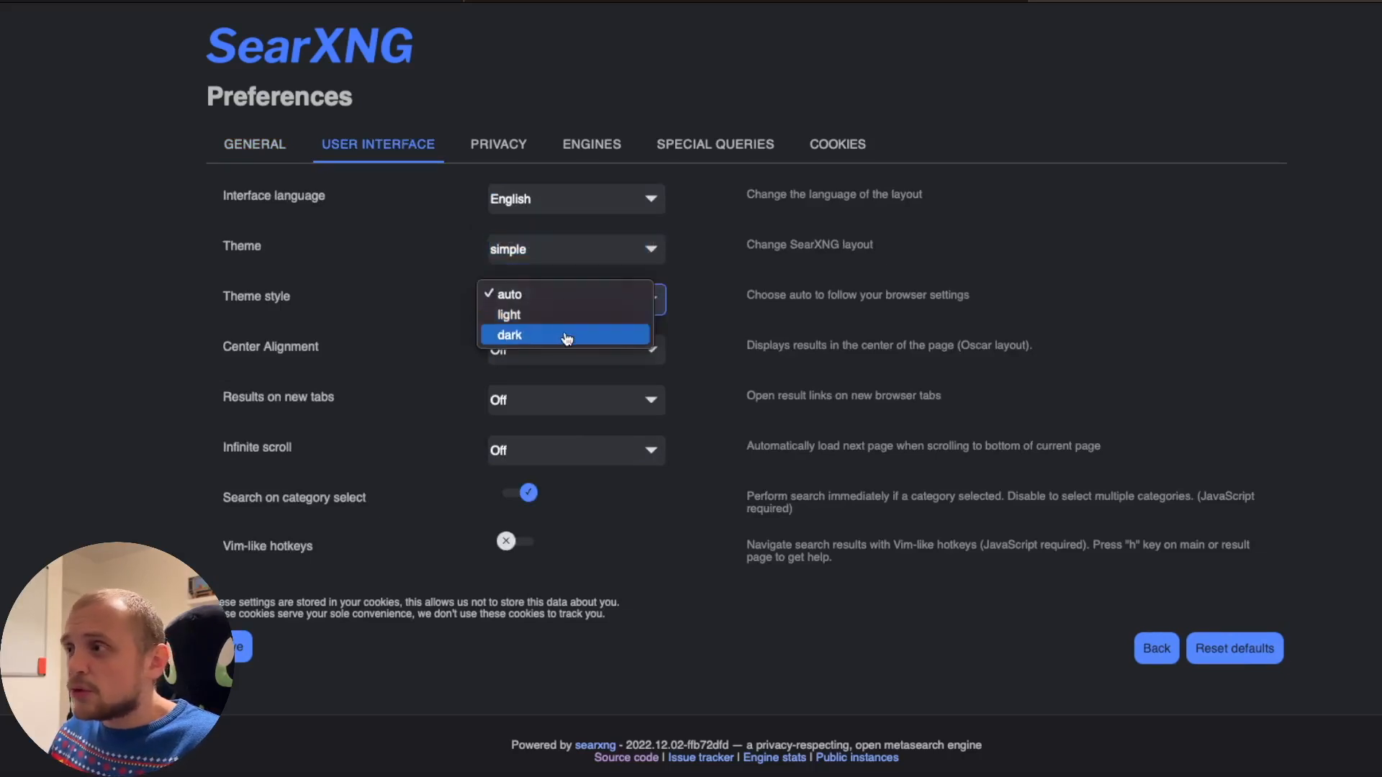
click(508, 335)
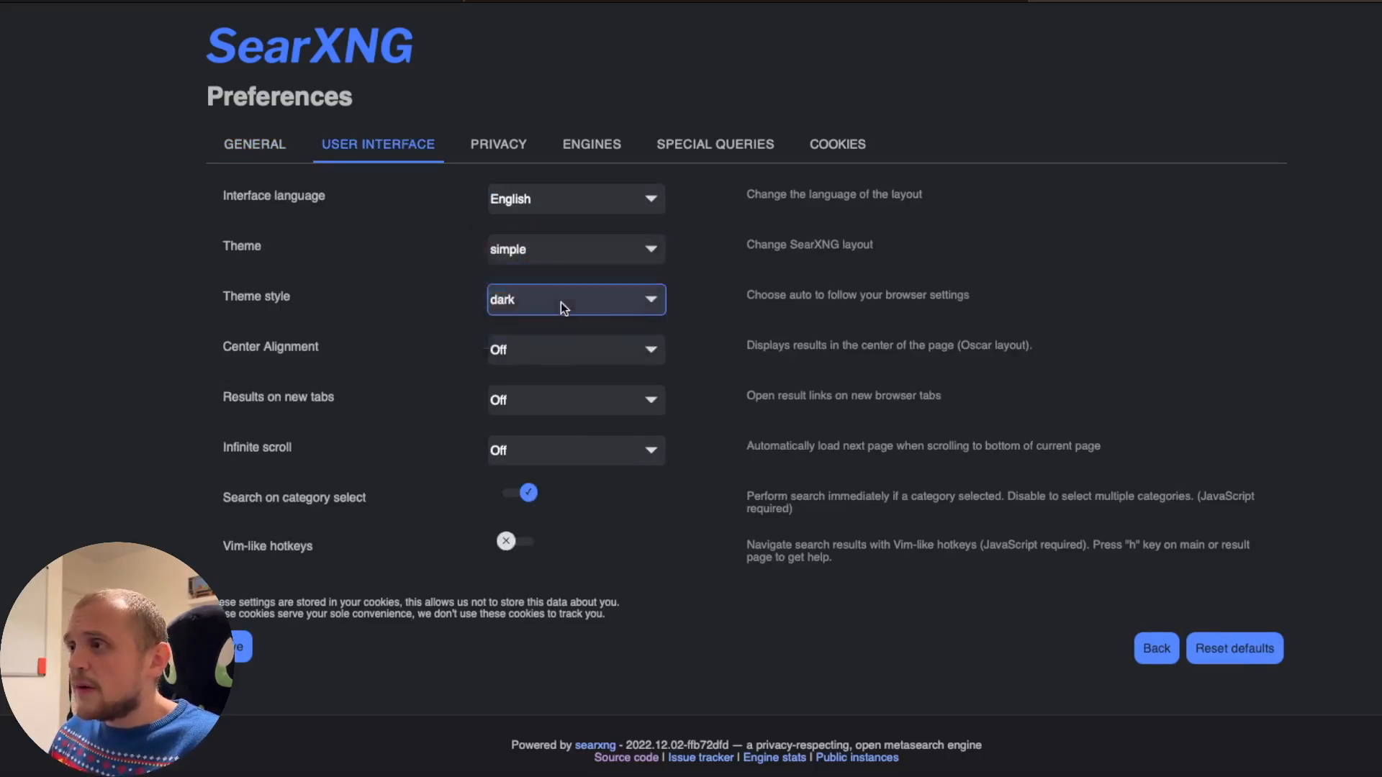
mouse_move(498, 144)
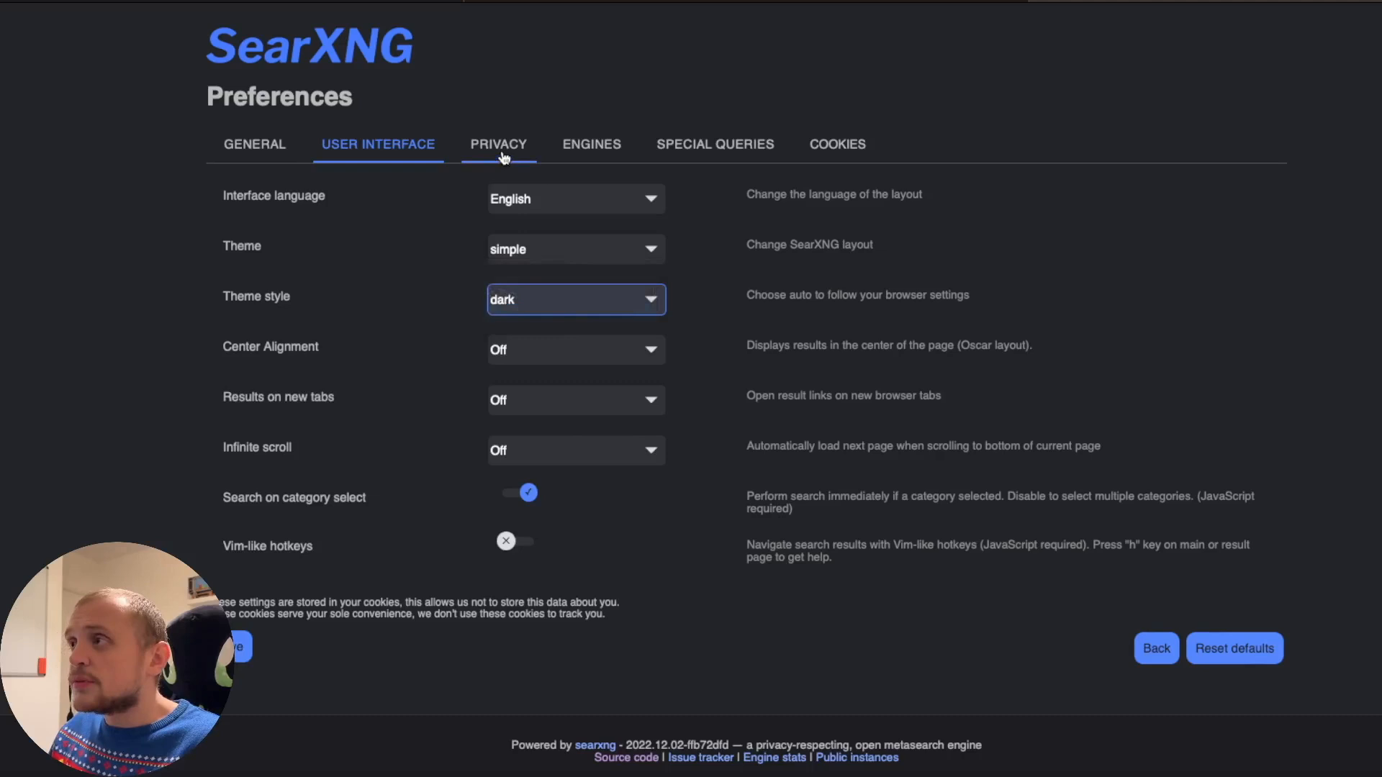
- Under Privacy, switch the HTTP Method for search forms from POST to GET
click(498, 144)
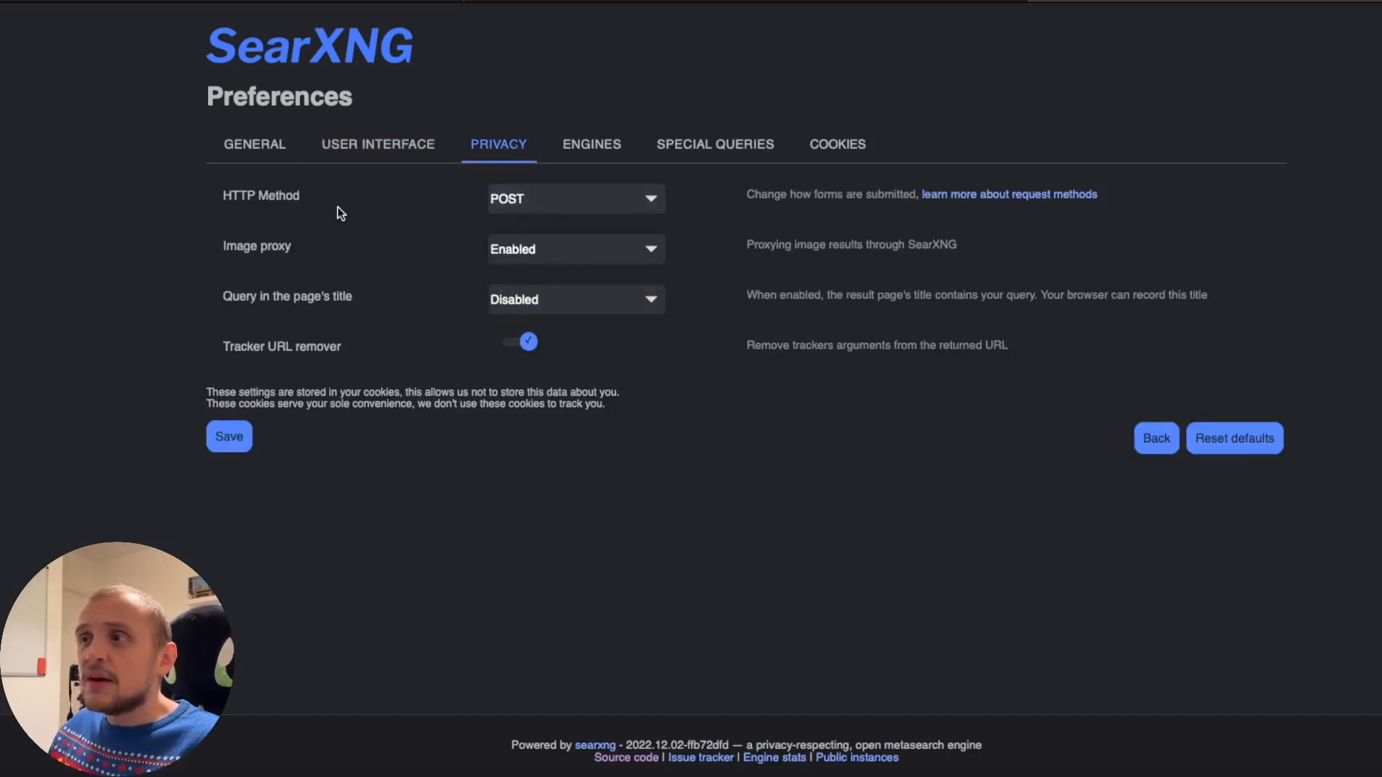
mouse_move(433, 209)
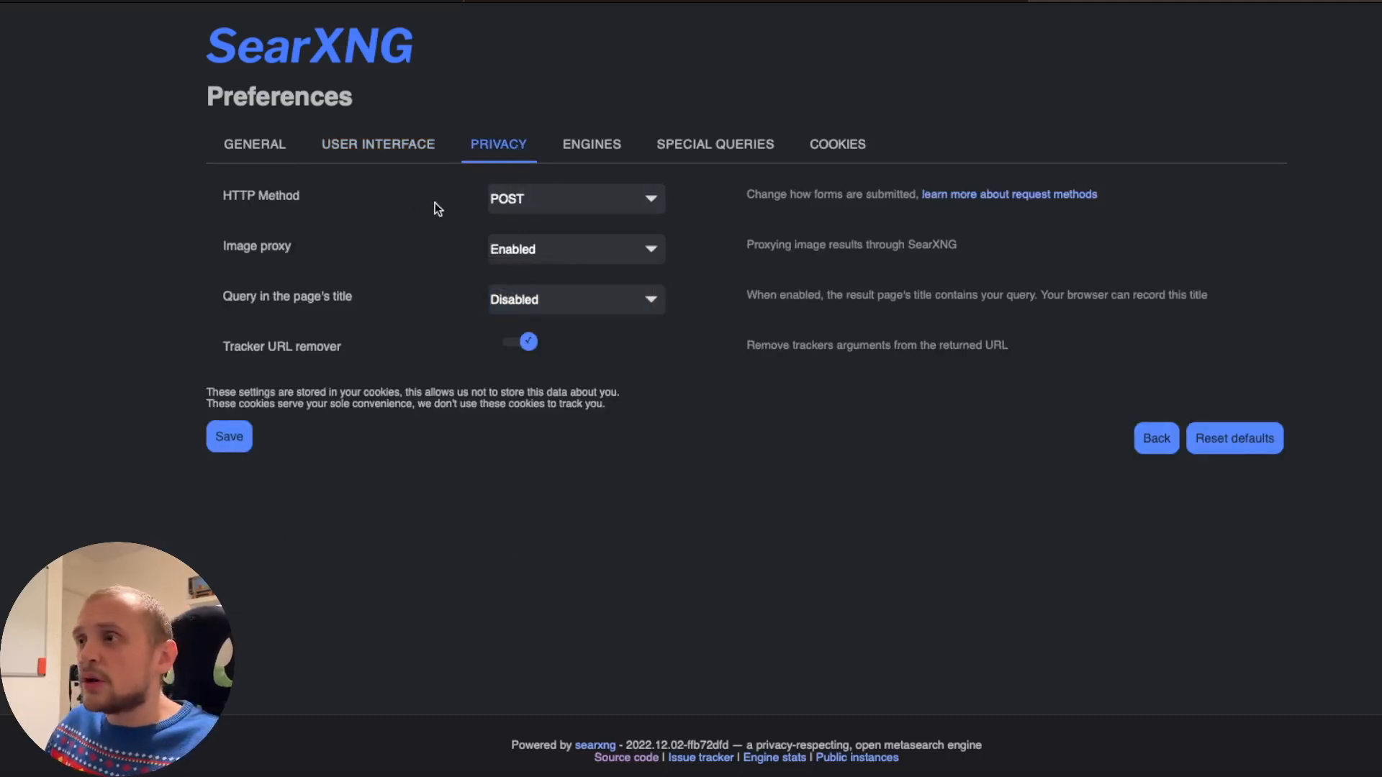
click(574, 199)
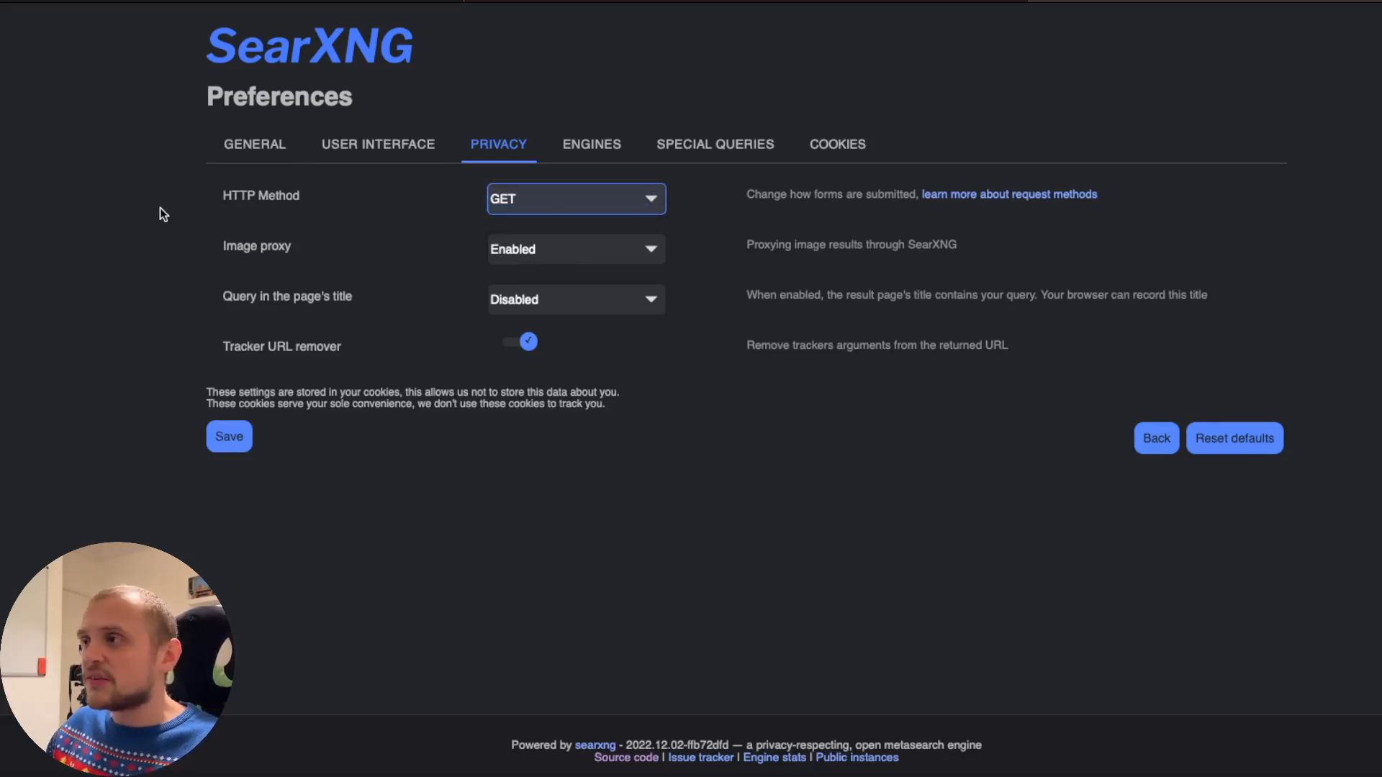
mouse_move(589, 261)
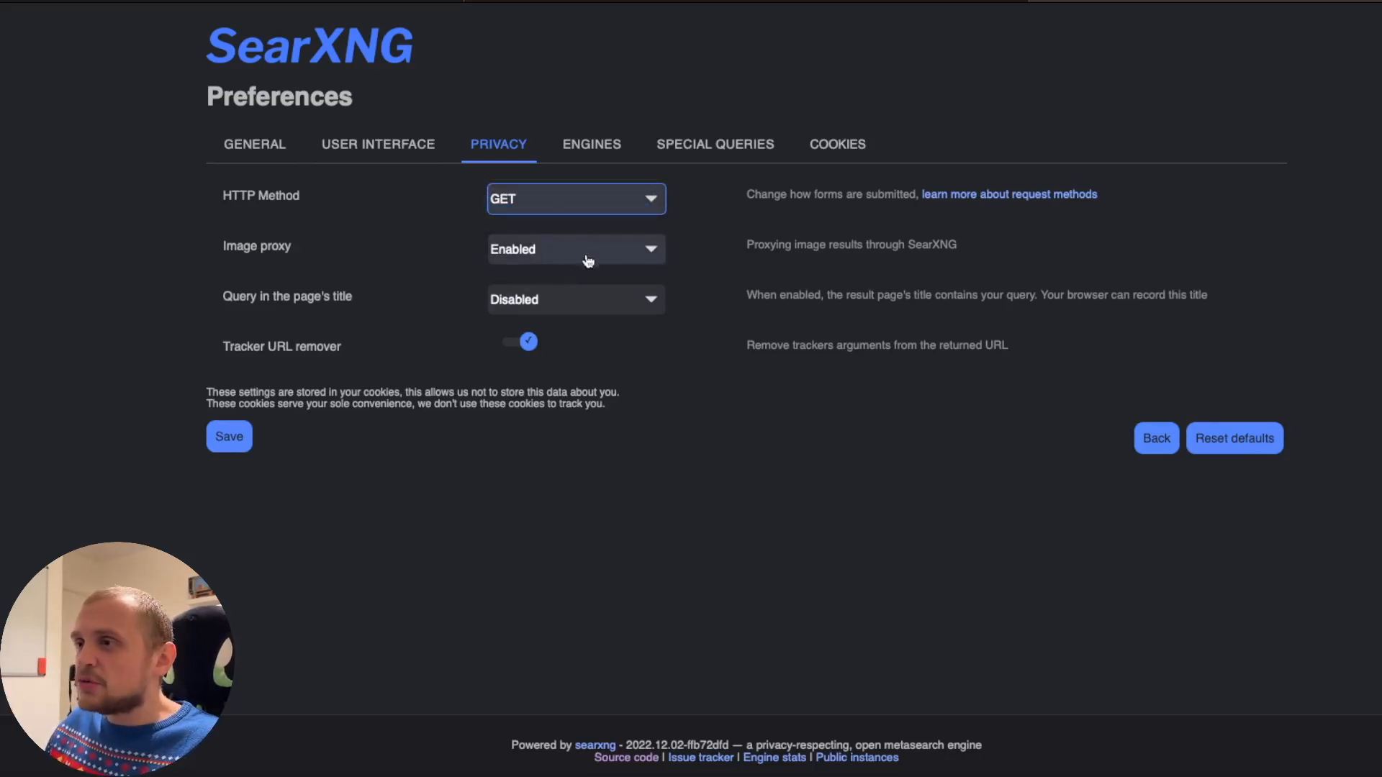
- Under Engines, enable bing and brave for general web searches
click(584, 144)
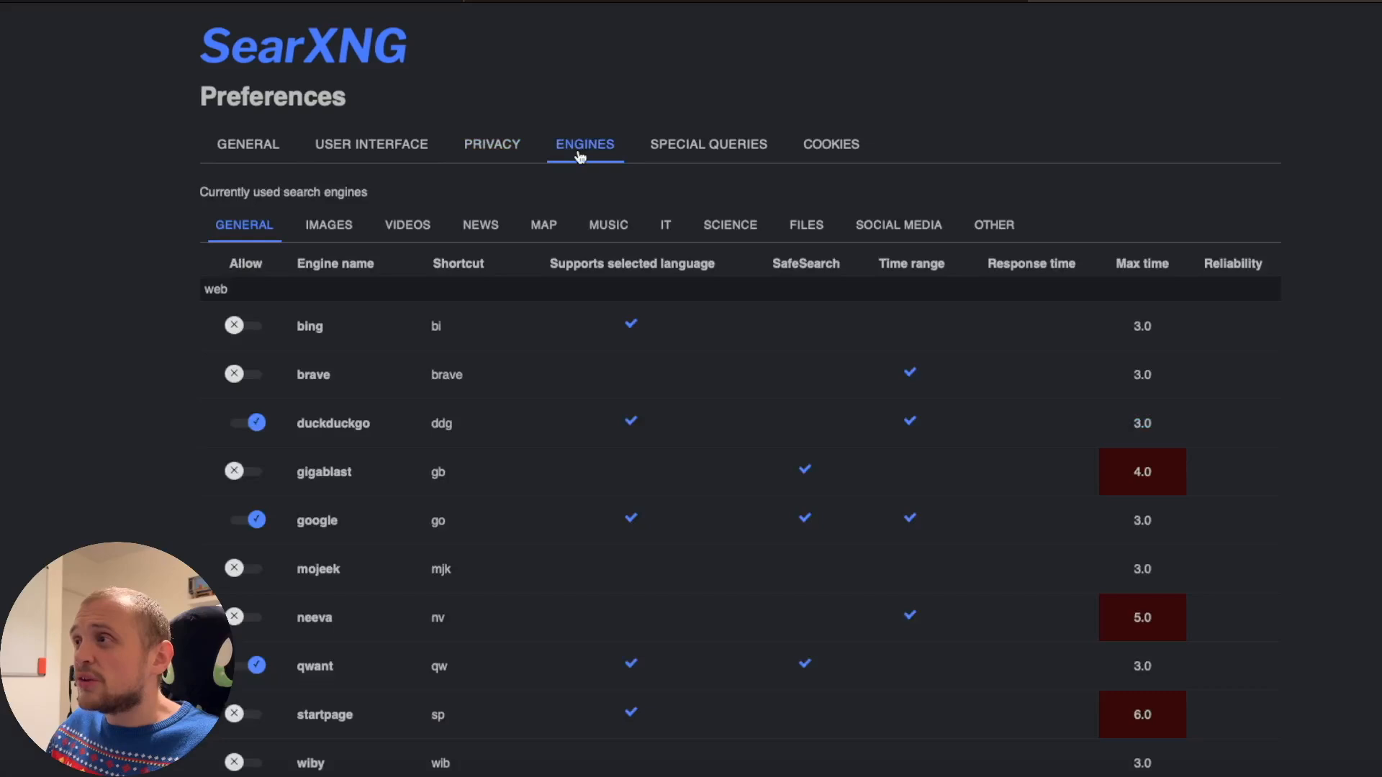
mouse_move(202, 327)
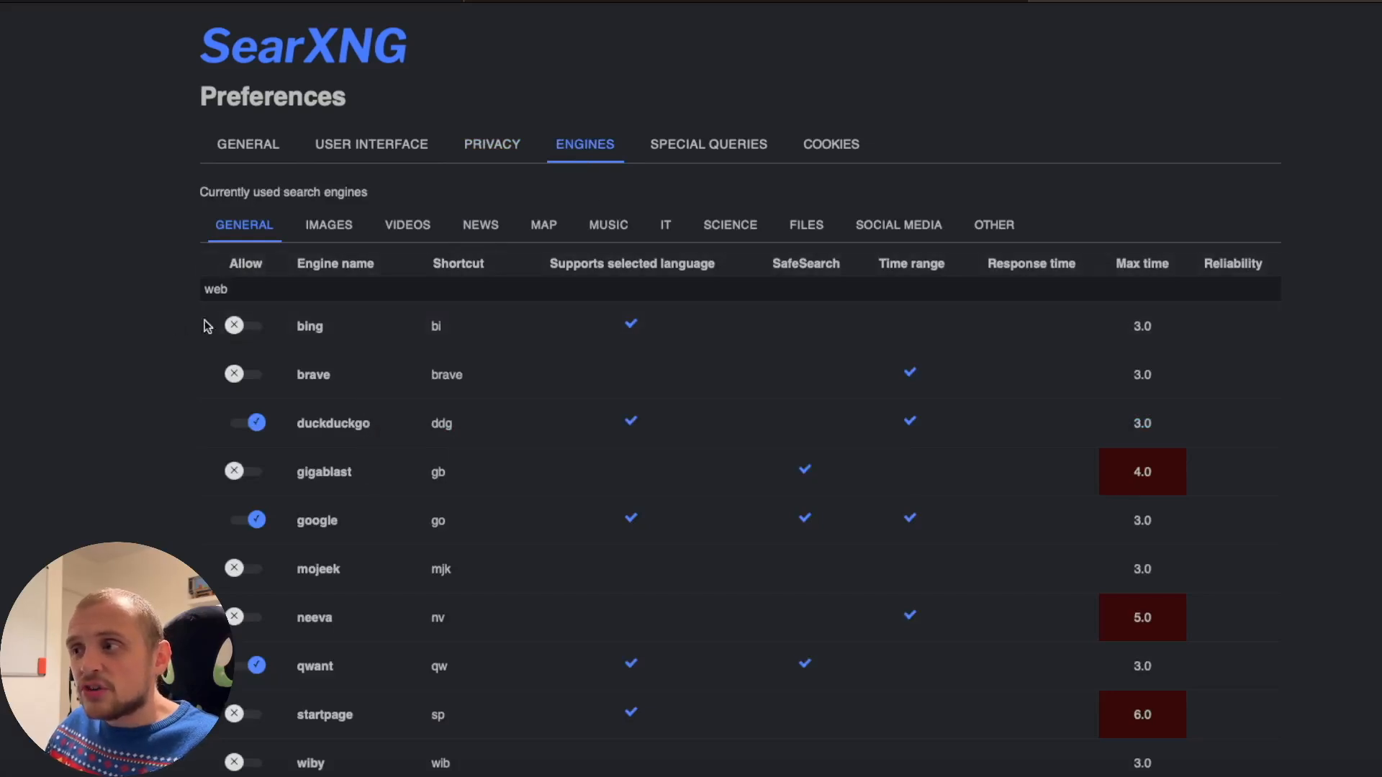
mouse_move(1225, 212)
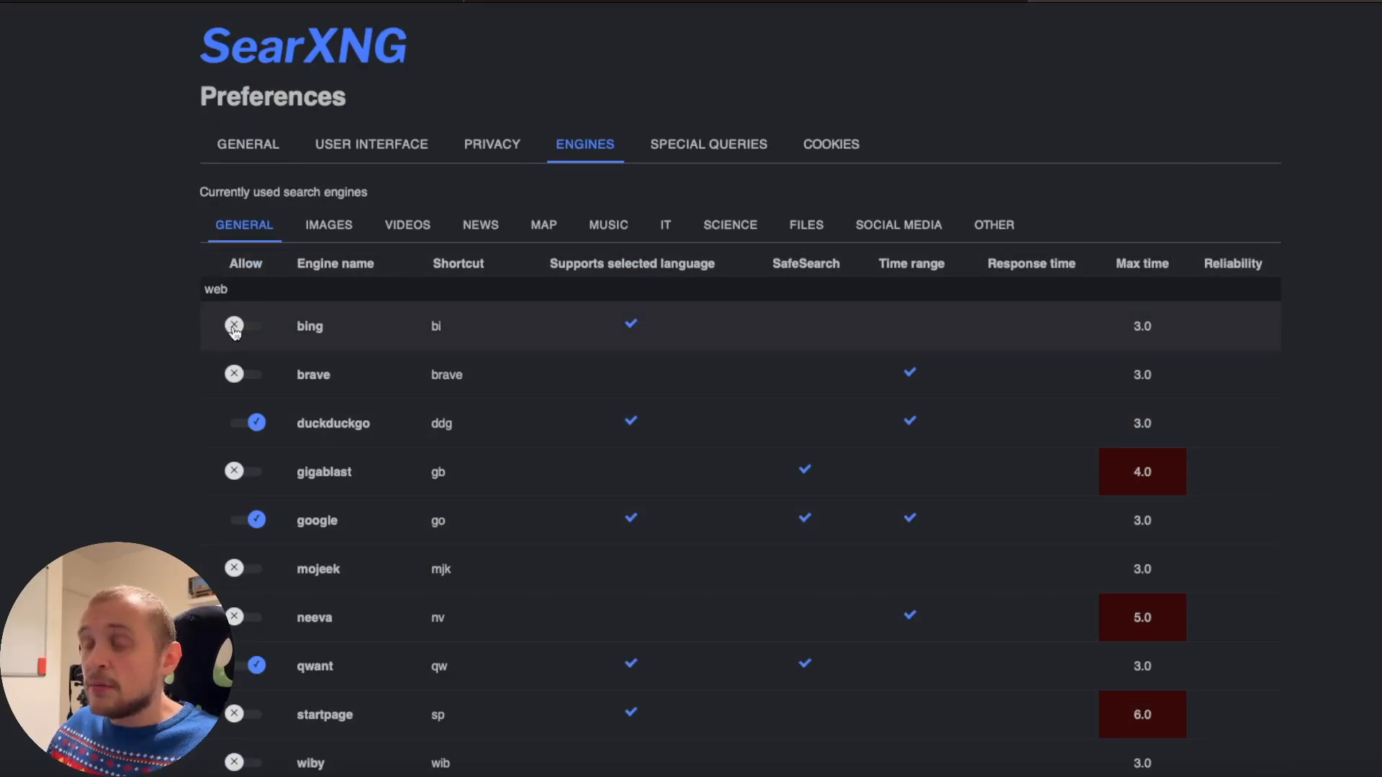
click(245, 325)
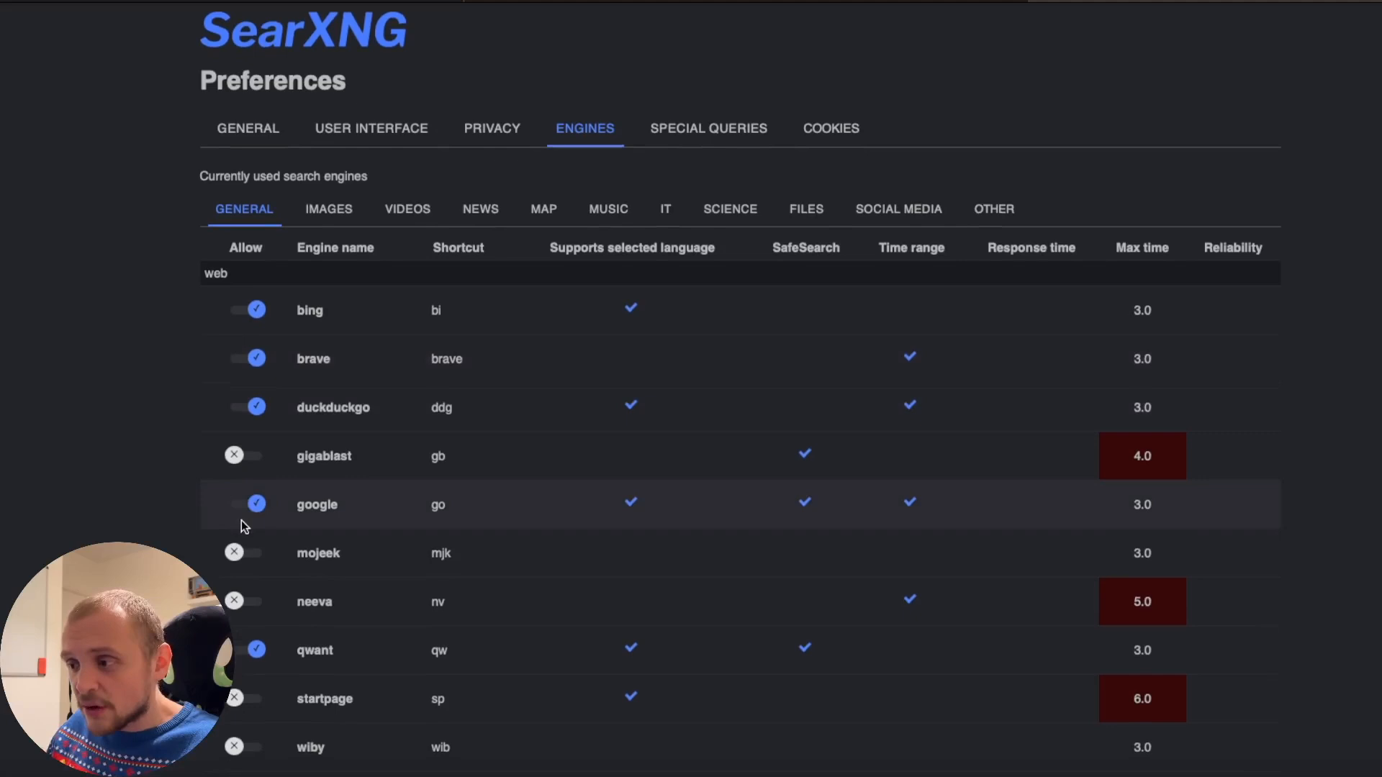
scroll(down, 3)
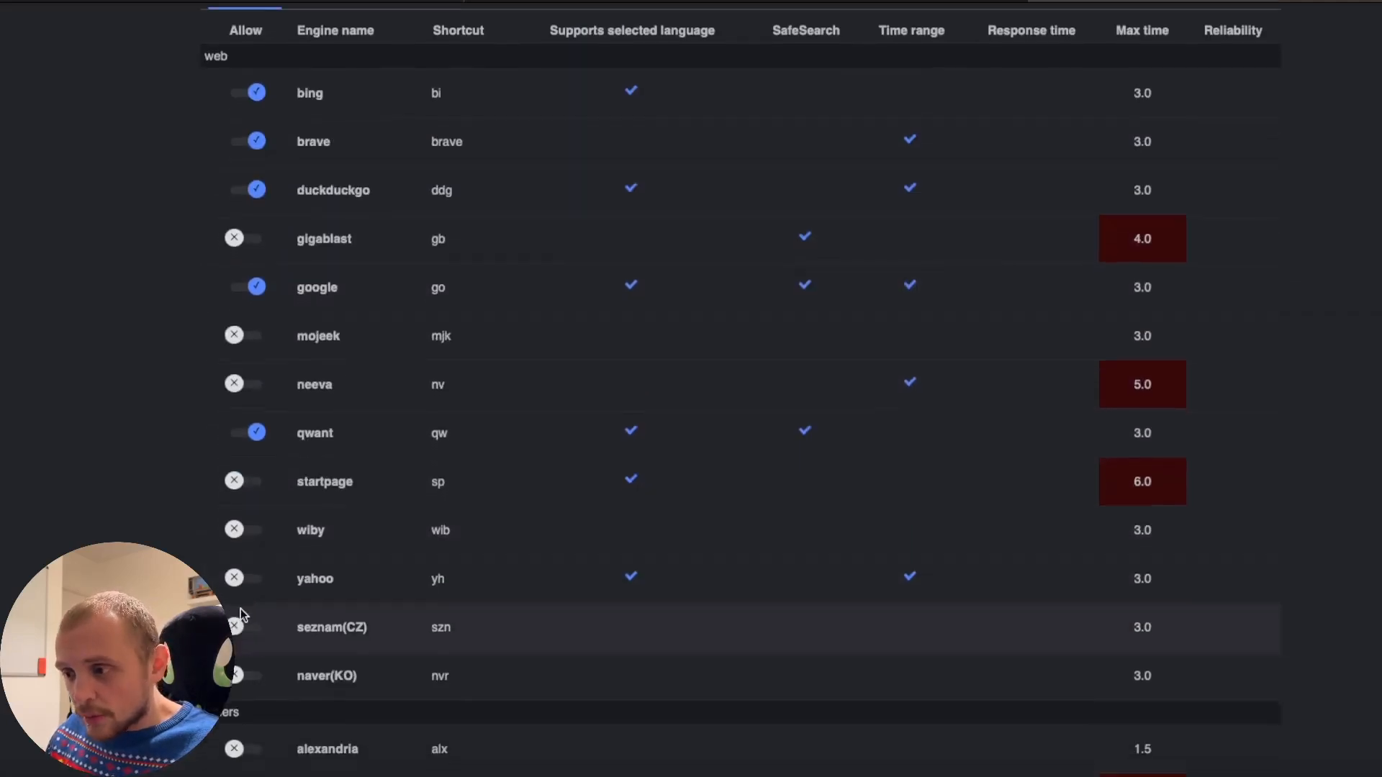
scroll(down, 3)
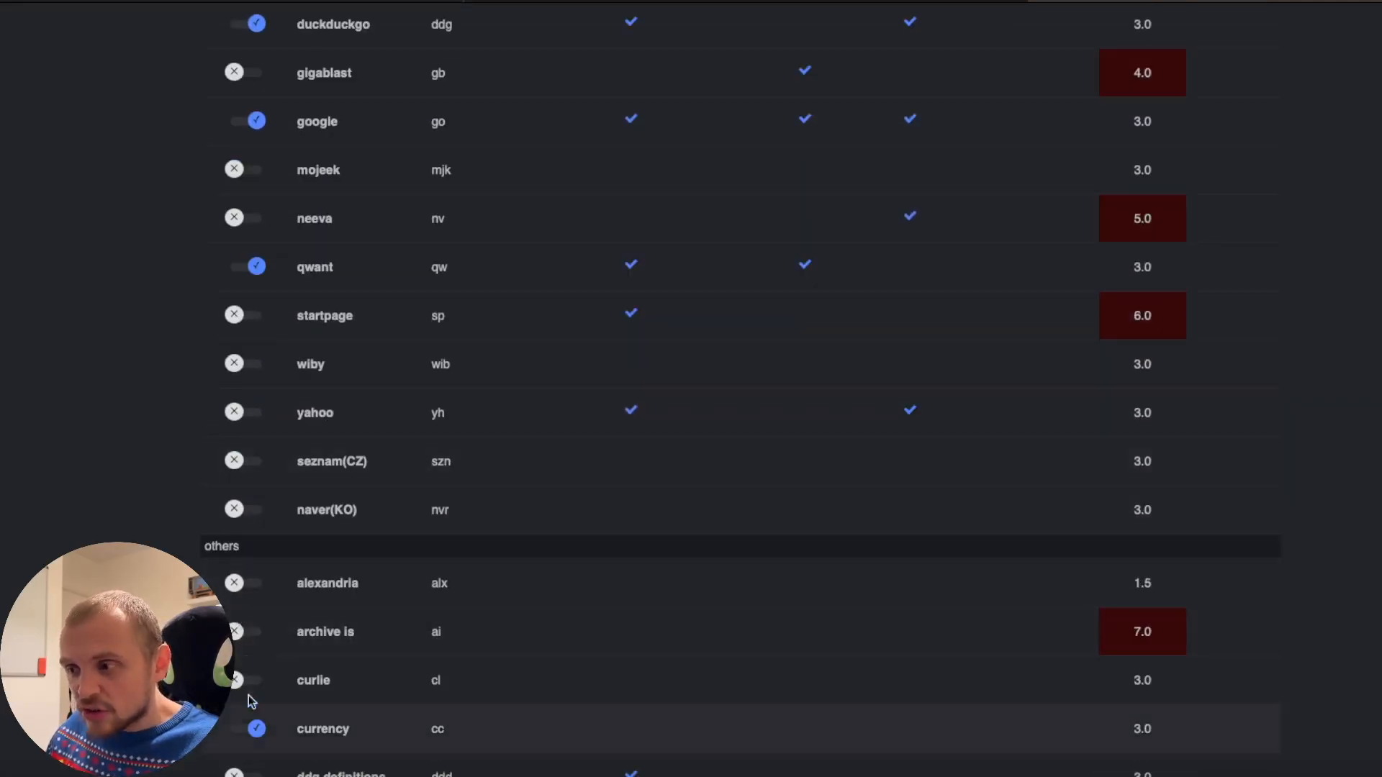
scroll(up, 3)
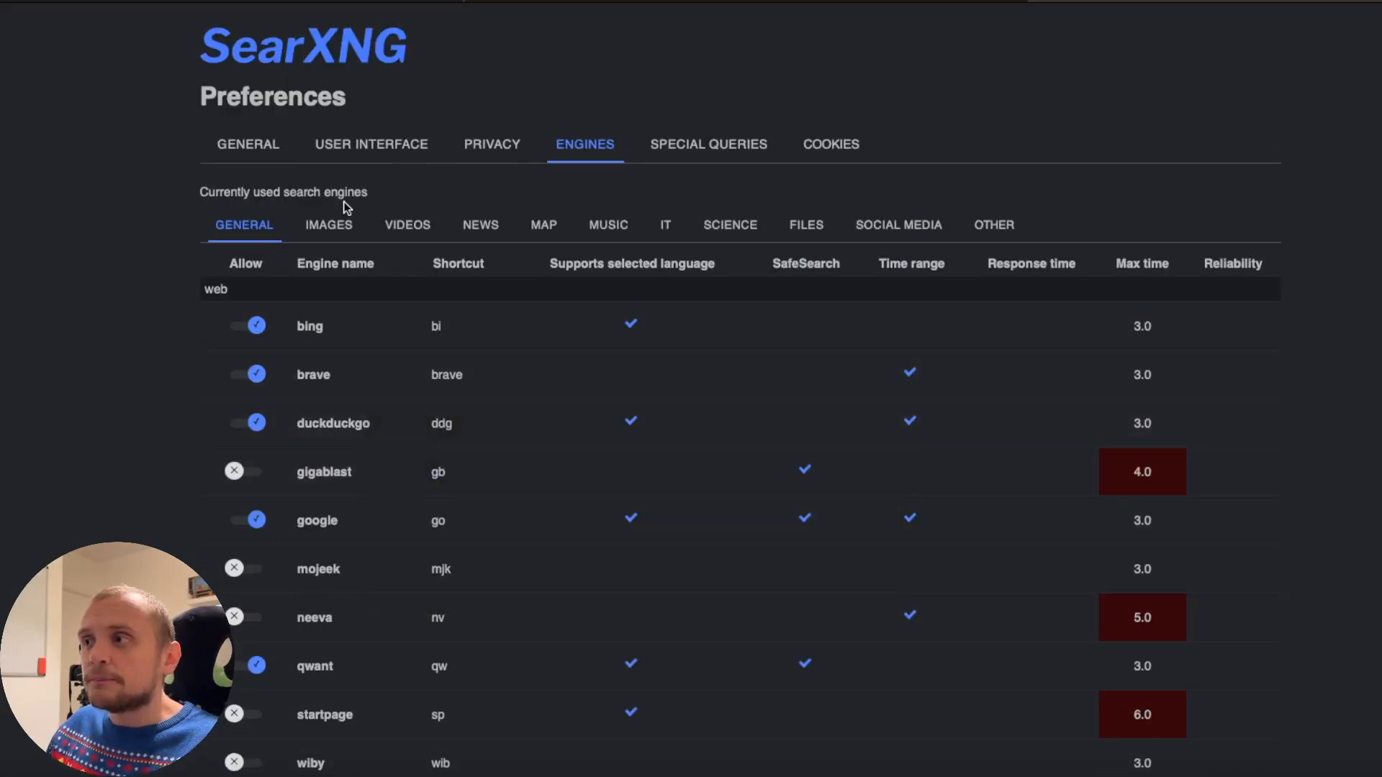
- Review the Images engines, then bring up Special Queries and plugins
click(327, 225)
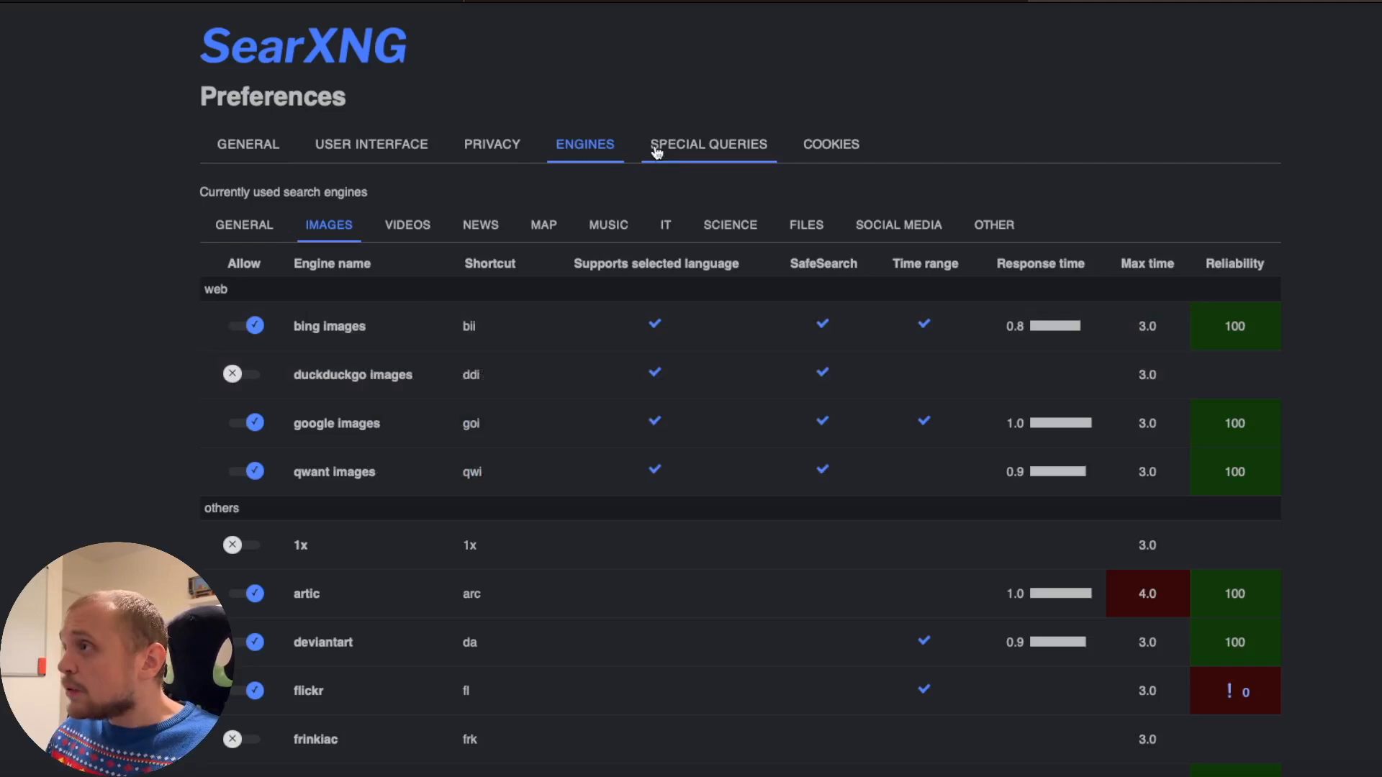
click(708, 144)
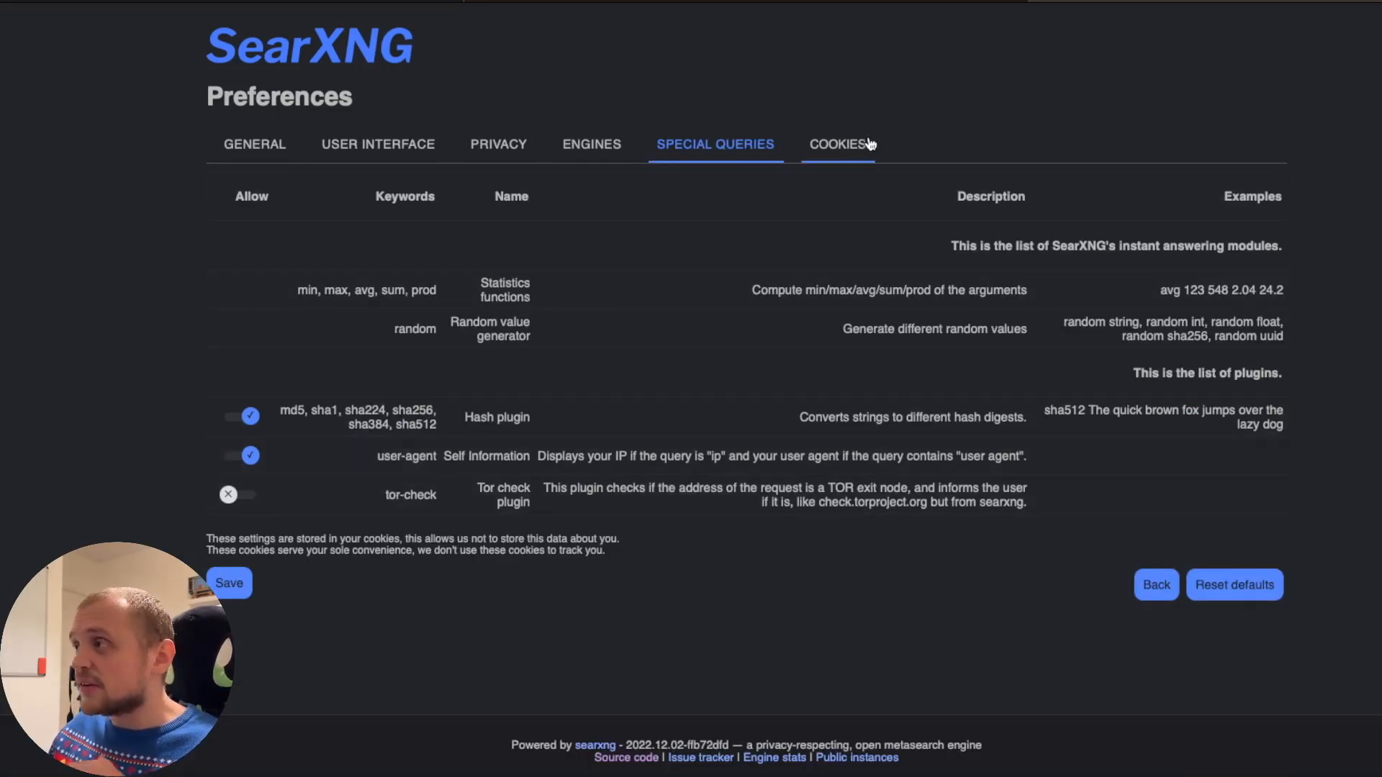
- Review the Cookies preference URLs, then save preferences and return to the search home page
click(837, 144)
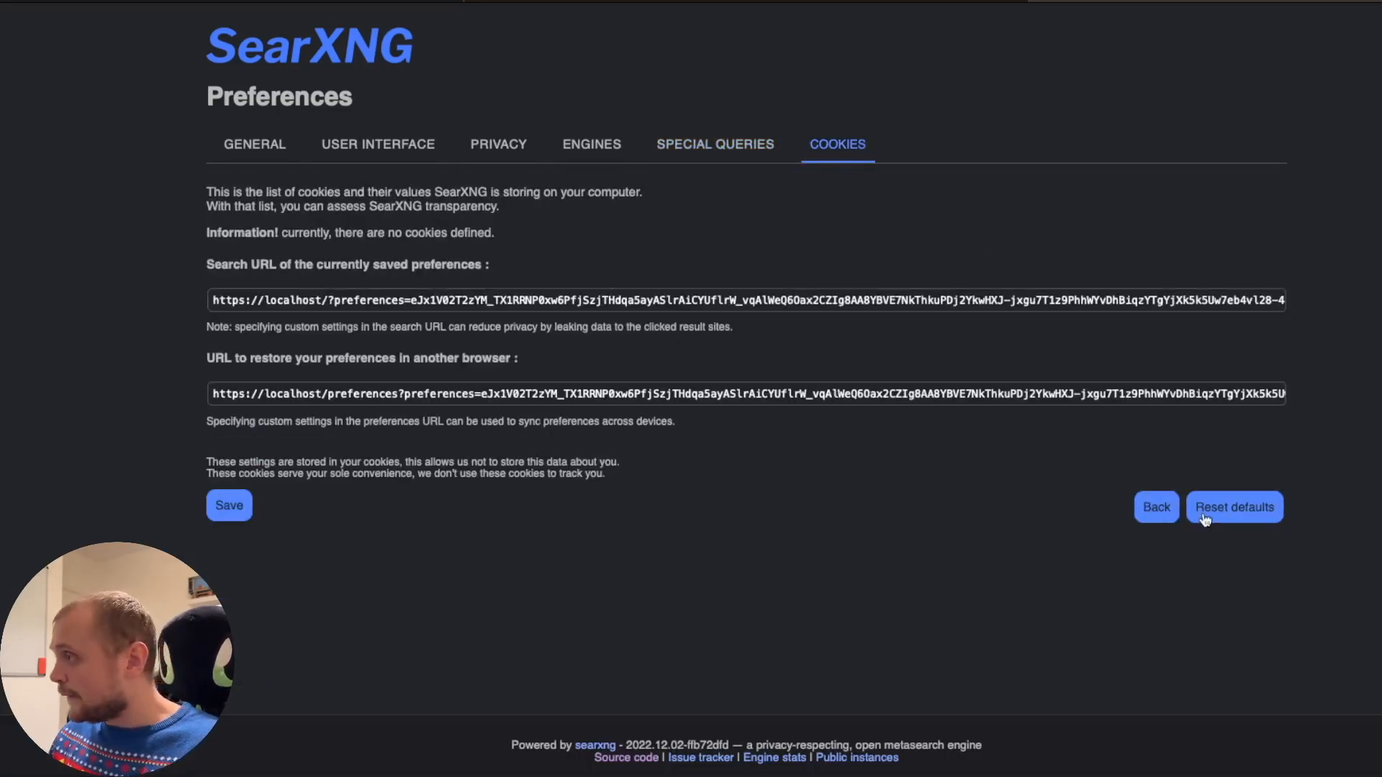
click(1234, 506)
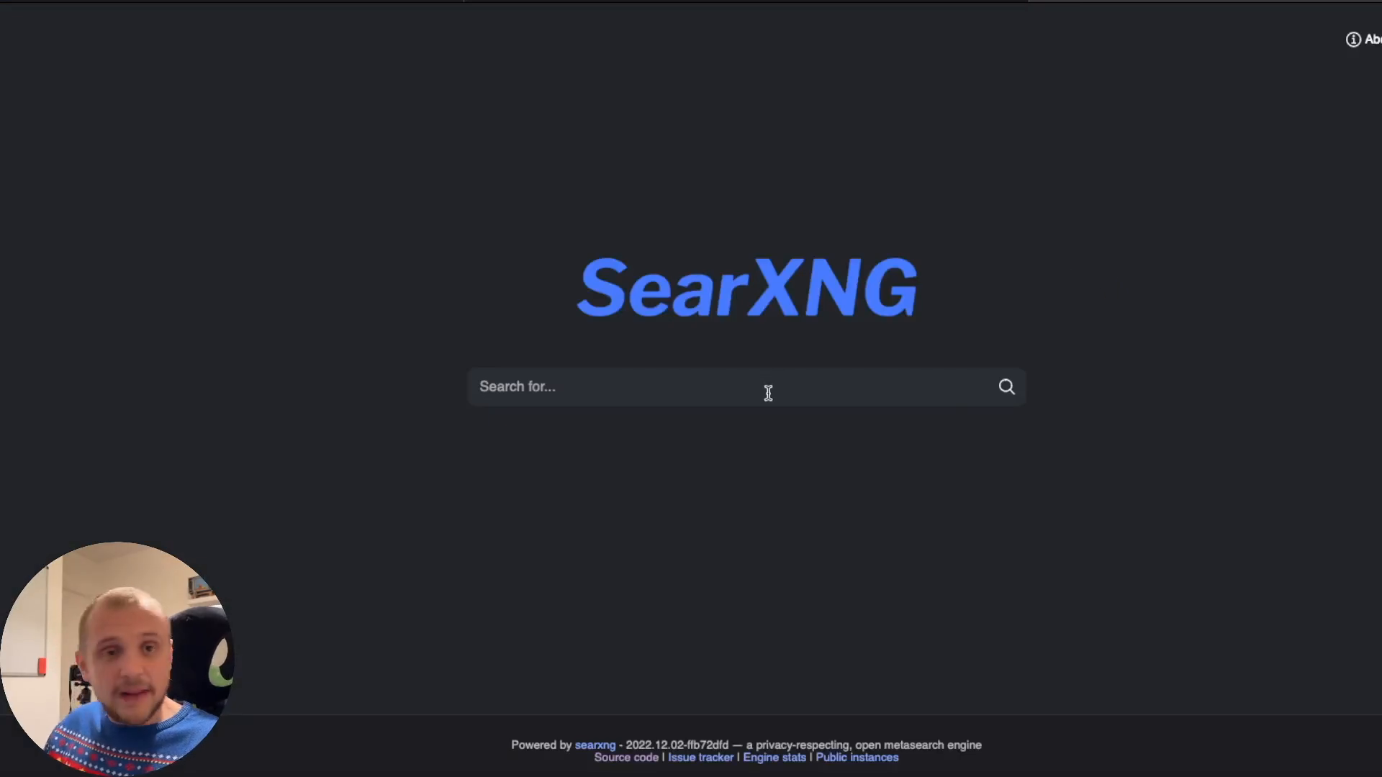
text(coff)
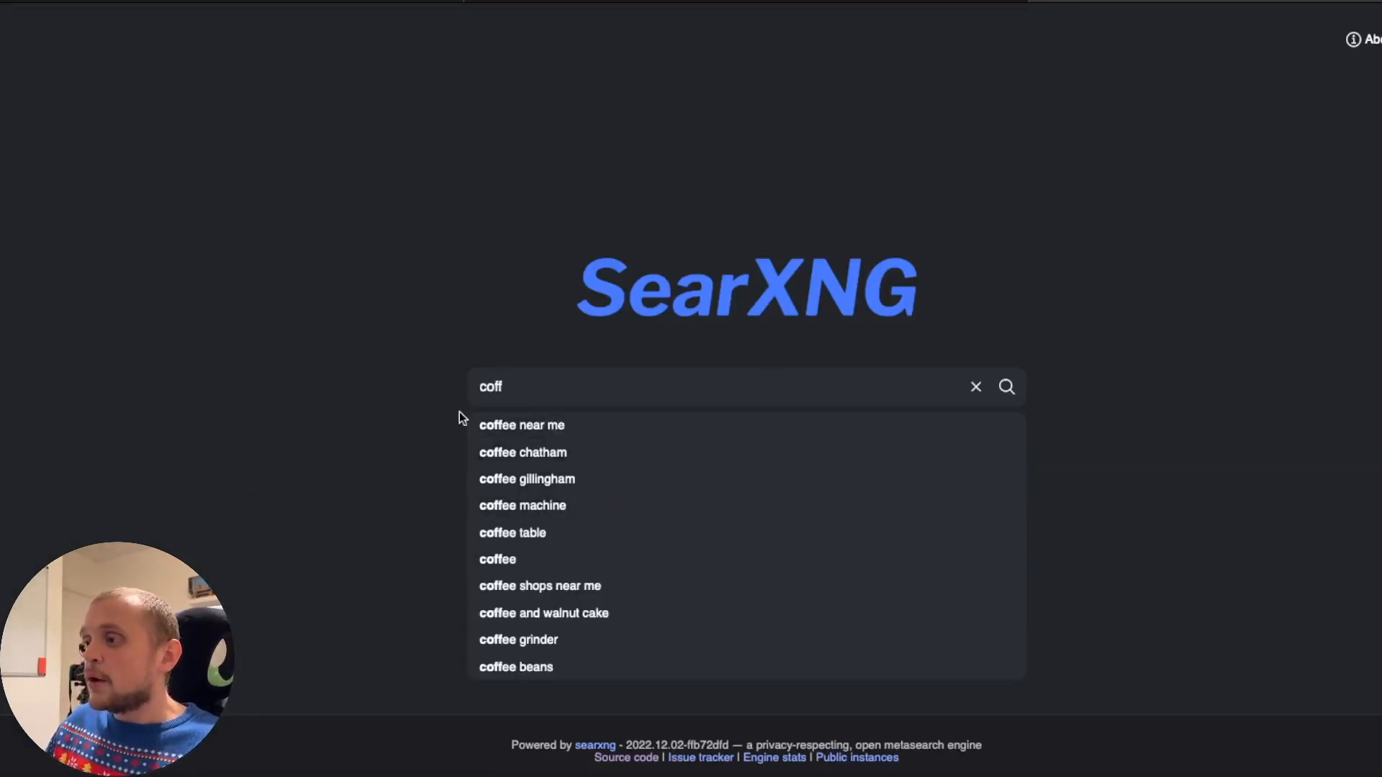
click(975, 386)
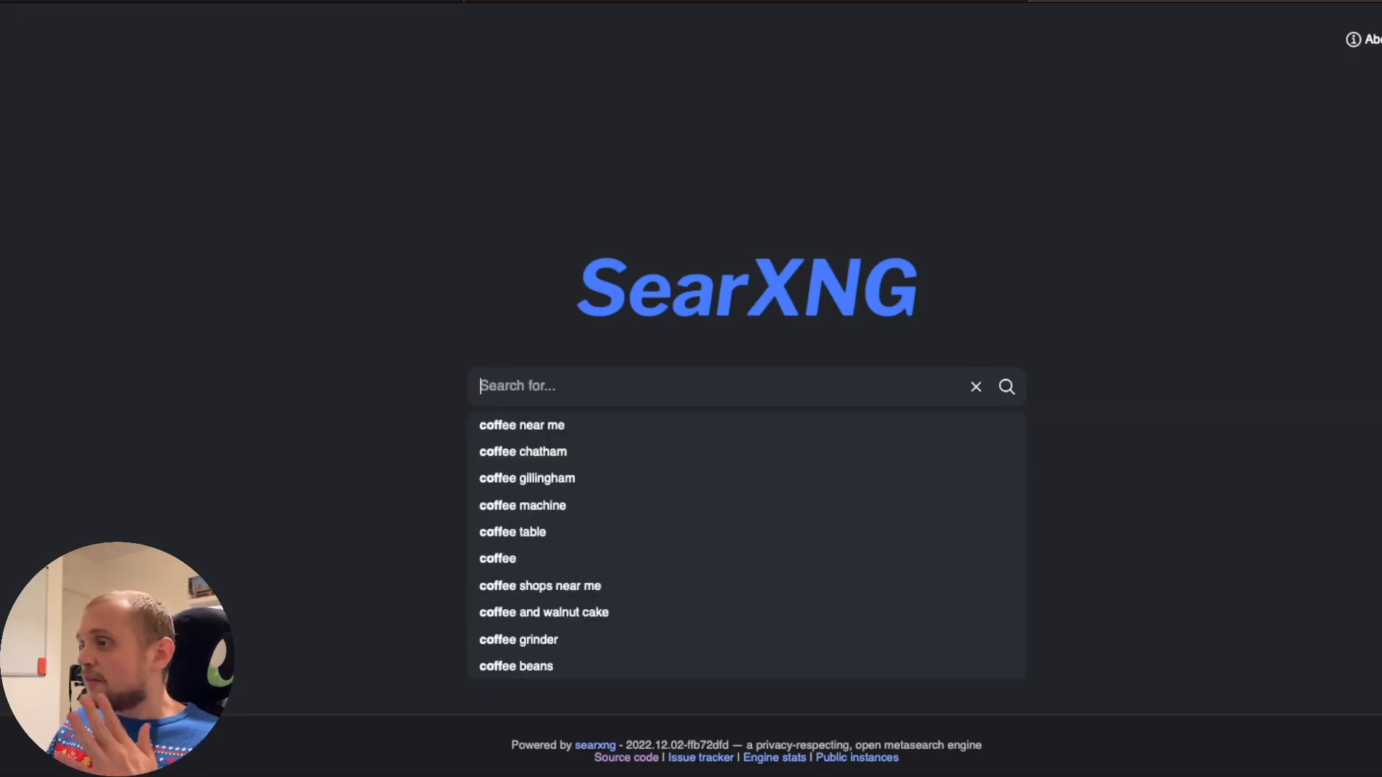
click(974, 386)
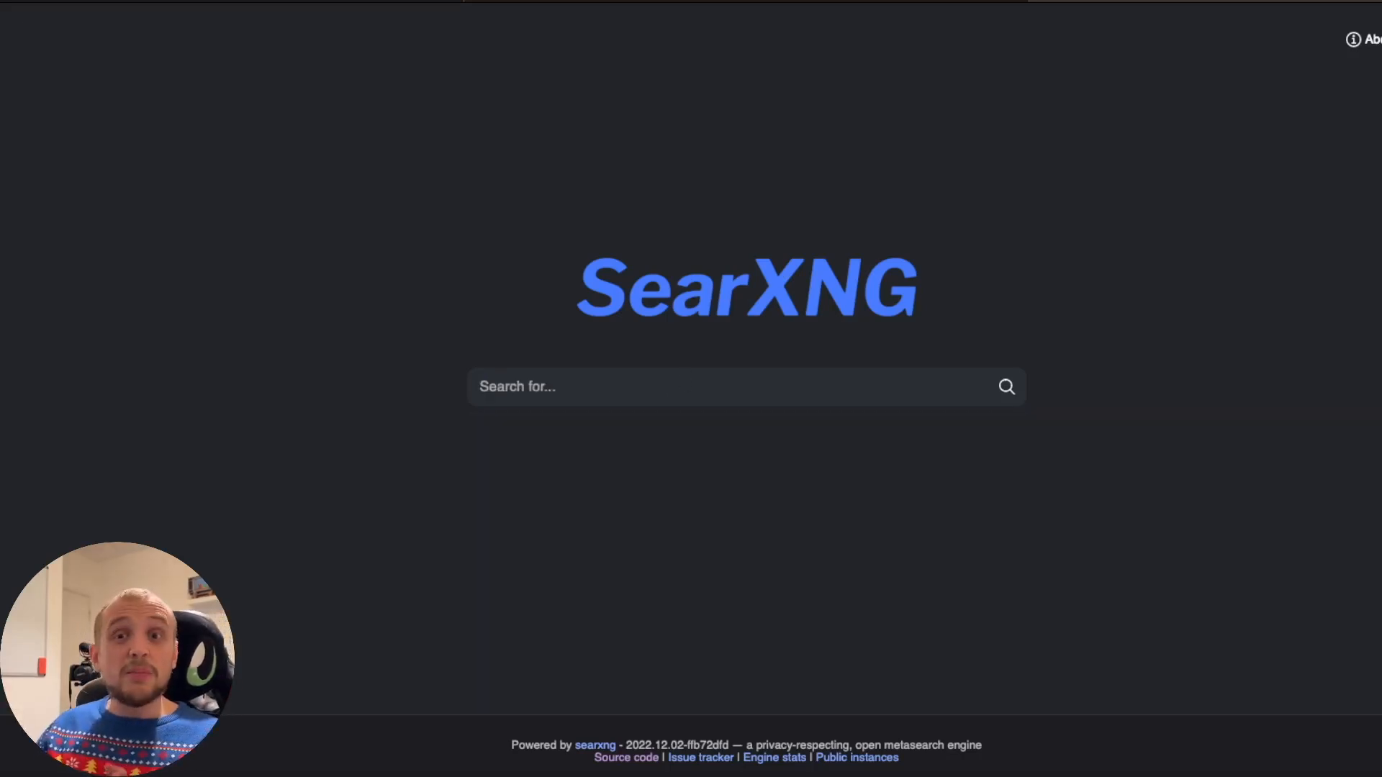